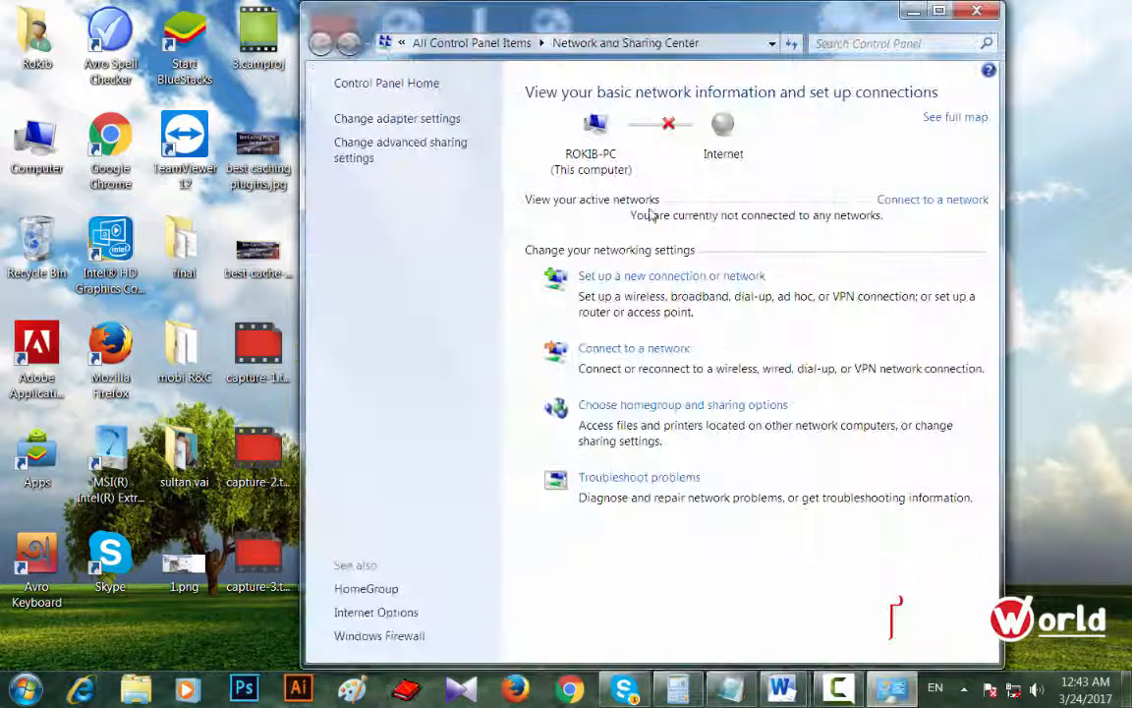
Enable the disabled Local Area Connection in Network Connections.
right_click(442, 123)
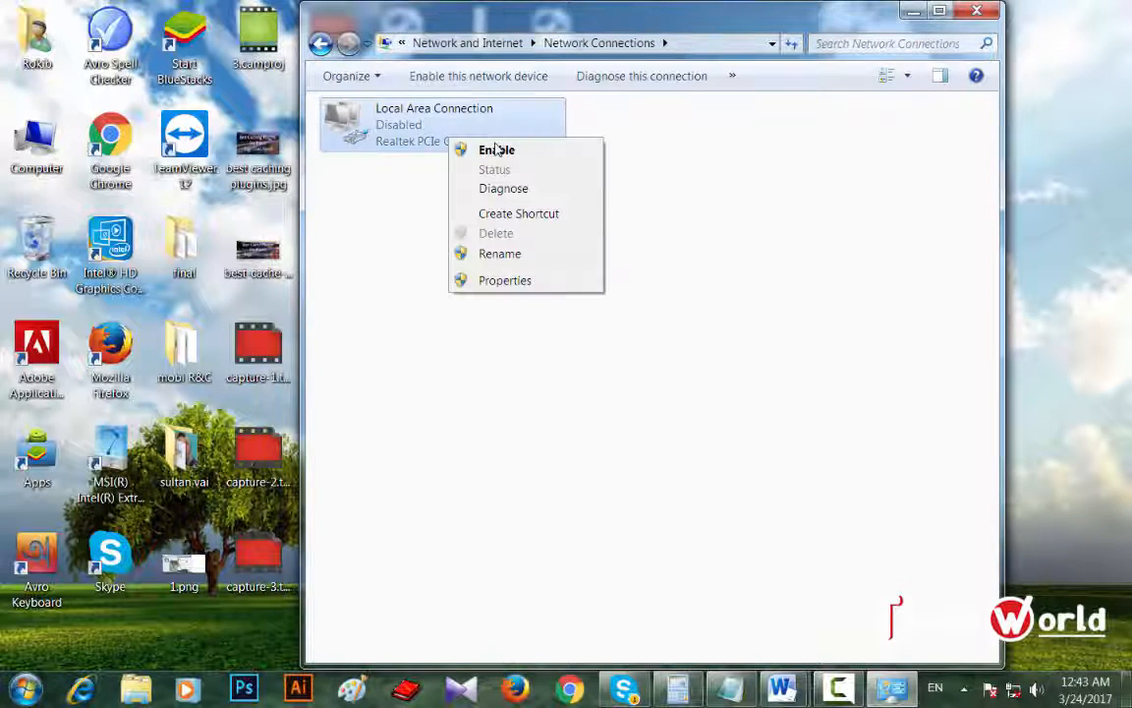
click(496, 150)
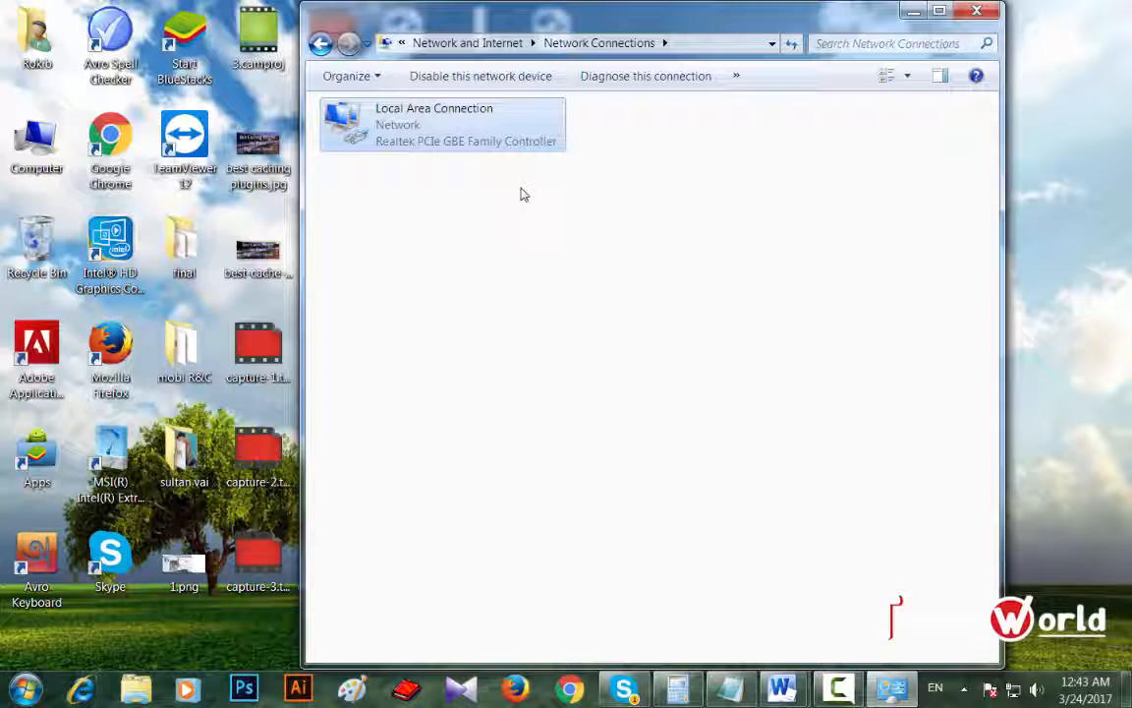
mouse_move(923, 25)
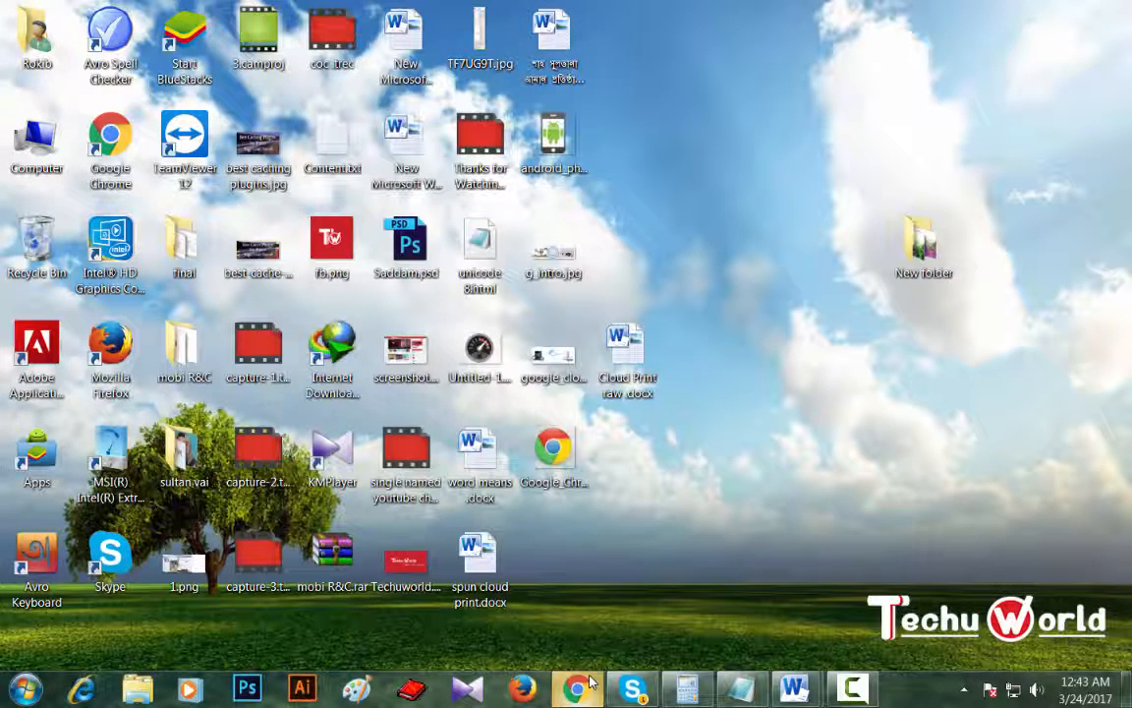
Bring up the Whois.com Login page in Chrome with the saved email and password autofilled.
click(577, 687)
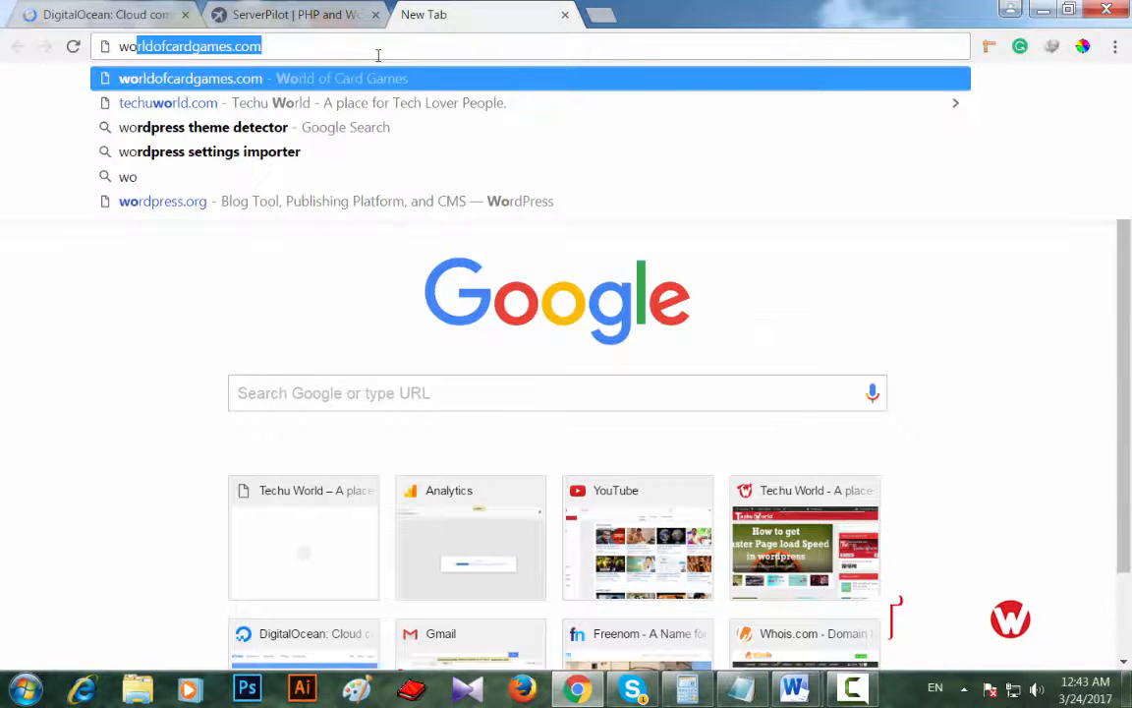
key(backspace)
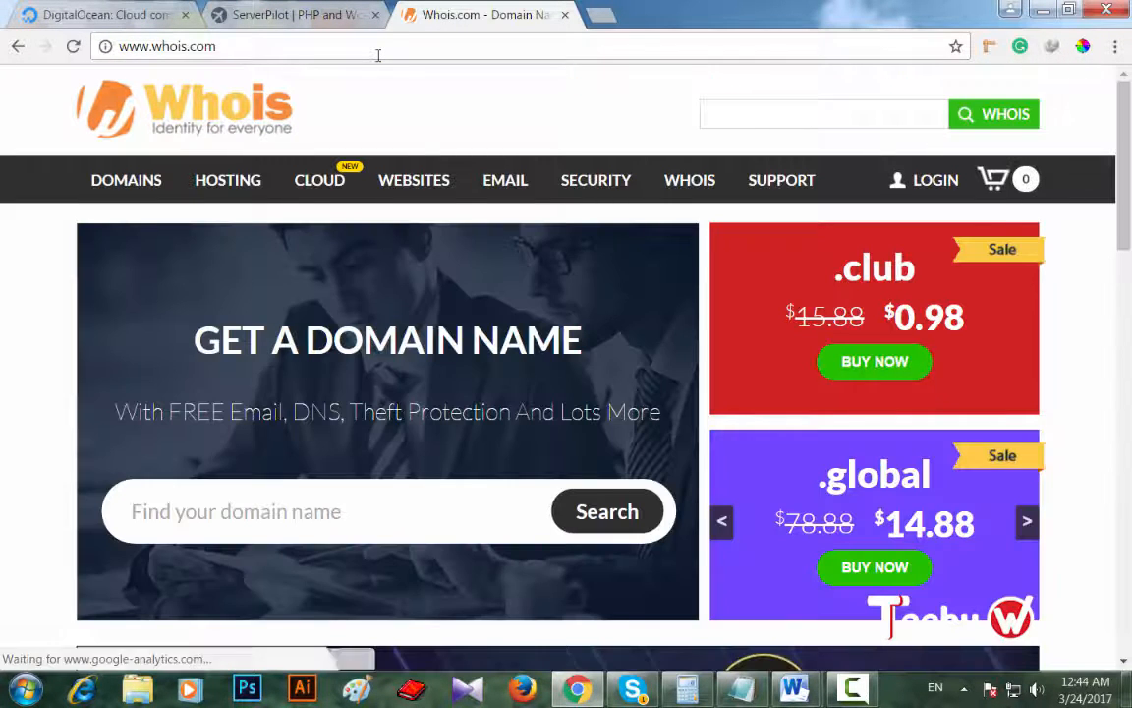
click(924, 180)
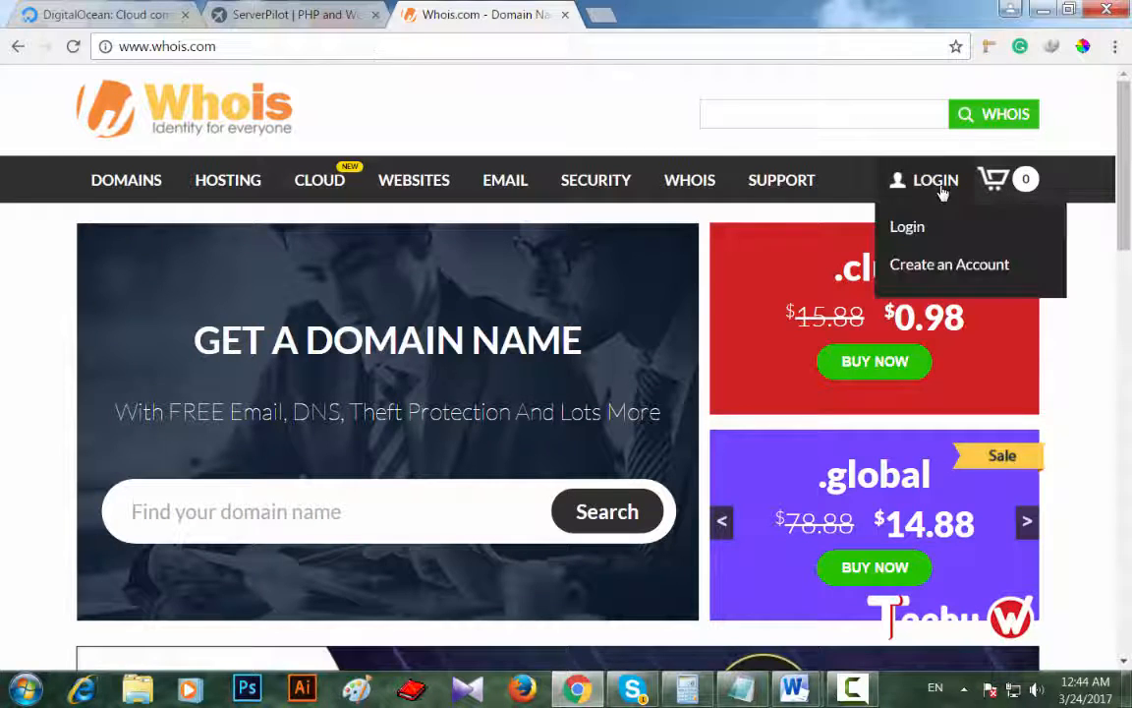
click(906, 226)
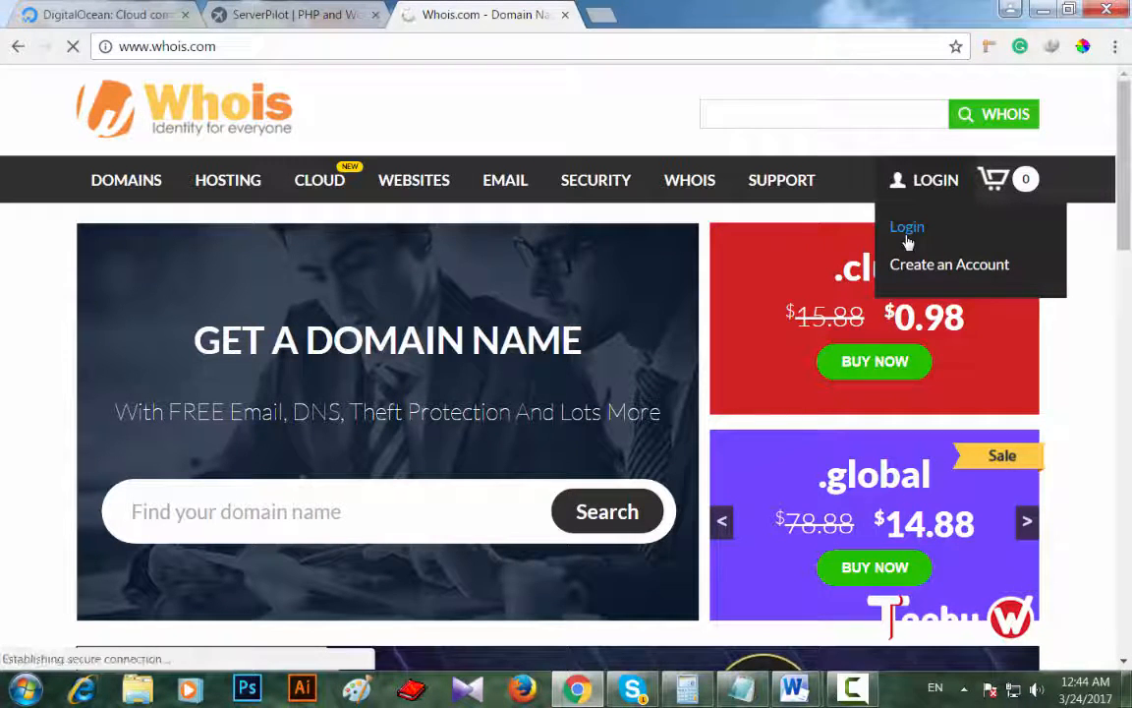
click(906, 227)
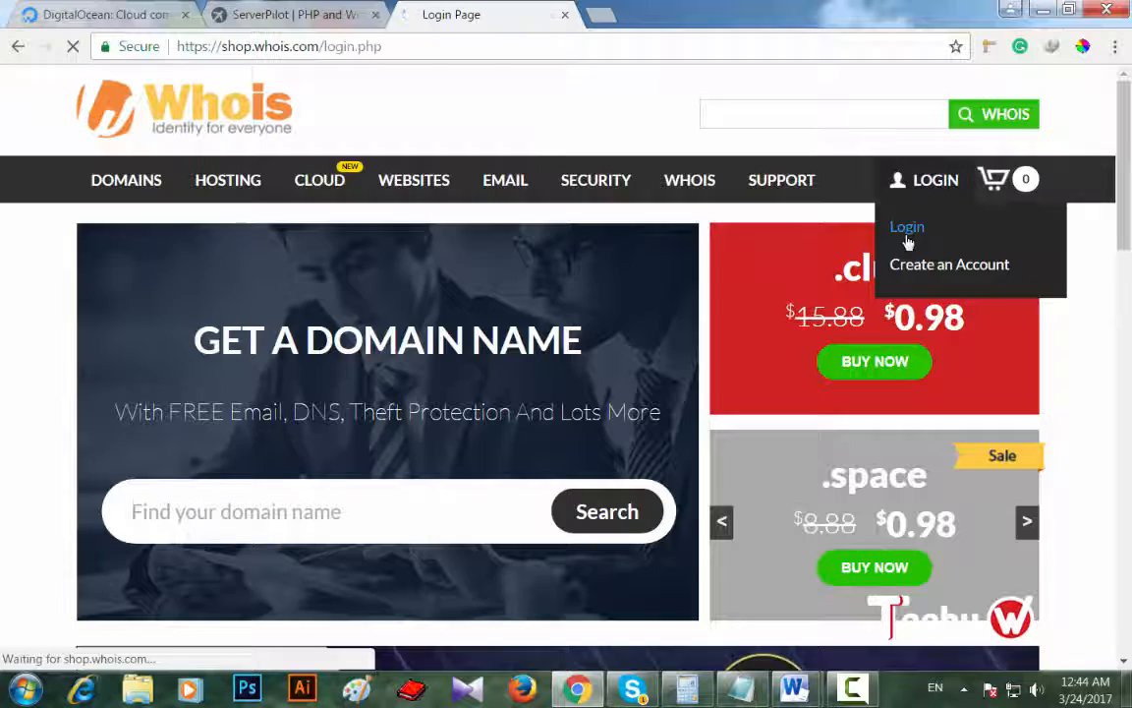
click(906, 226)
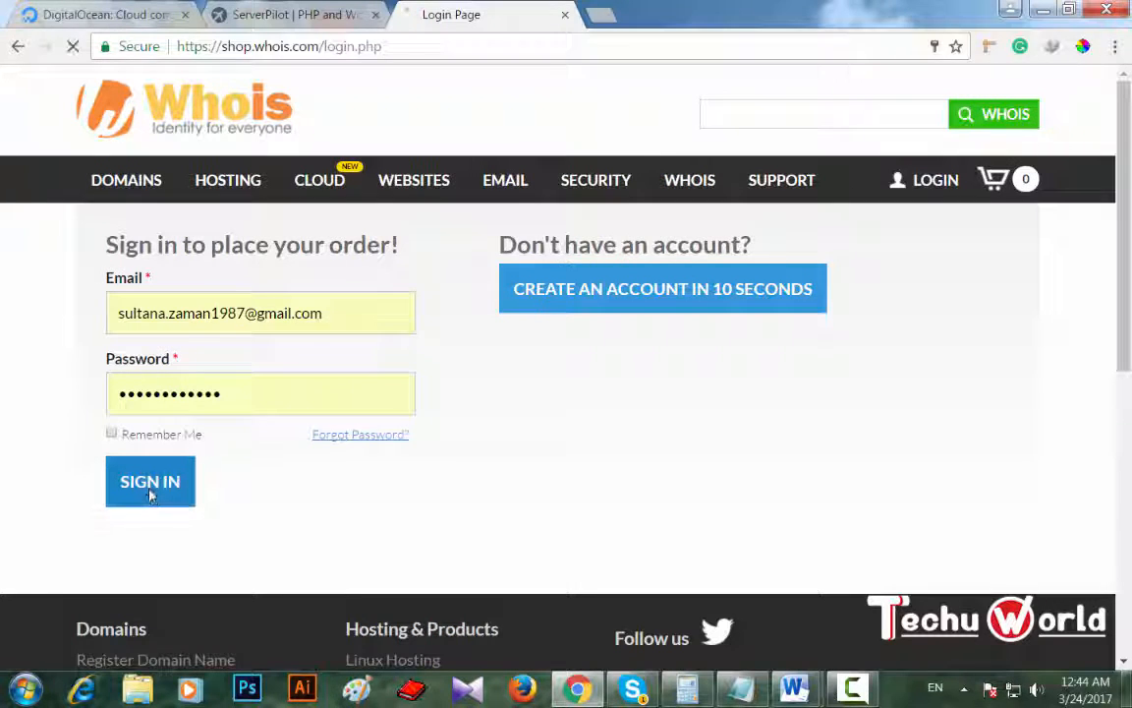
Sign in to Whois.com and log in to DigitalOcean in its tab.
click(290, 14)
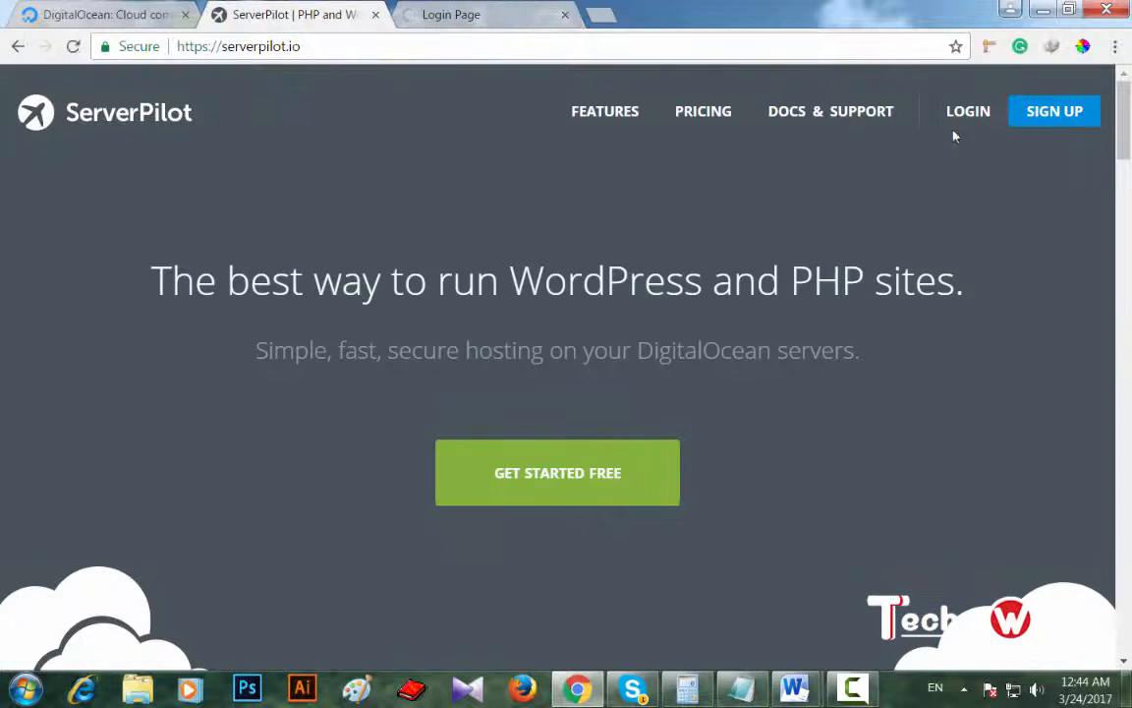
click(99, 14)
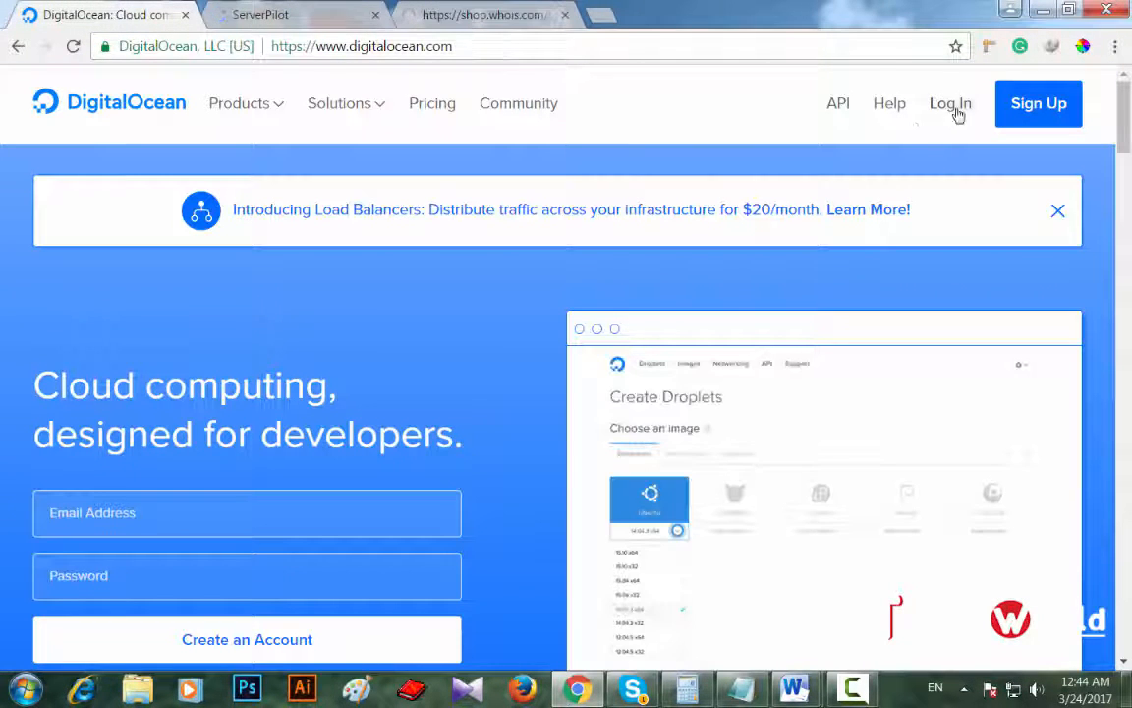
click(294, 14)
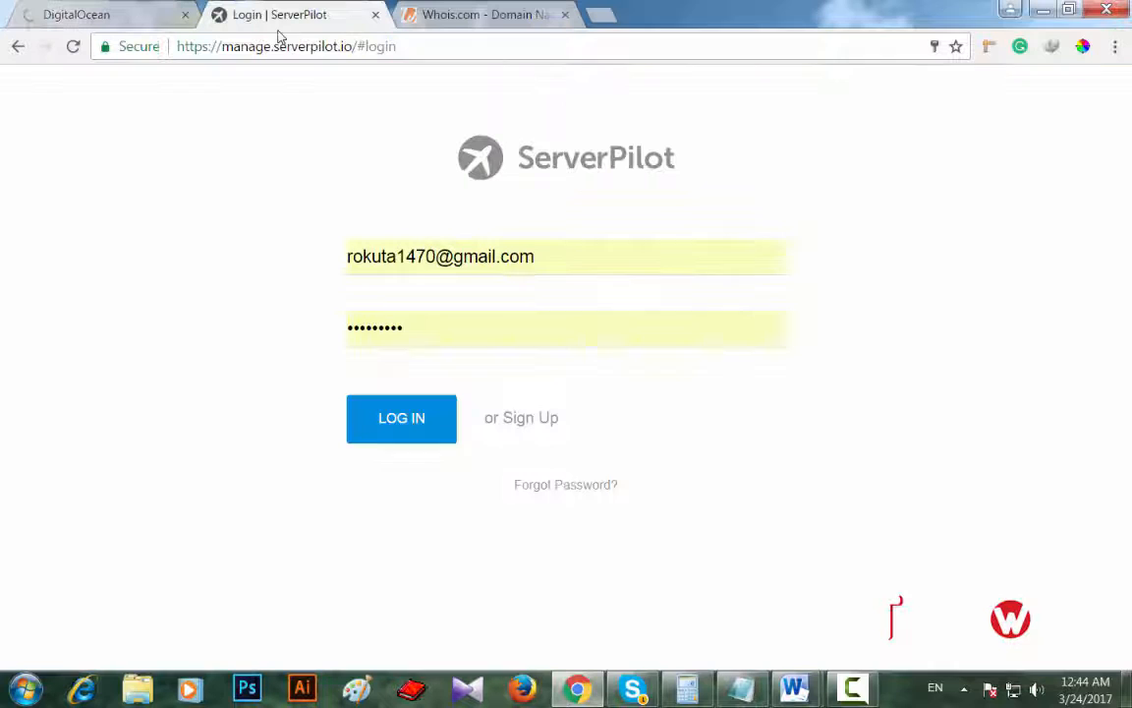
Return to the Whois.com account and open its customer control panel.
click(482, 13)
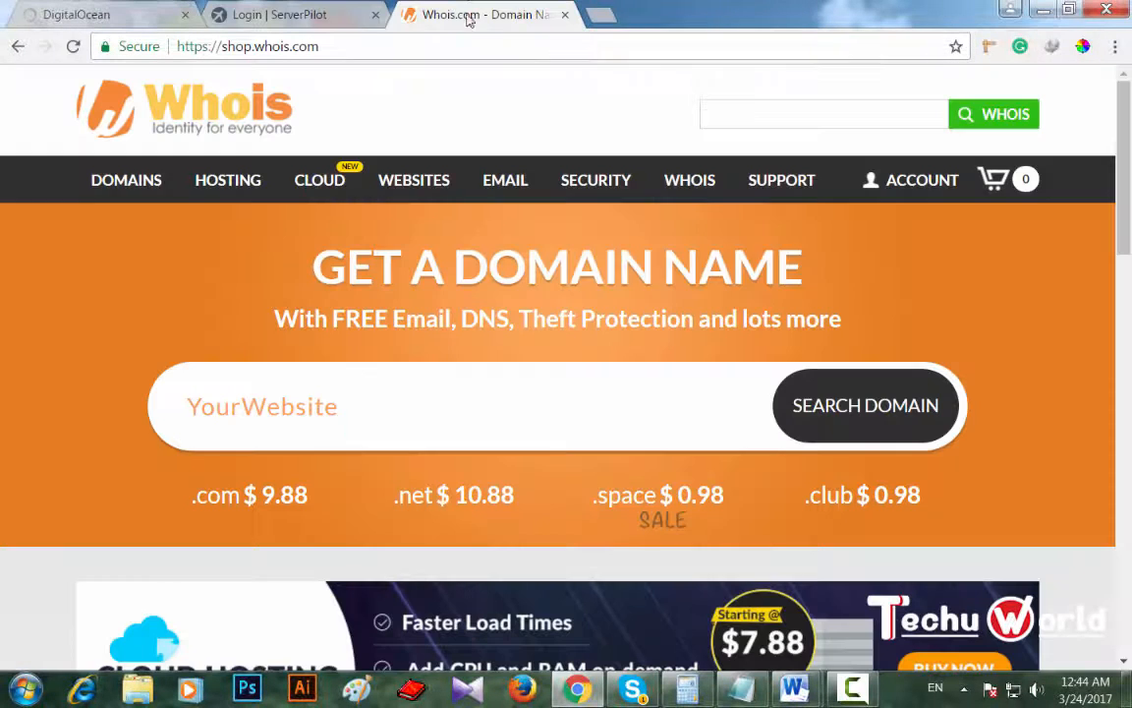
click(909, 180)
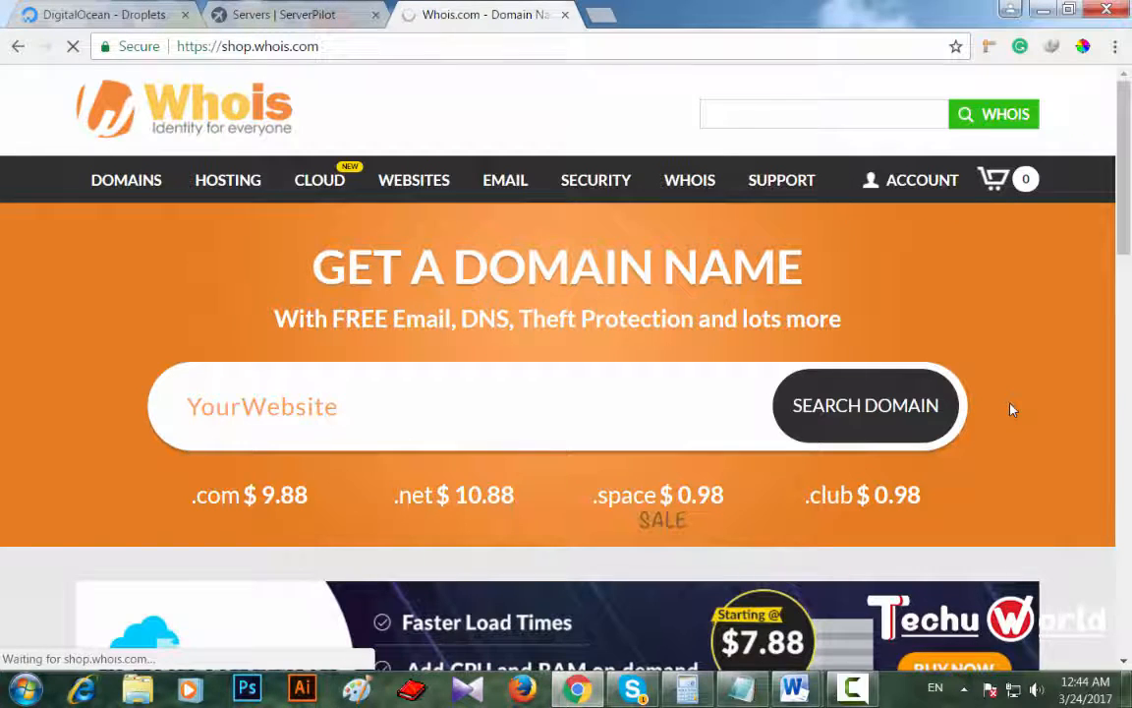
click(921, 180)
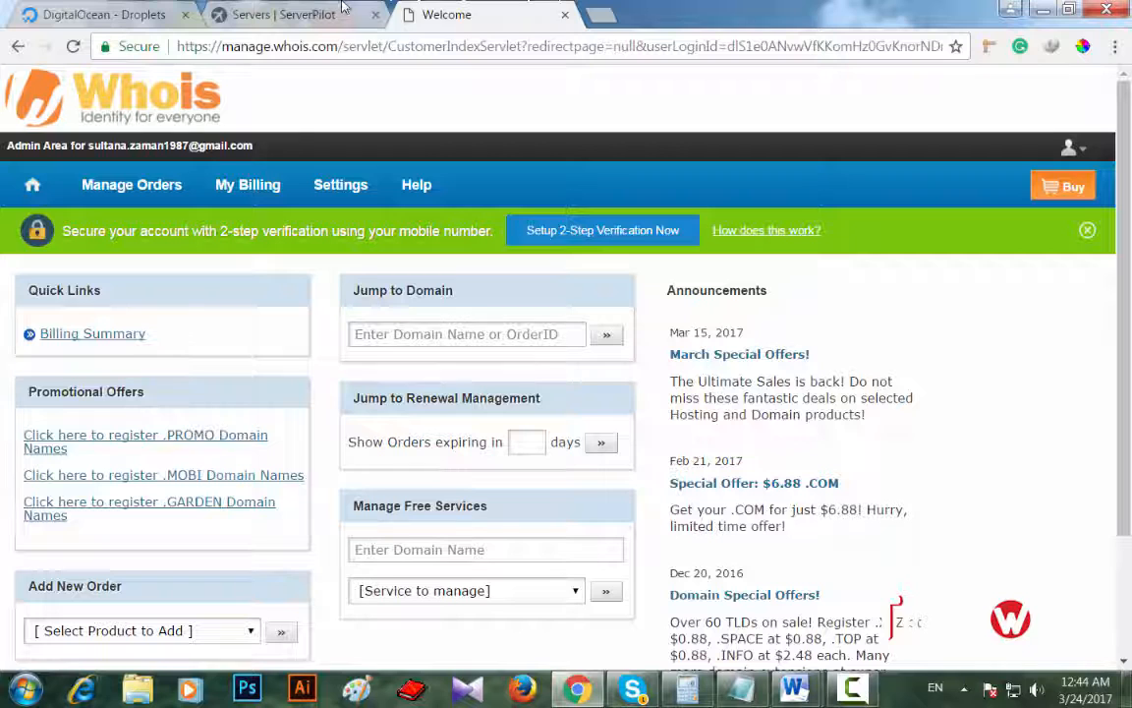
click(285, 14)
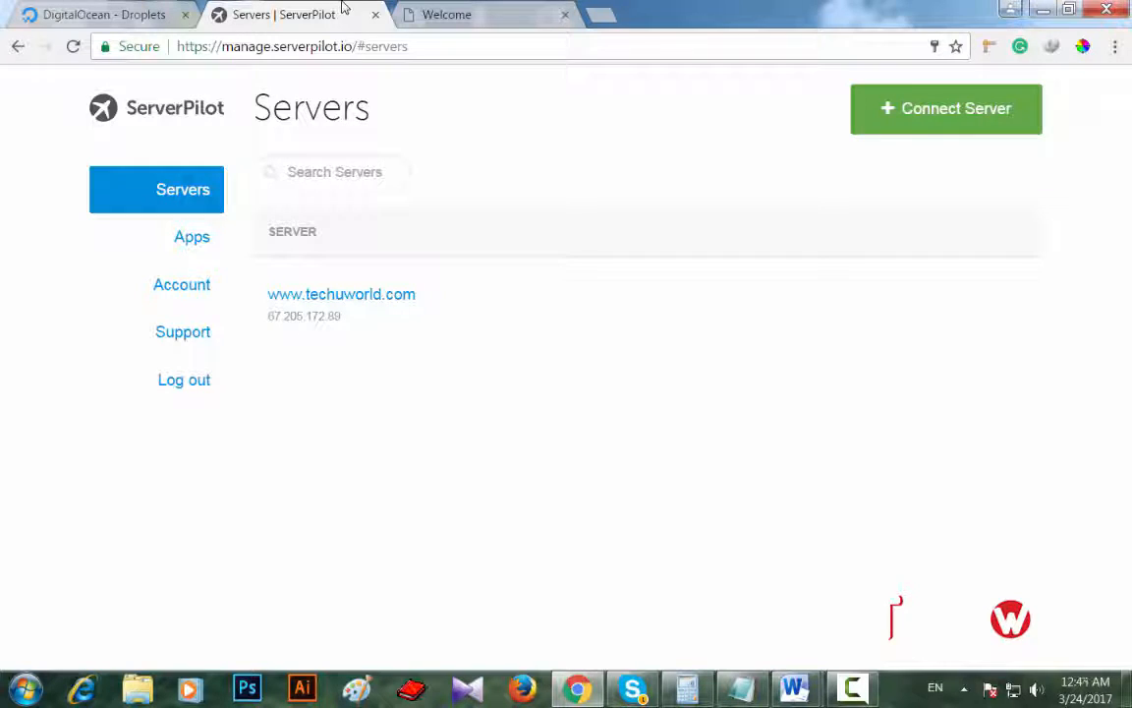
click(103, 13)
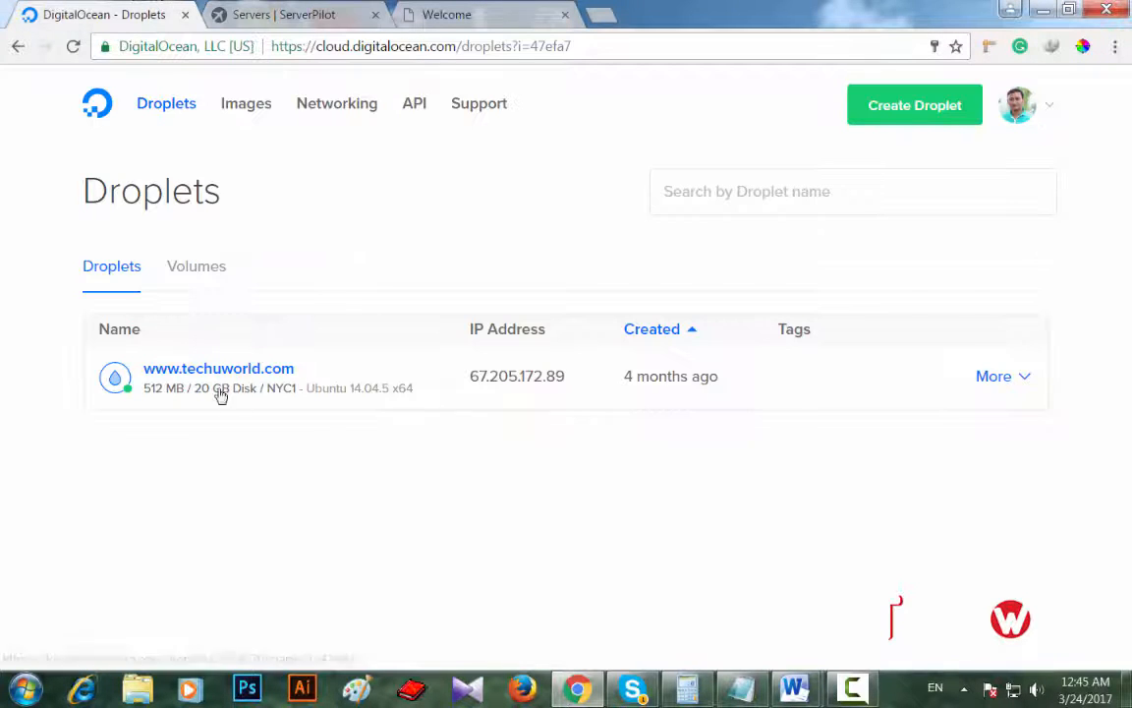
mouse_move(282, 180)
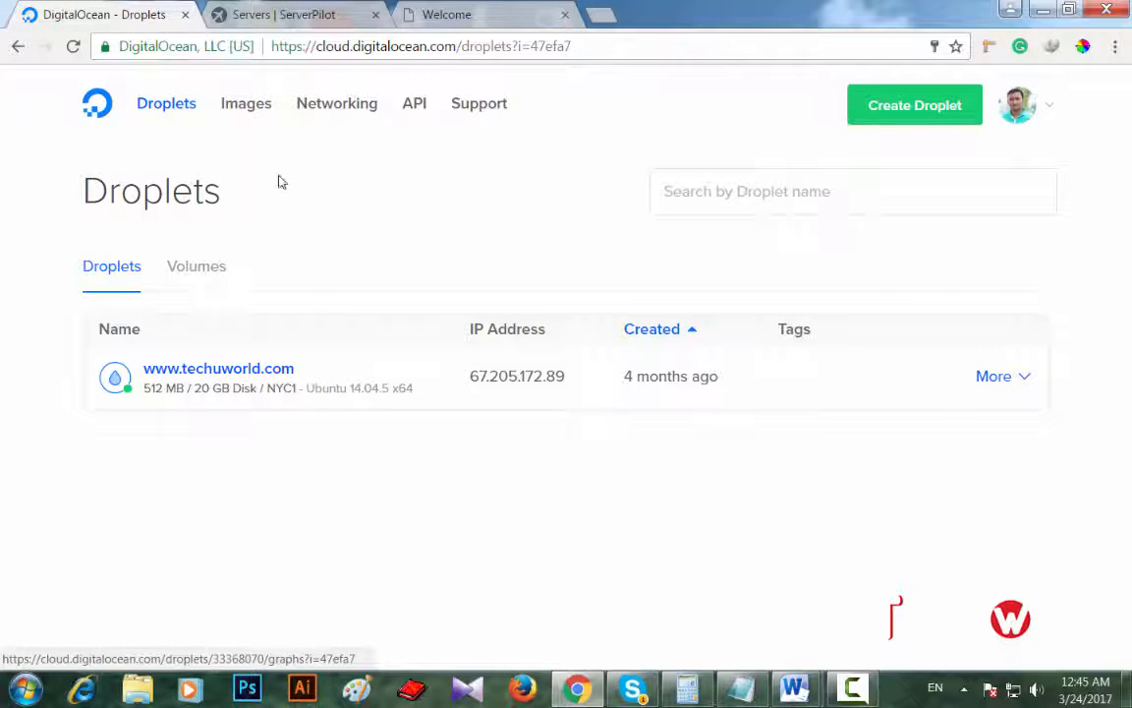
click(285, 15)
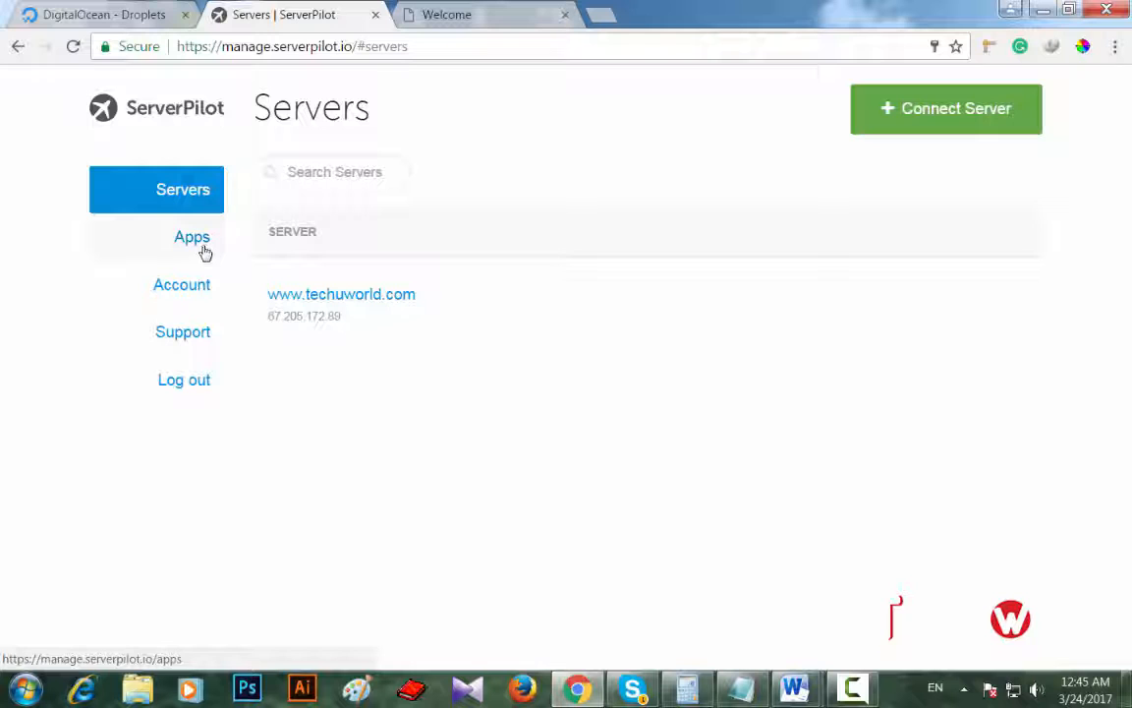
mouse_move(122, 67)
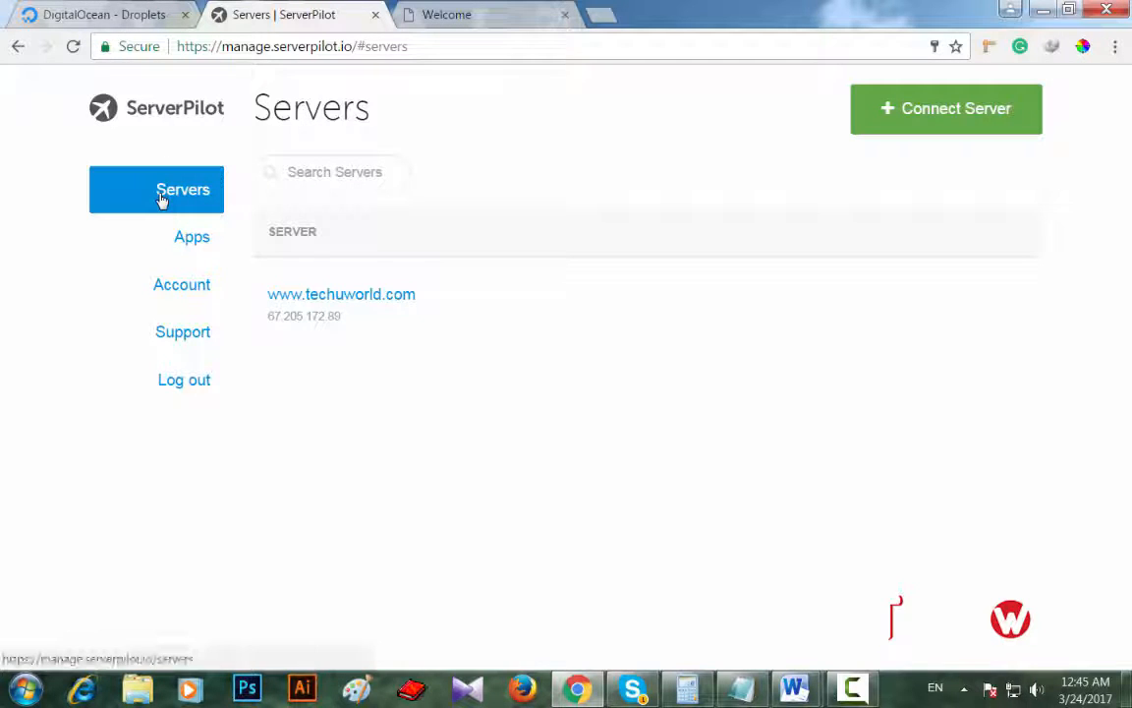
click(99, 14)
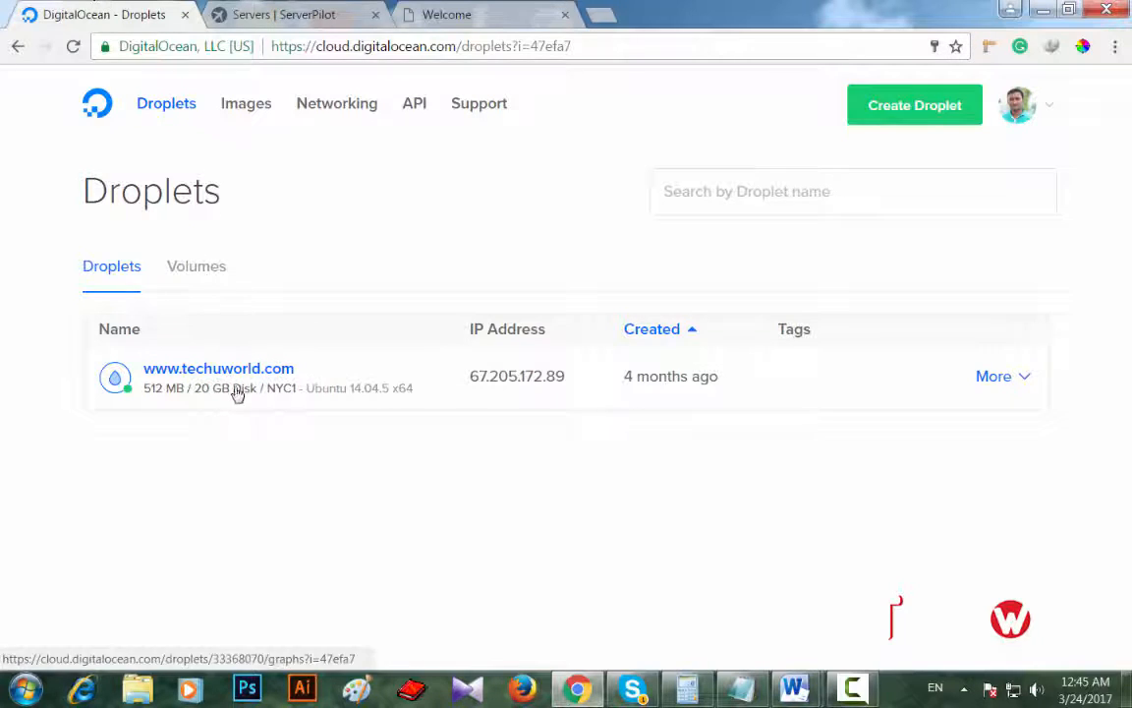
click(295, 14)
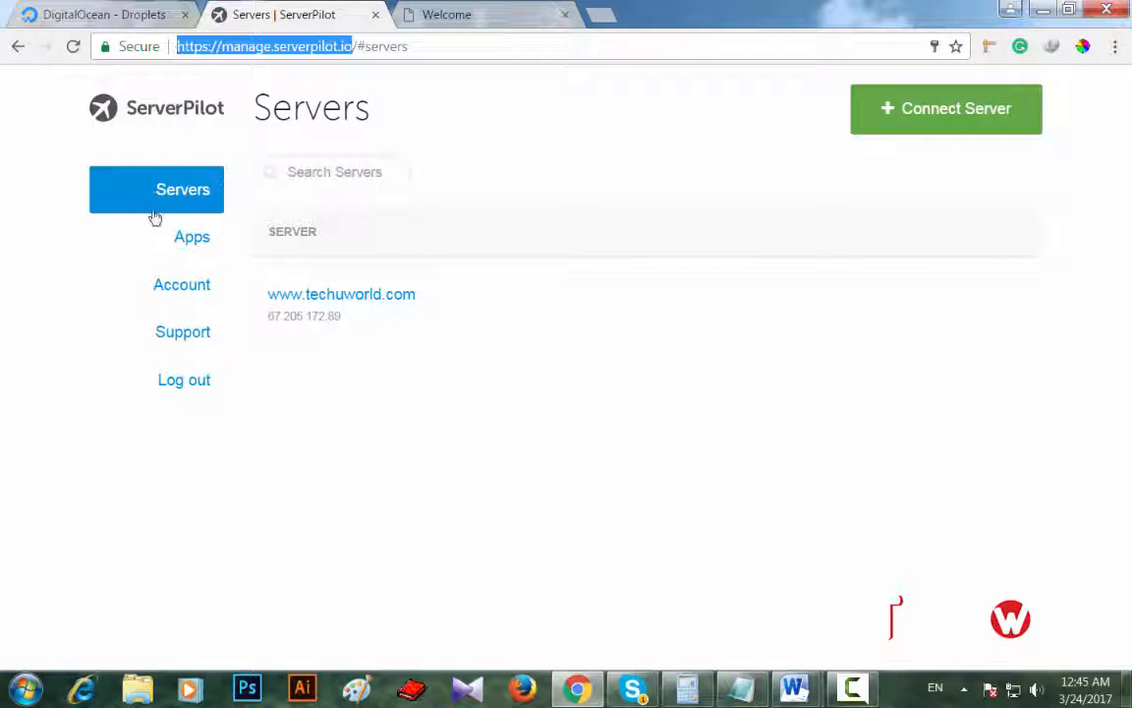
mouse_move(183, 189)
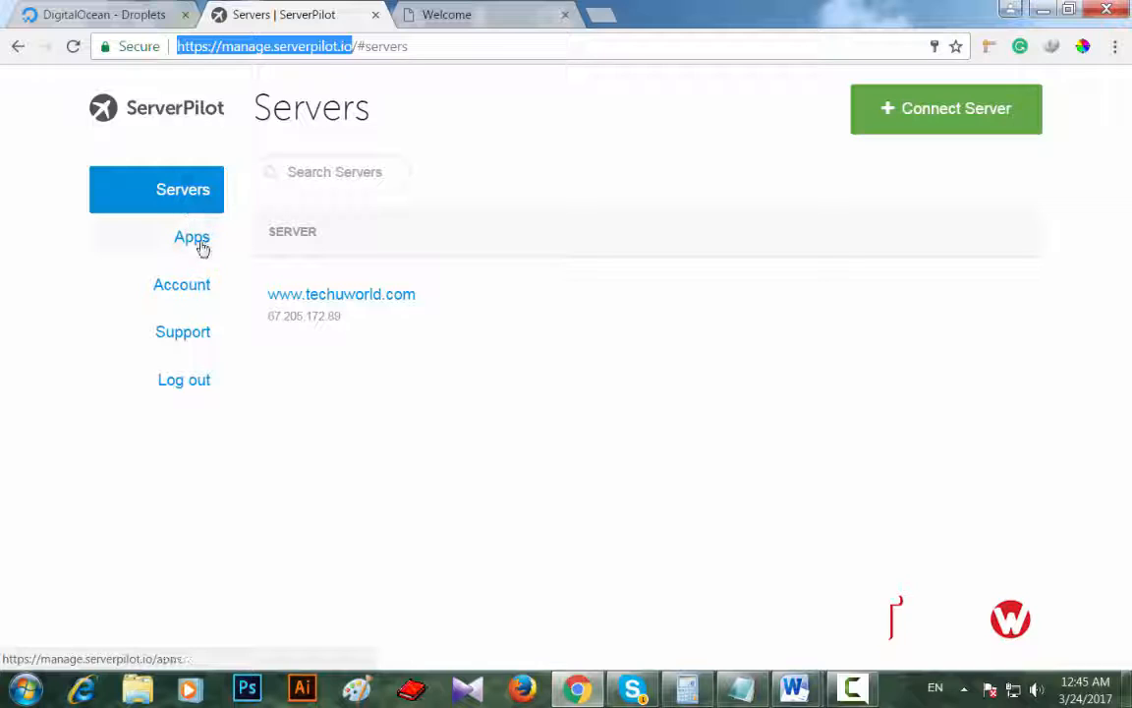
mouse_move(315, 312)
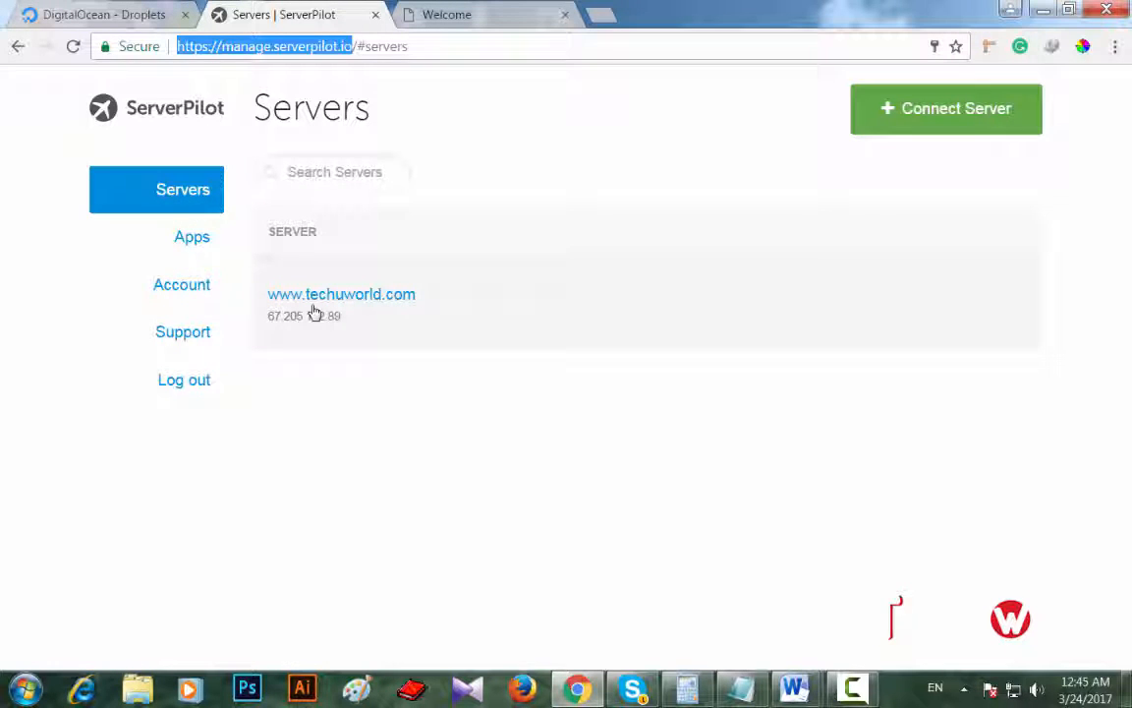
click(341, 293)
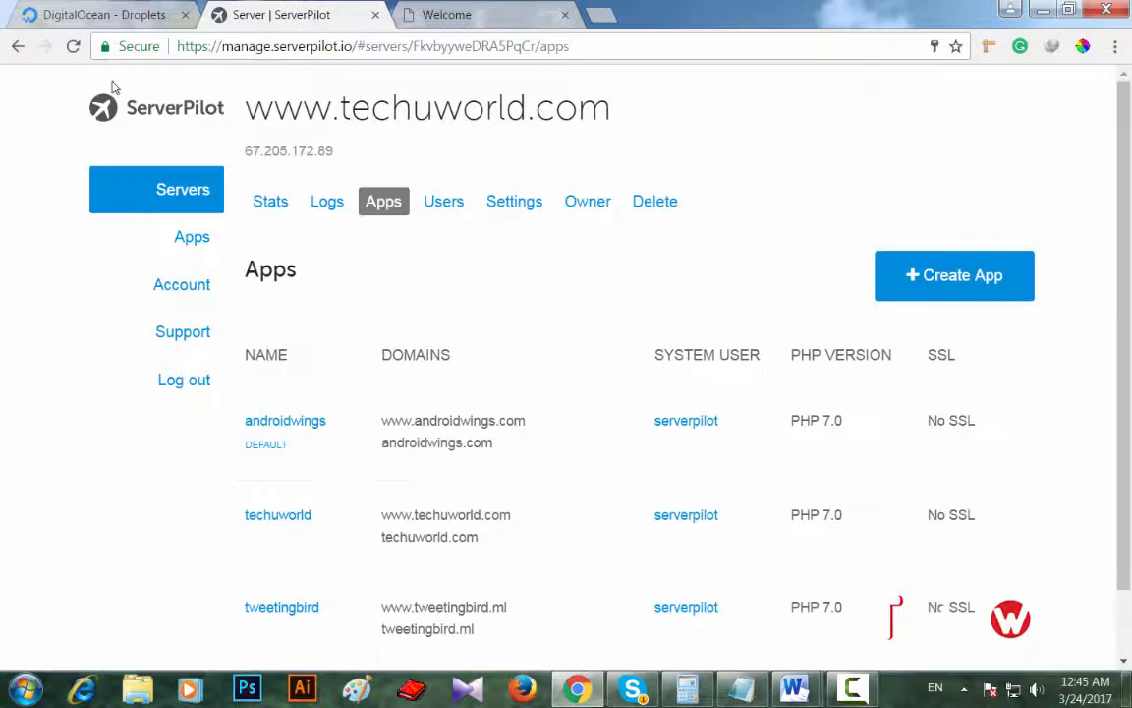
click(183, 188)
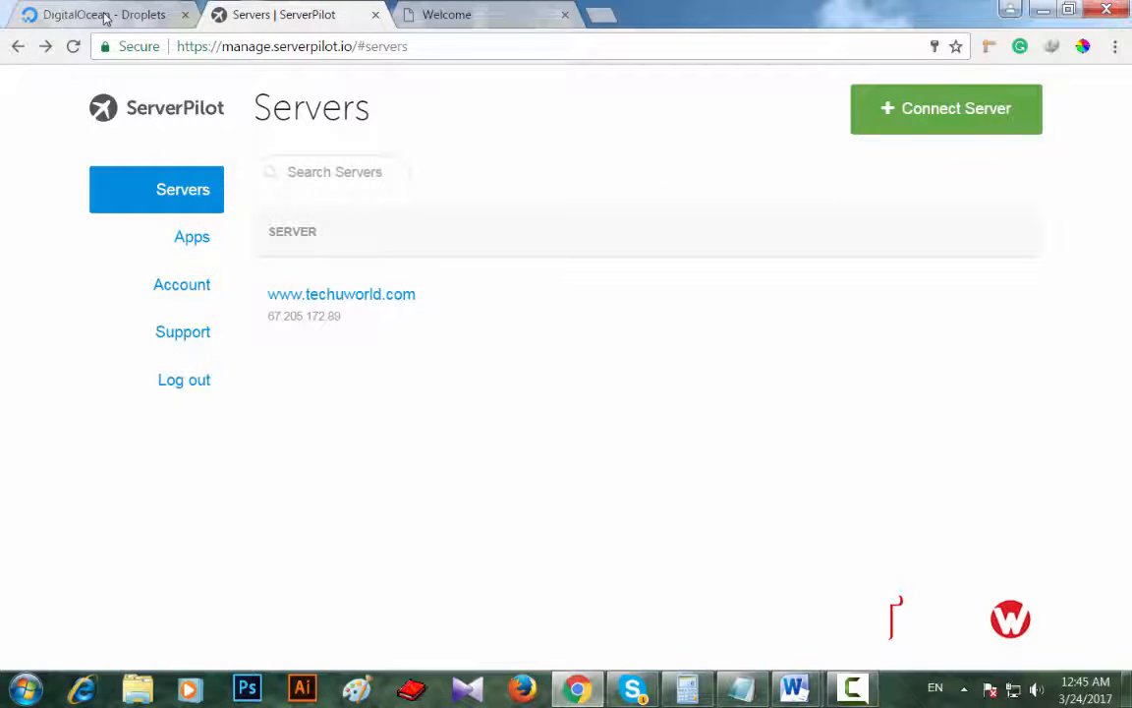
mouse_move(575, 350)
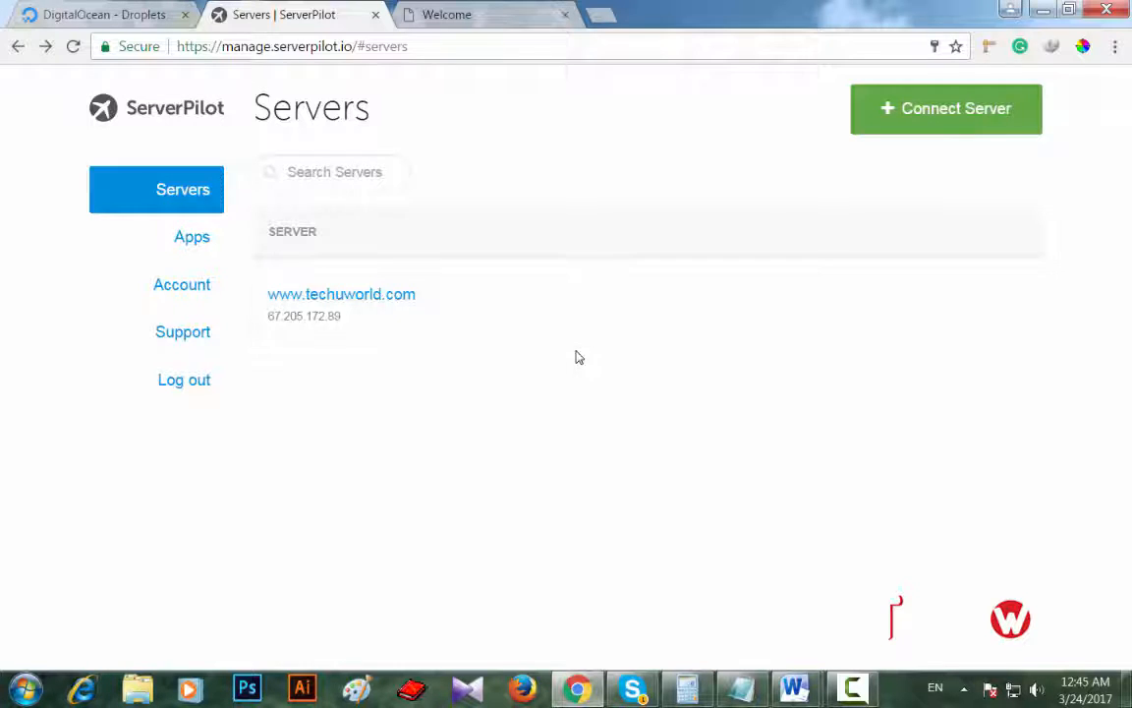
mouse_move(530, 343)
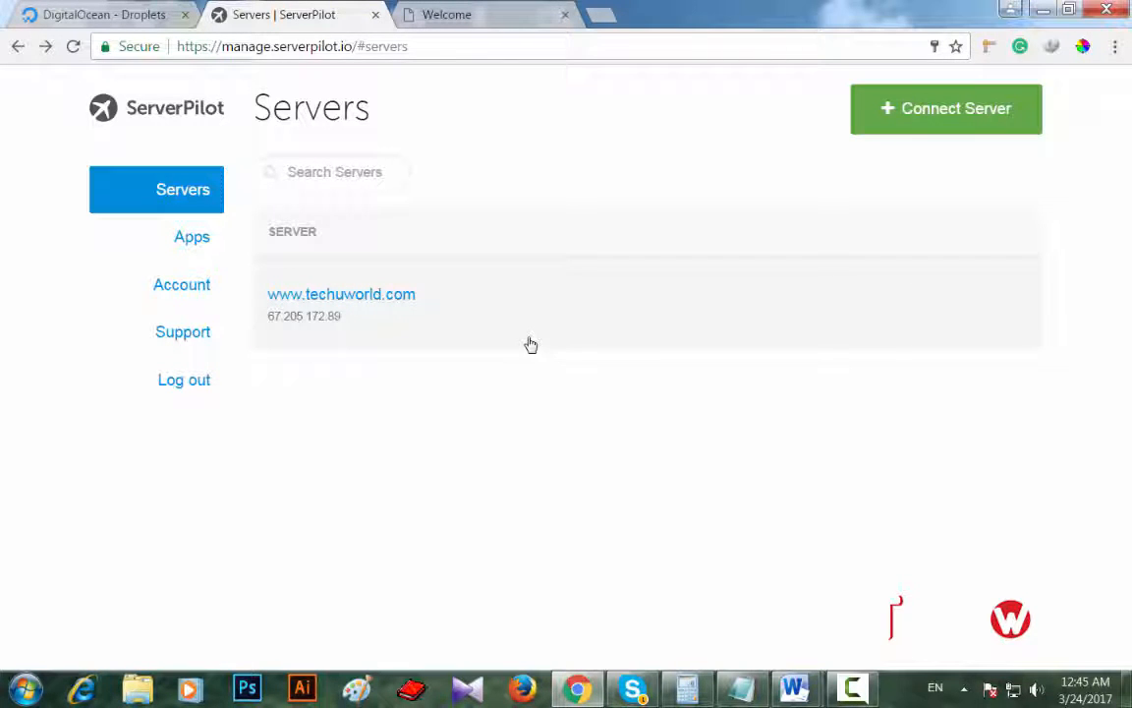
mouse_move(394, 314)
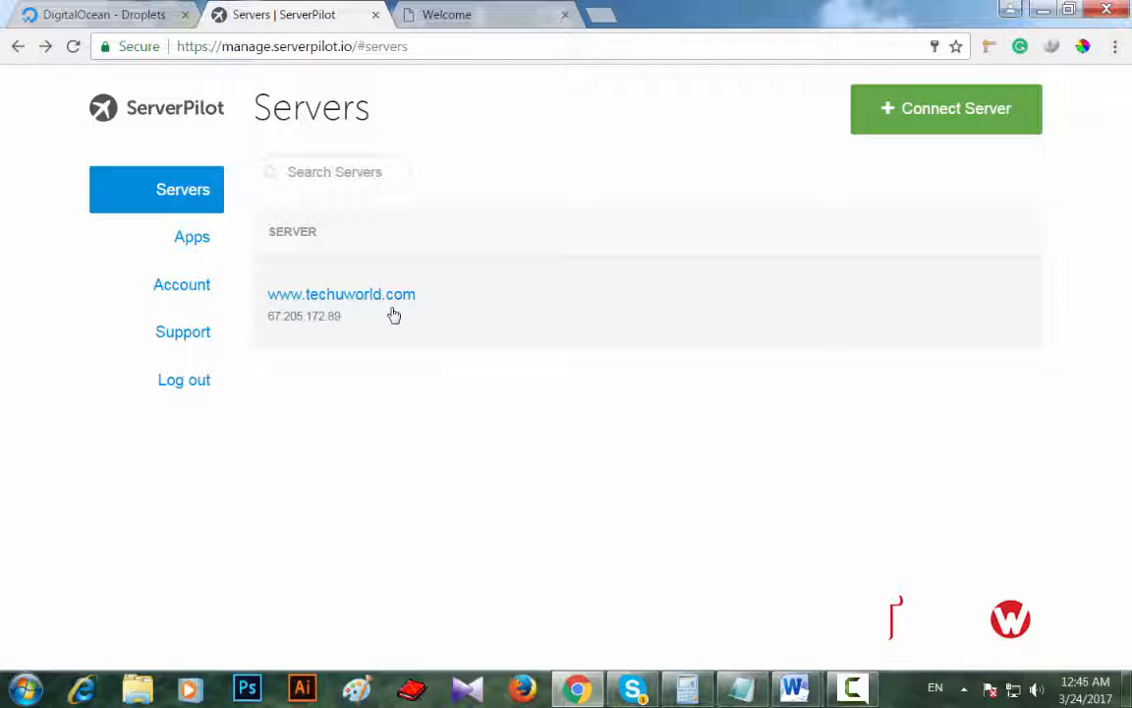
click(341, 294)
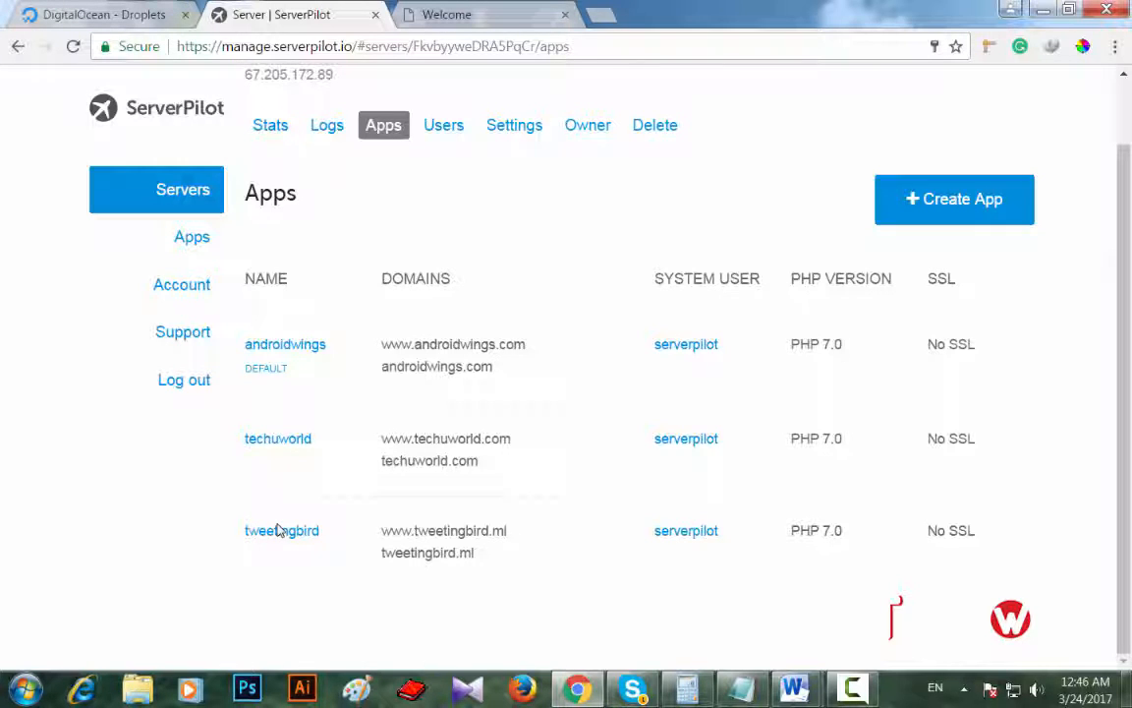
click(104, 14)
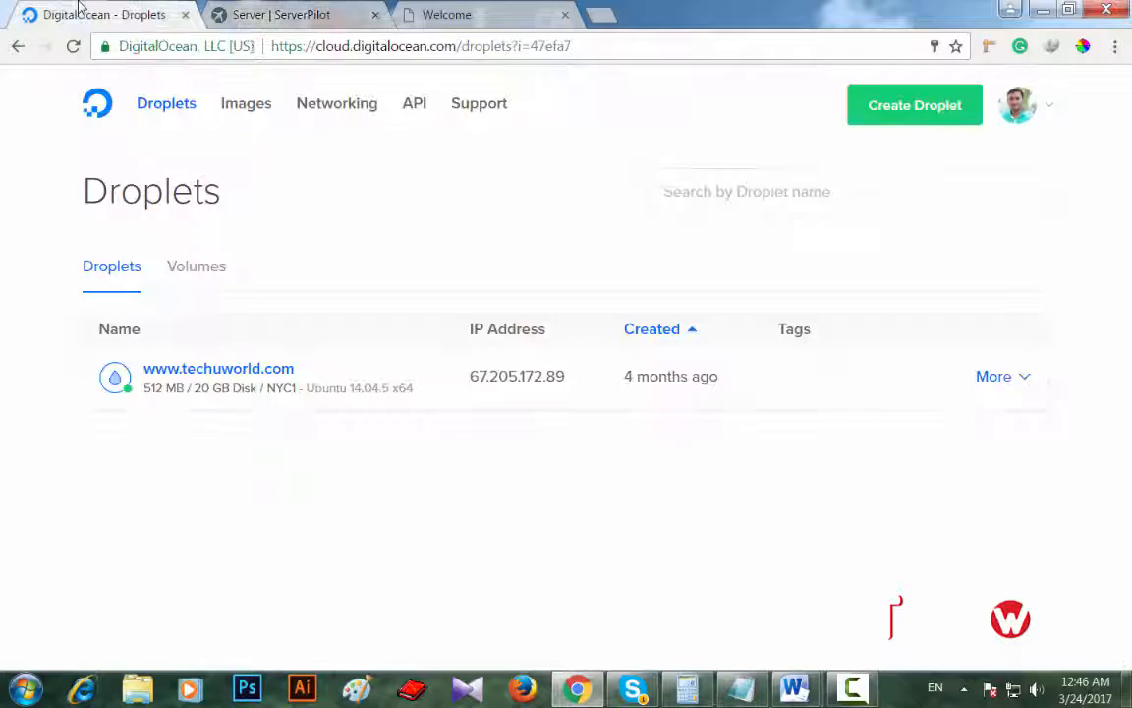
mouse_move(172, 395)
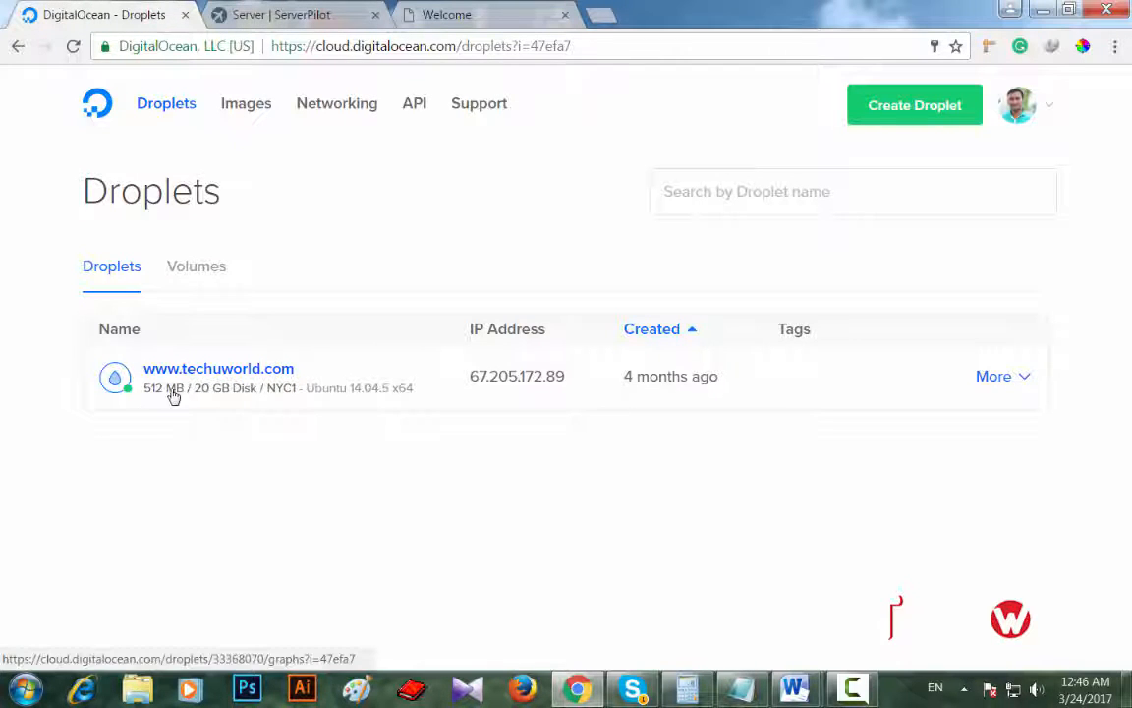
mouse_move(223, 389)
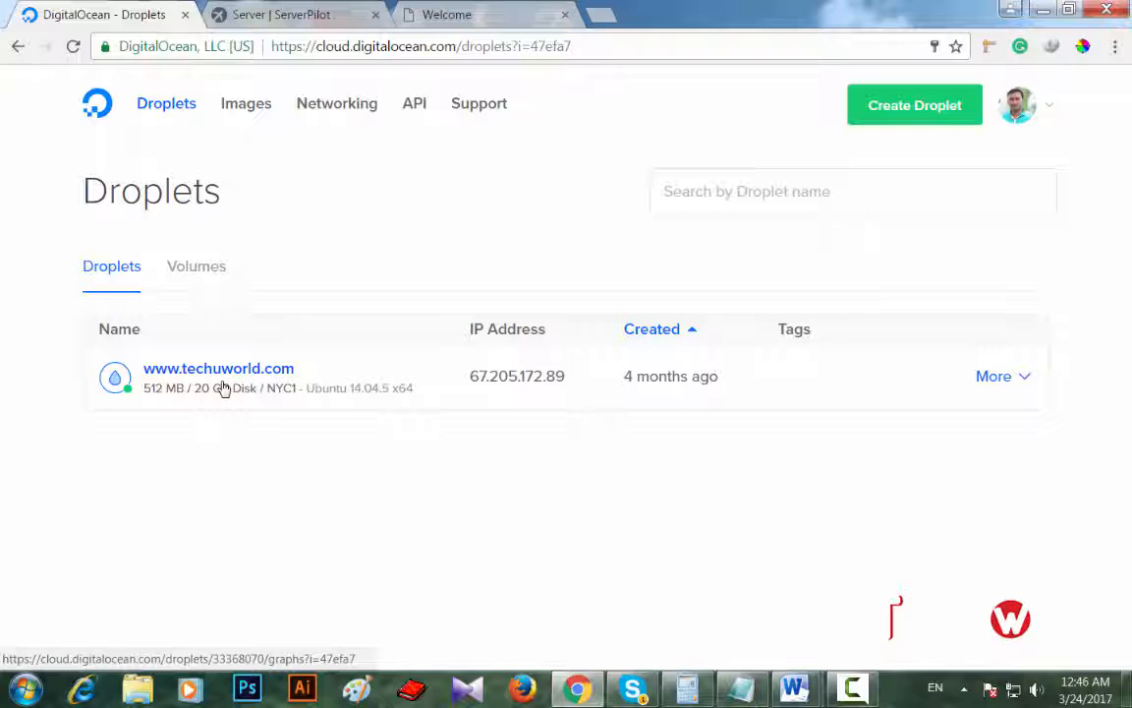
click(285, 13)
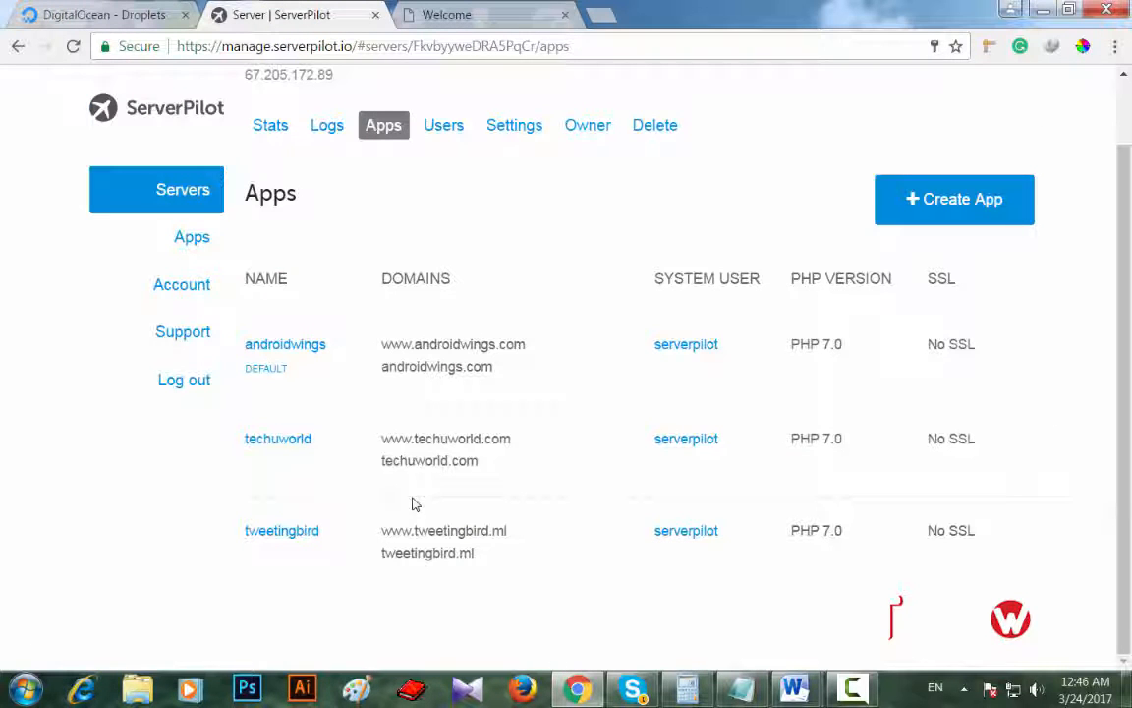
Start a new app with domain grameensocialbusinessbd.com and WordPress selected.
click(953, 198)
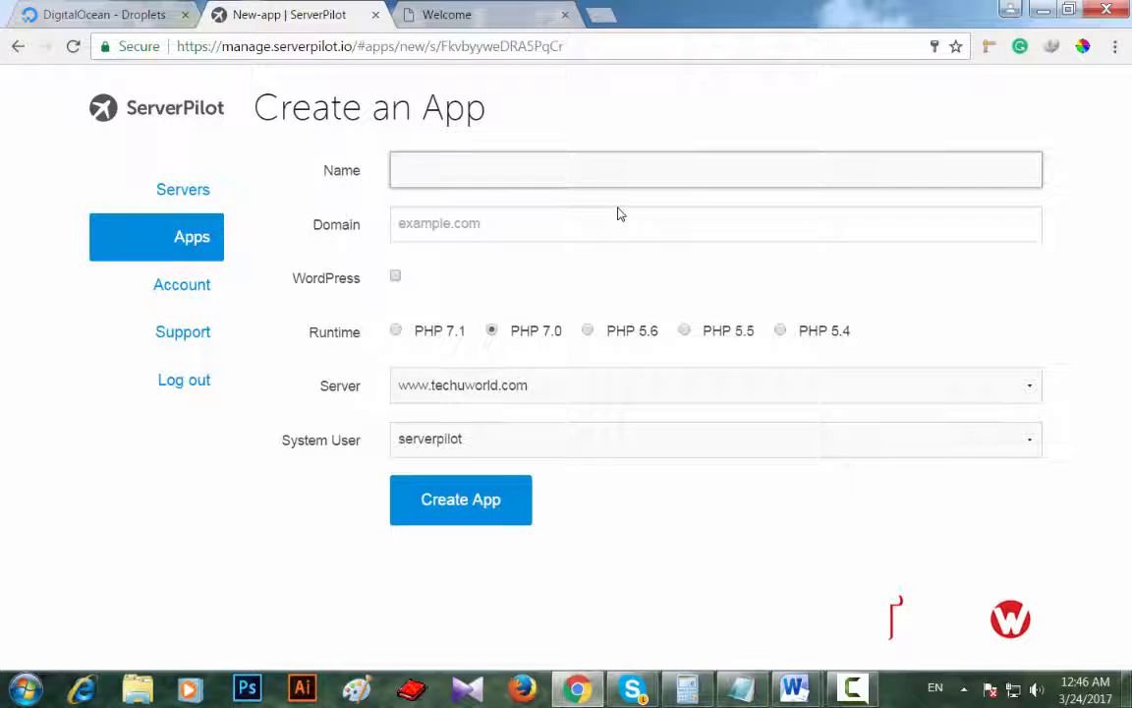
text(grameensocialbusinessbd.com)
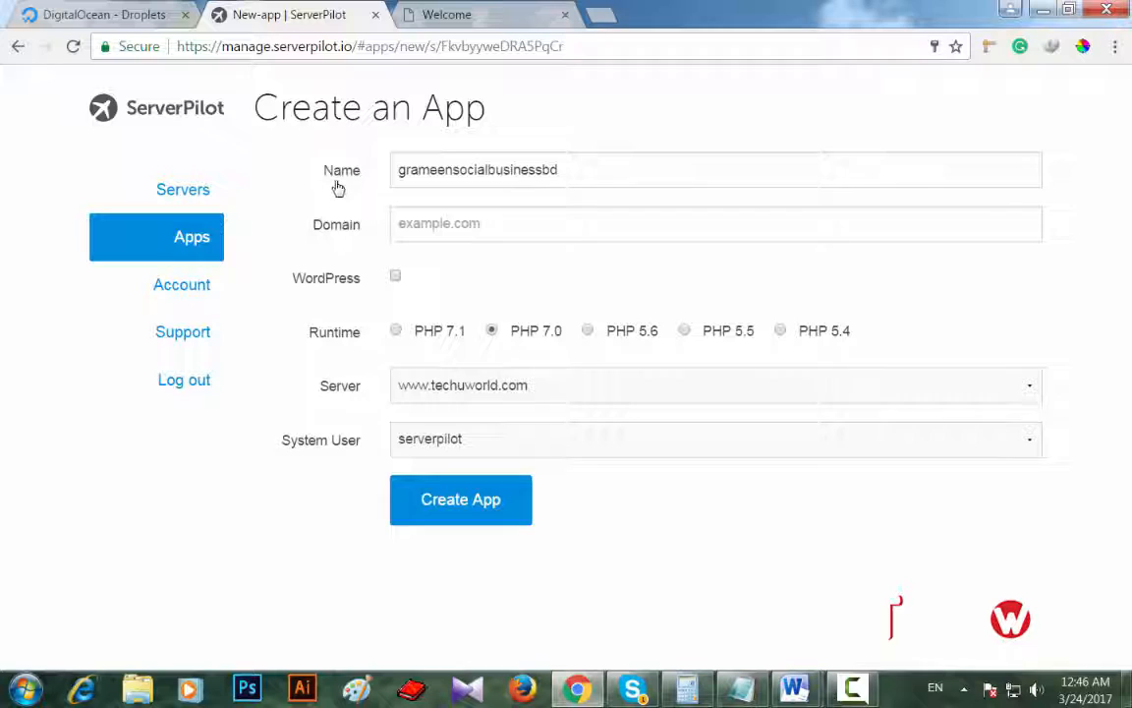
click(716, 223)
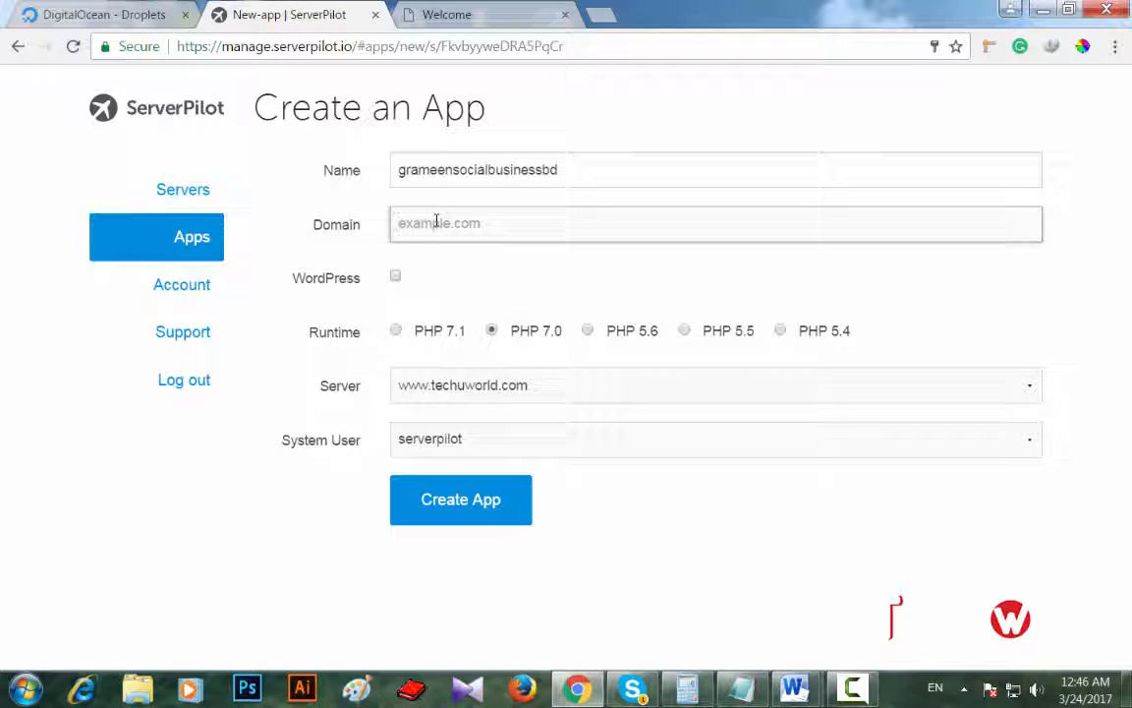
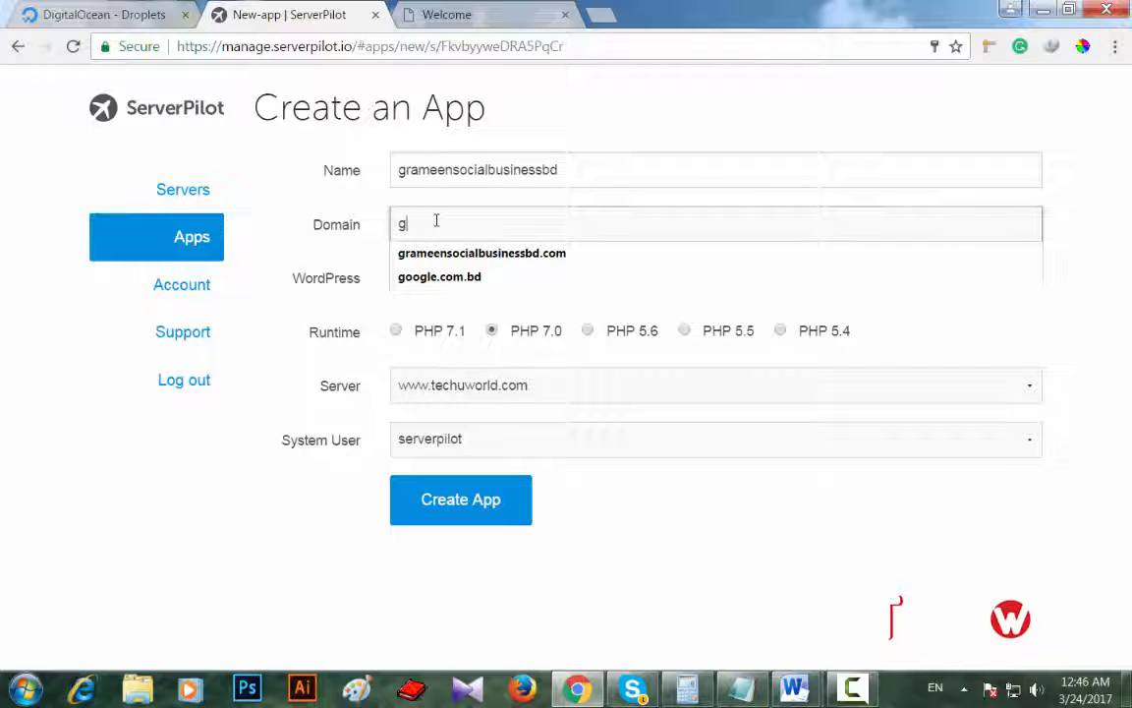
click(481, 253)
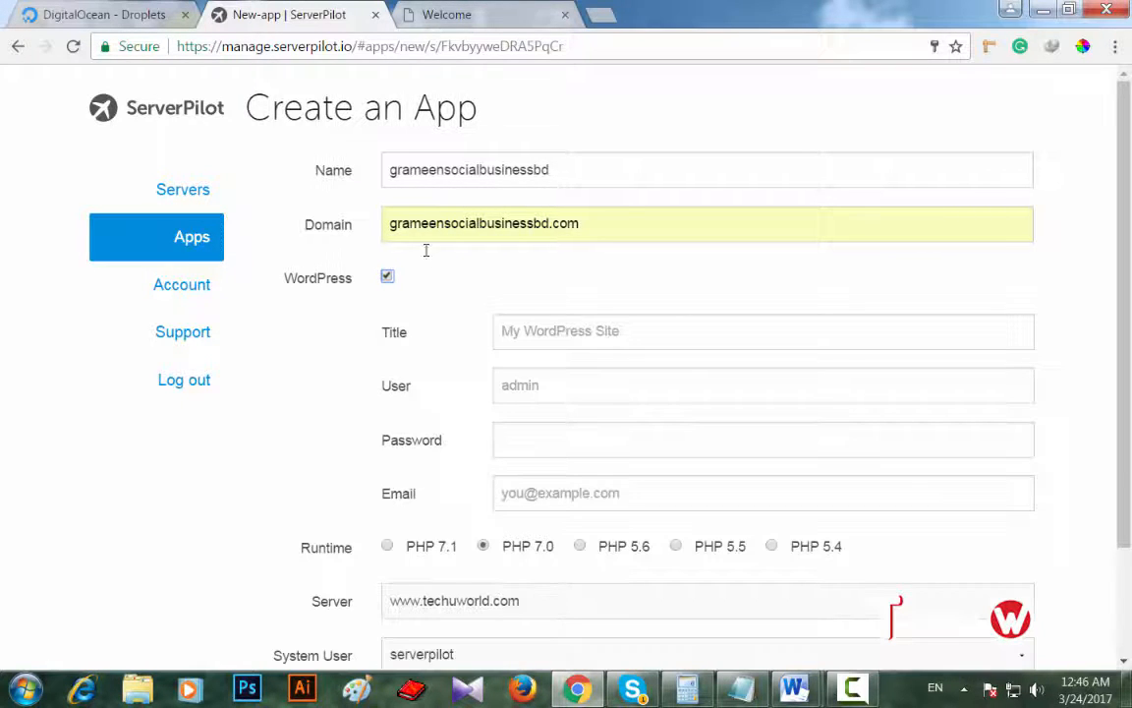
Enter site title 'grameen social business', admin user and email, and choose PHP 7.1.
click(762, 330)
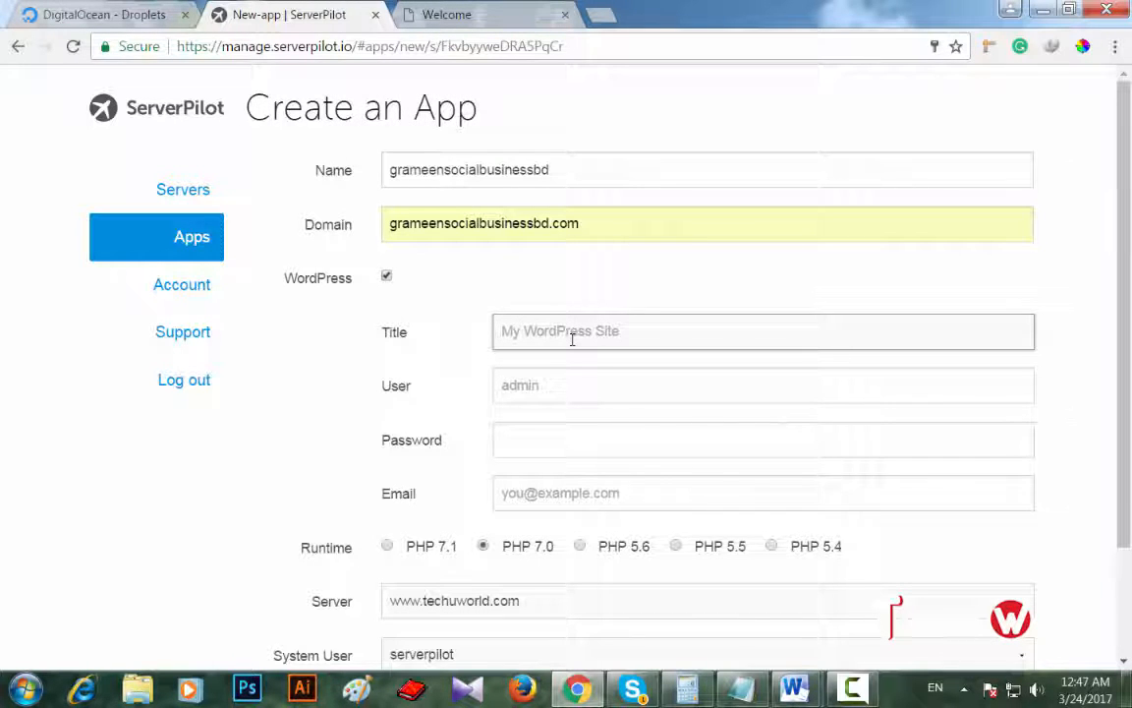
text(grameen social business)
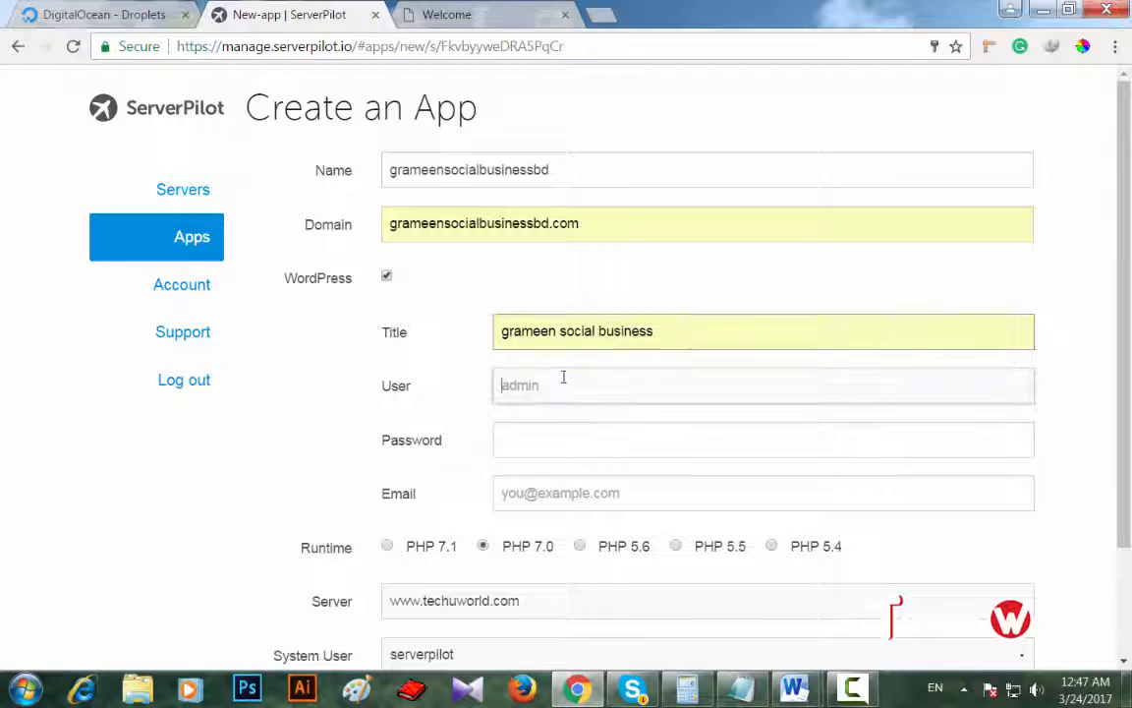
click(763, 439)
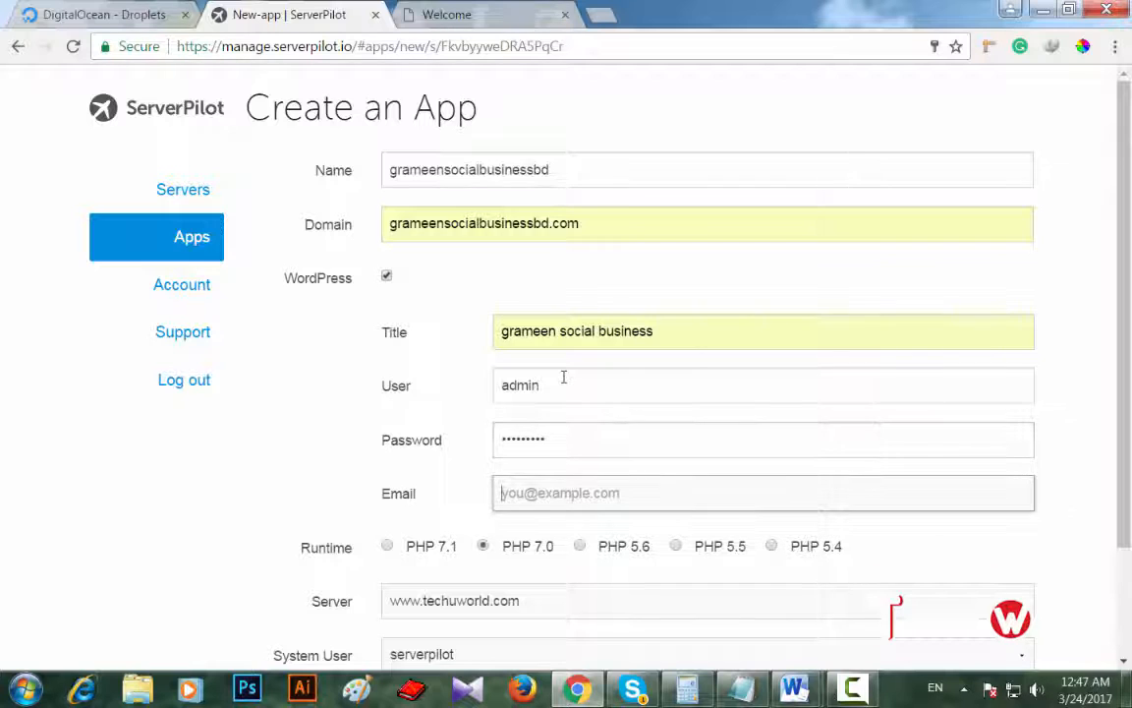
text(bd)
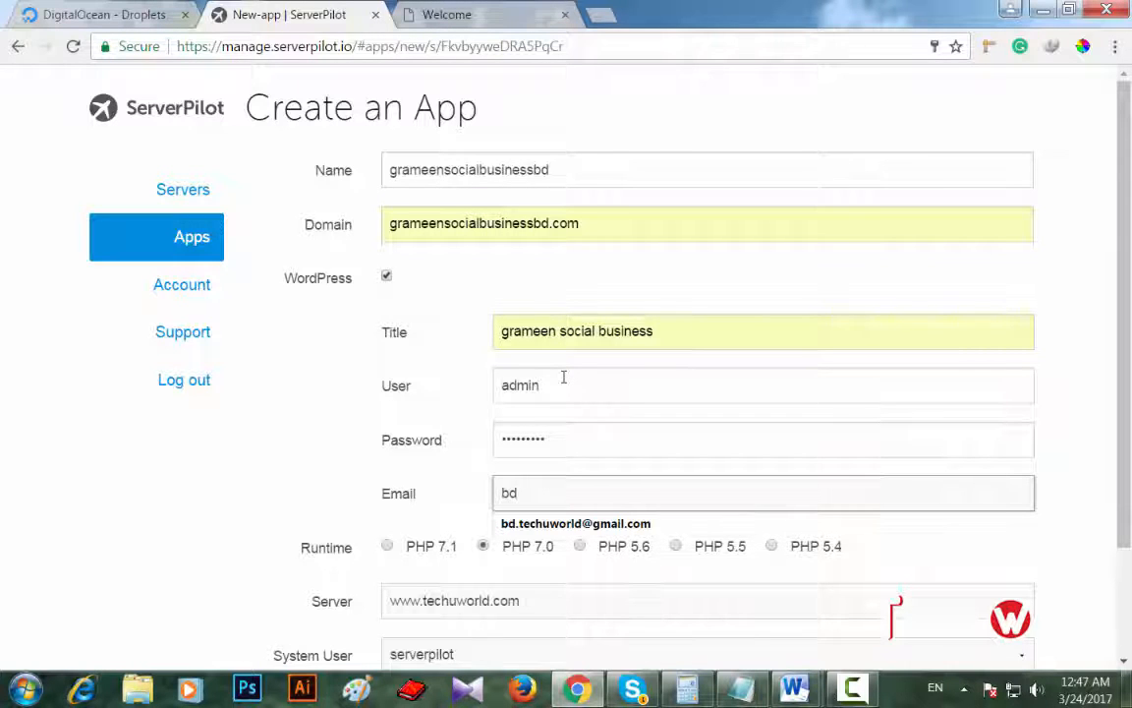
click(575, 523)
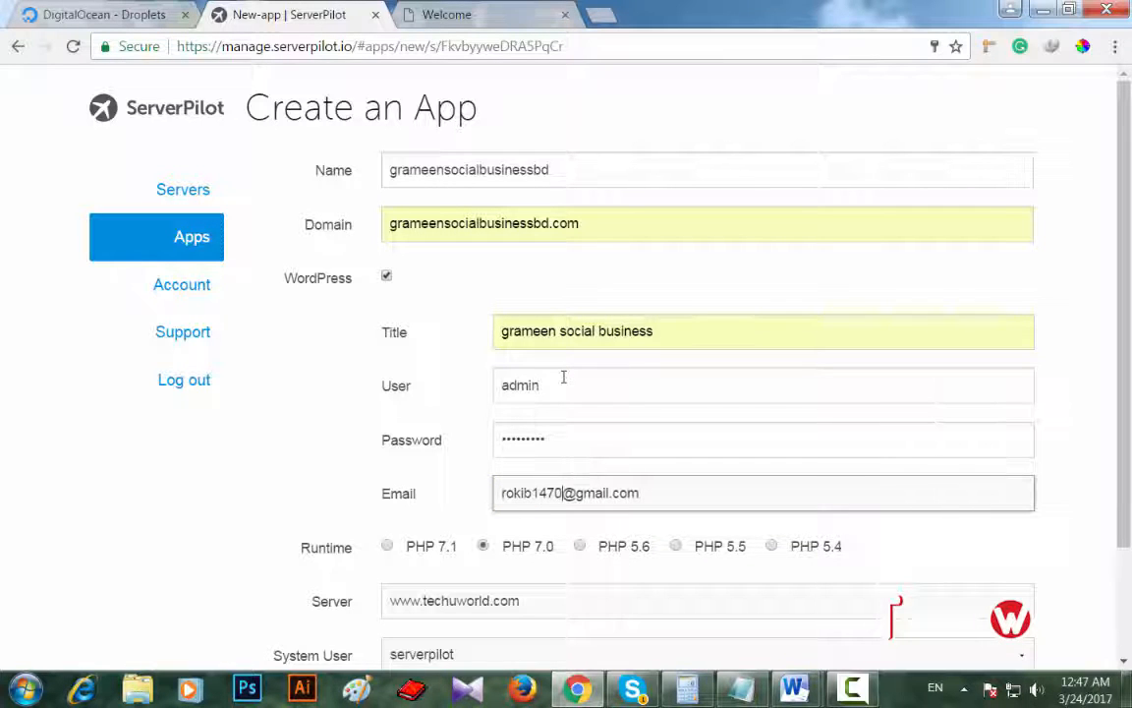
click(388, 545)
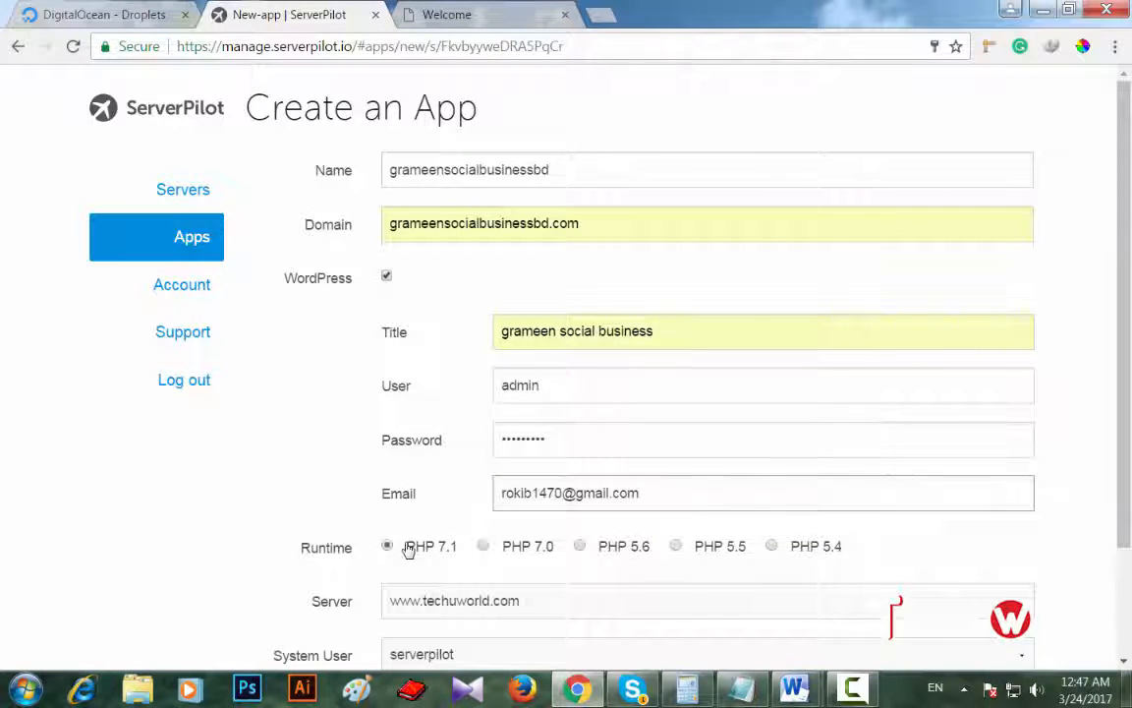
scroll(down, 3)
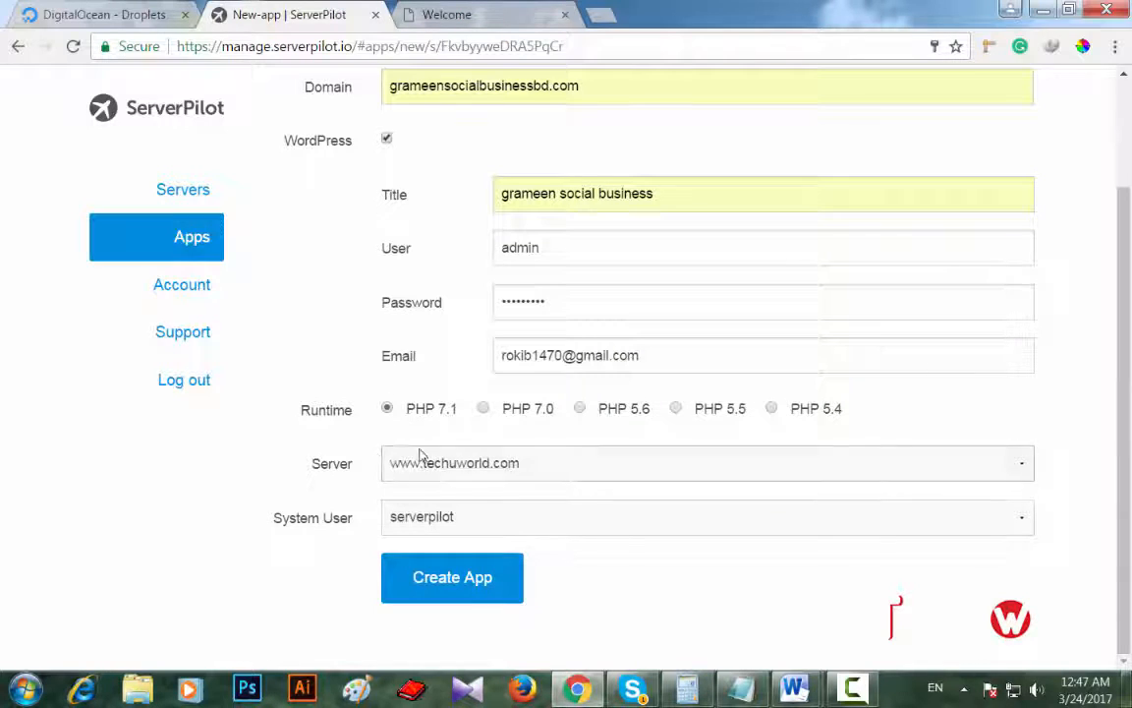
mouse_move(537, 469)
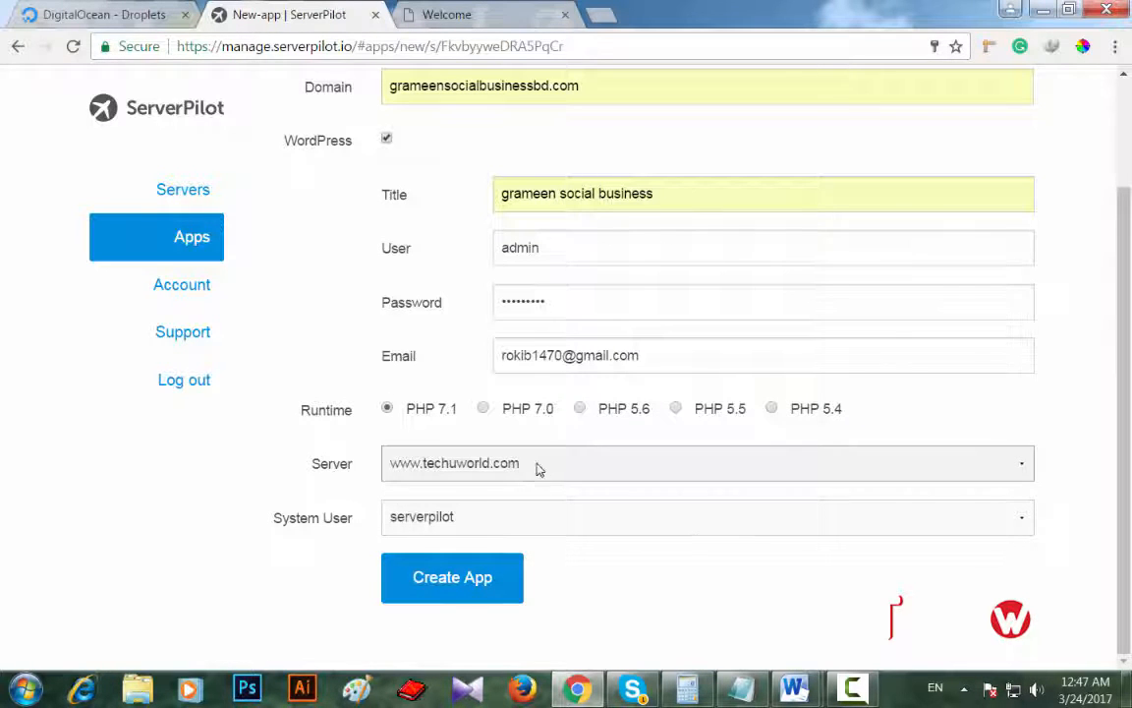
click(707, 463)
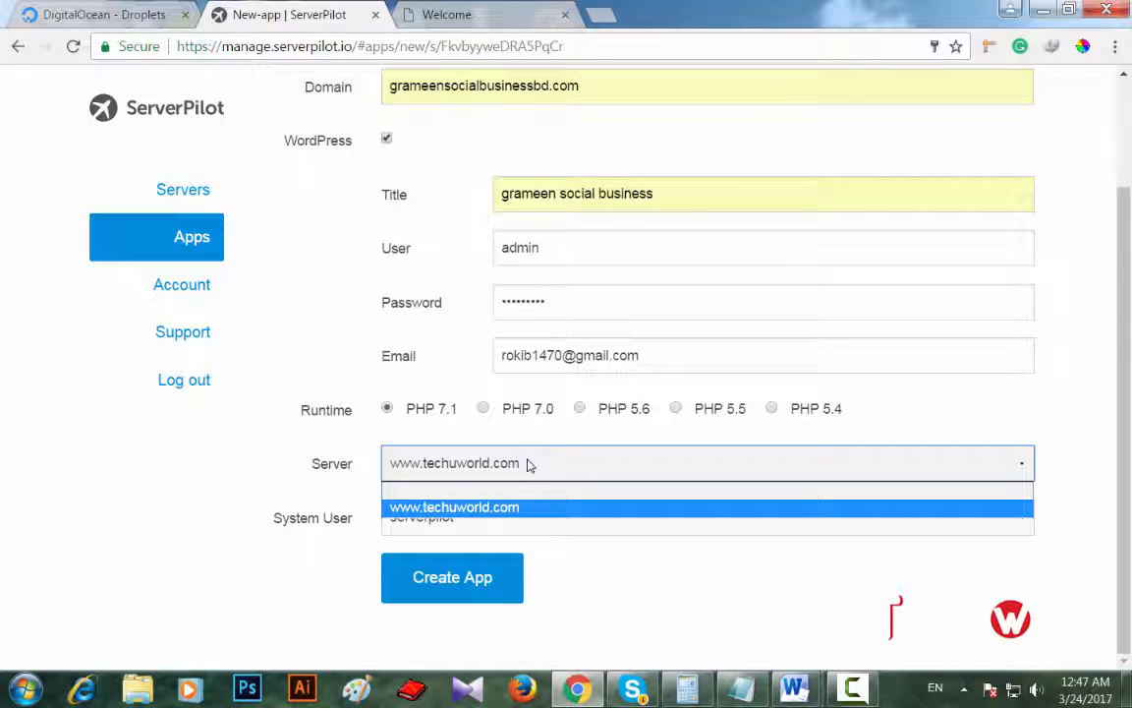
mouse_move(510, 512)
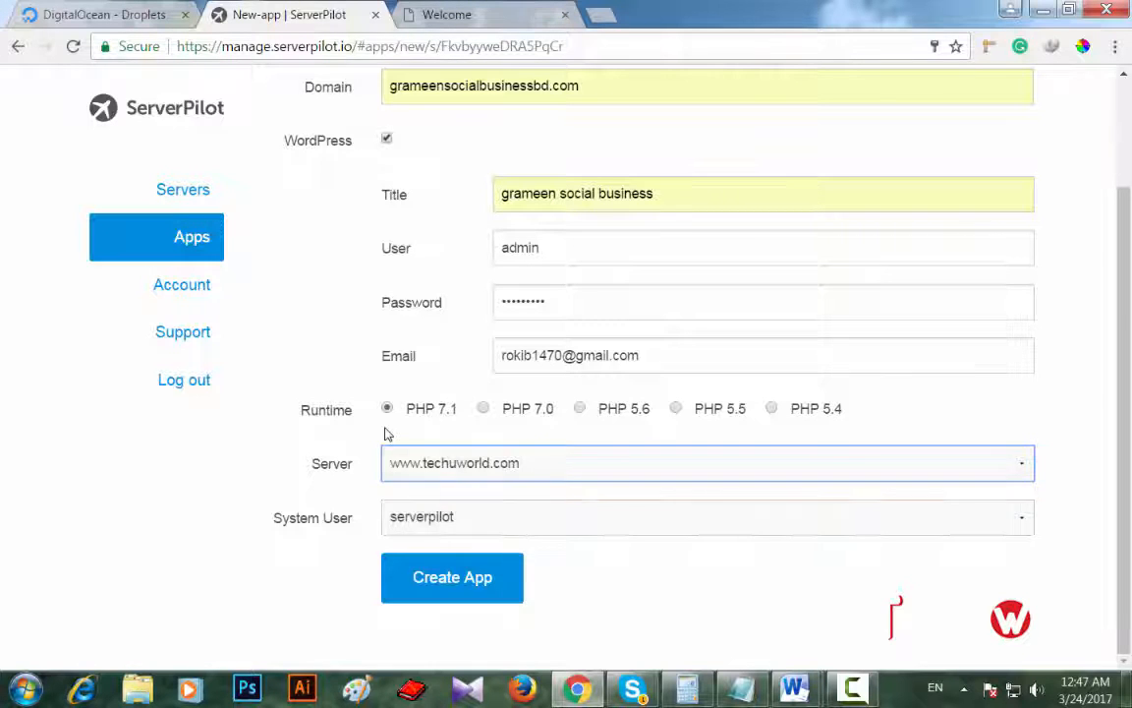
scroll(up, 3)
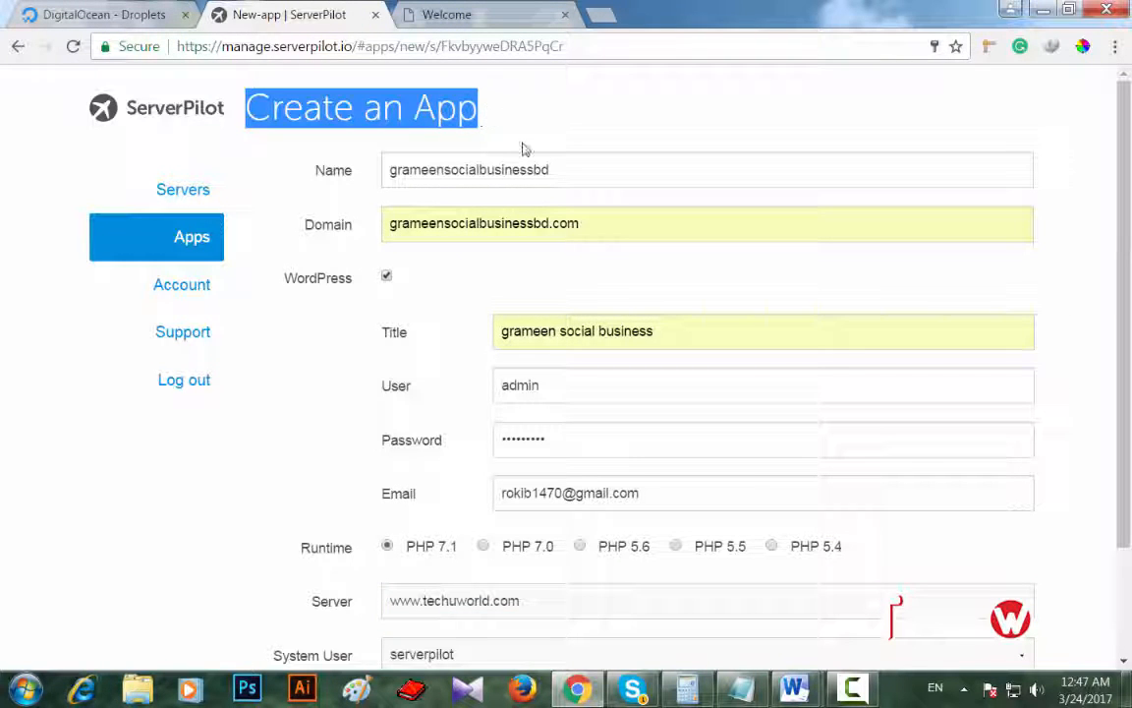
mouse_move(491, 341)
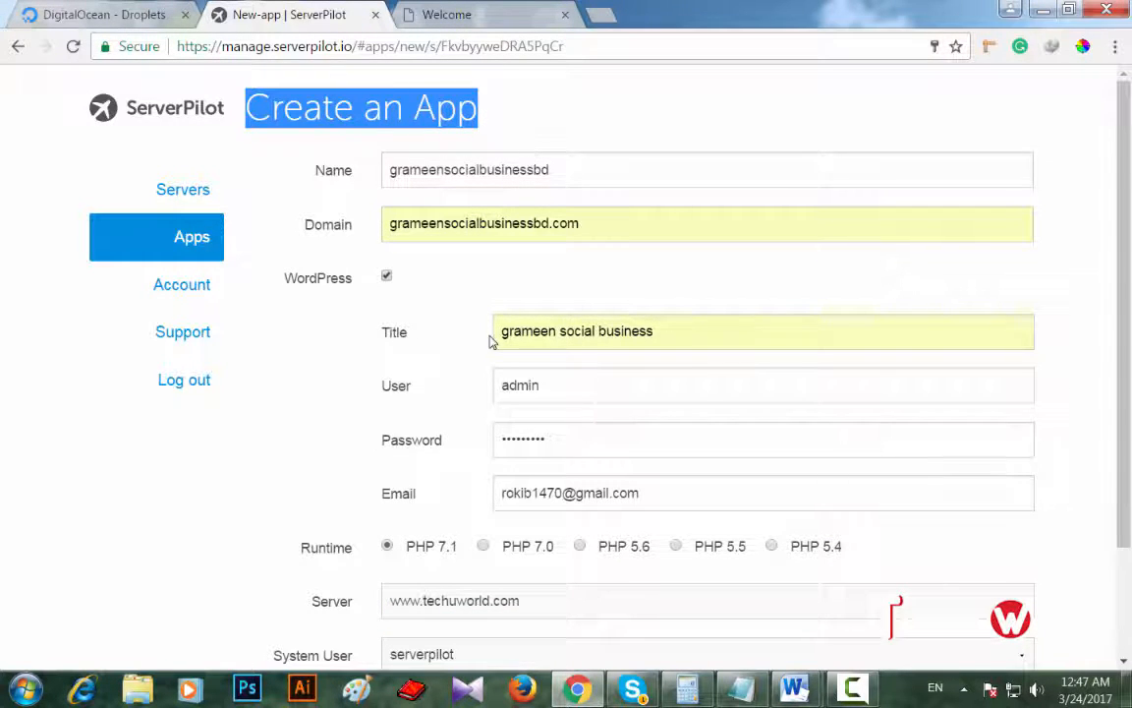
scroll(down, 3)
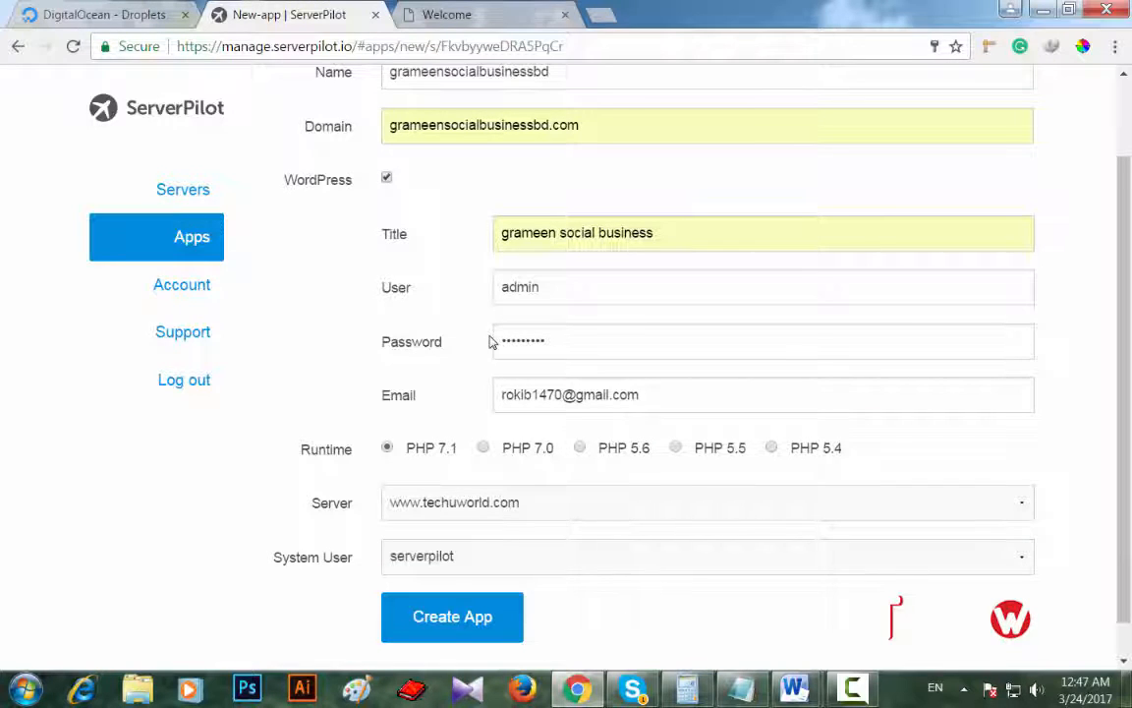
scroll(down, 3)
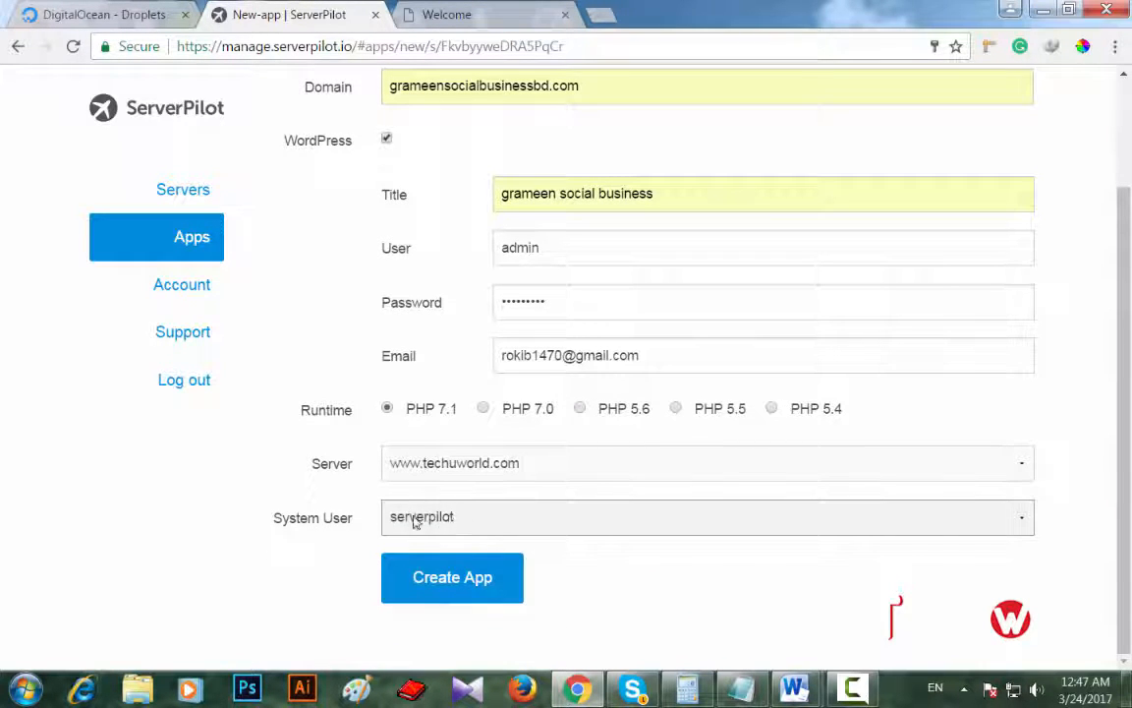
scroll(up, 3)
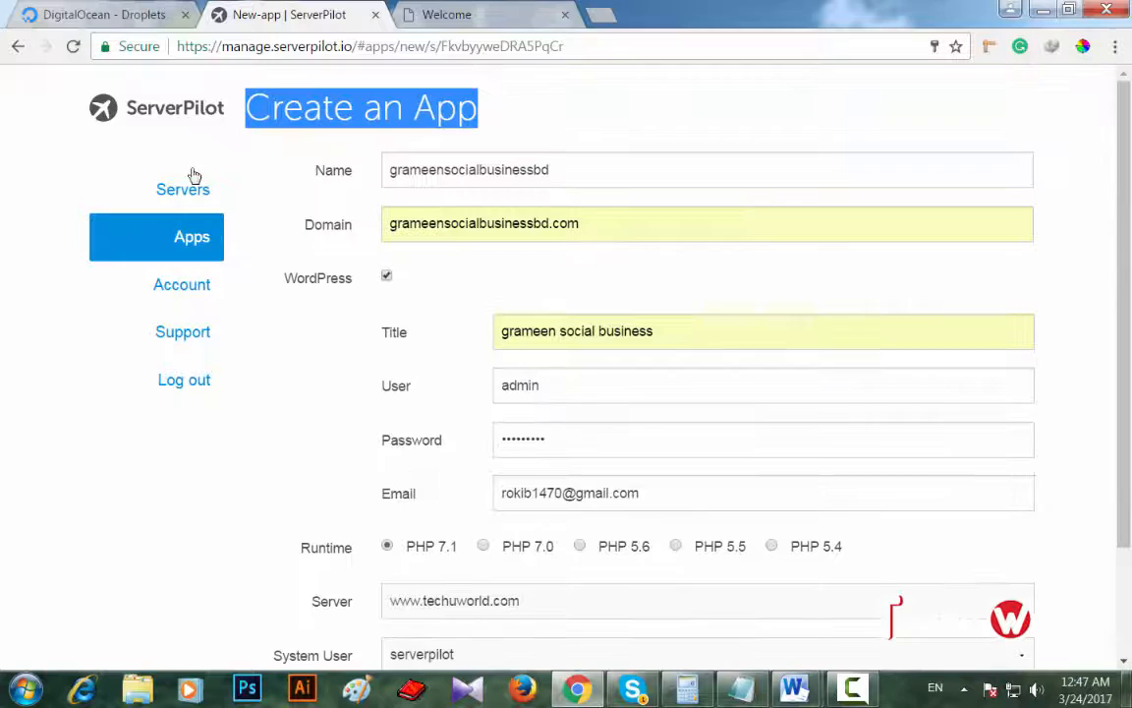
mouse_move(229, 187)
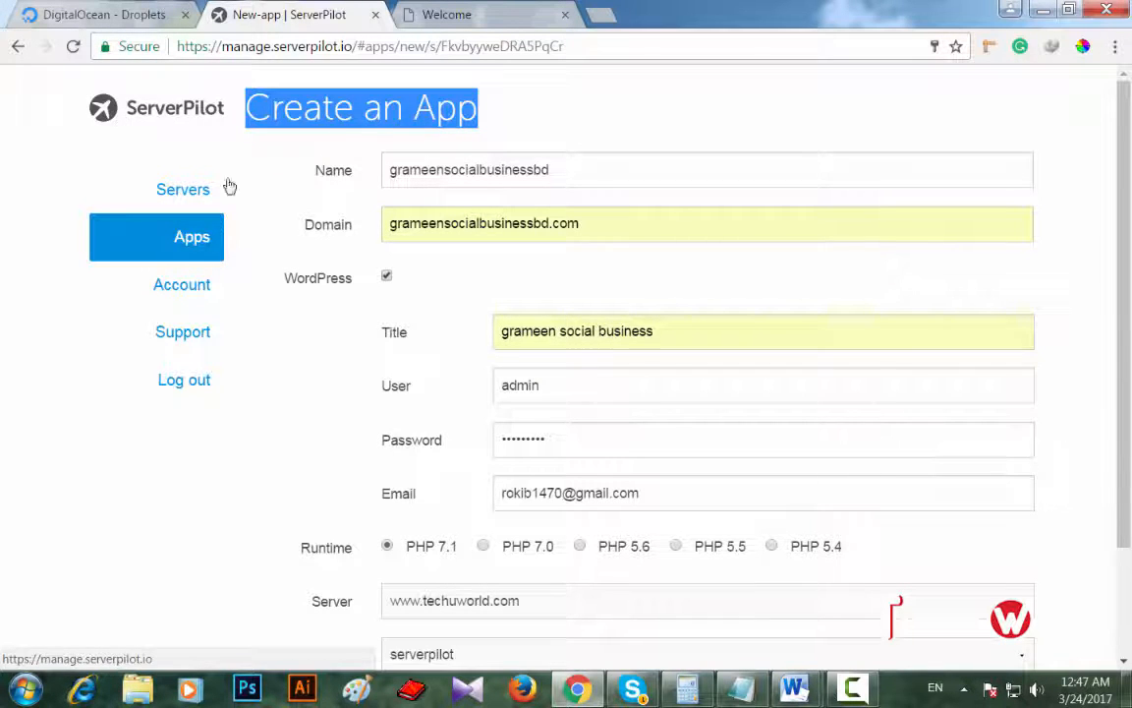
scroll(down, 3)
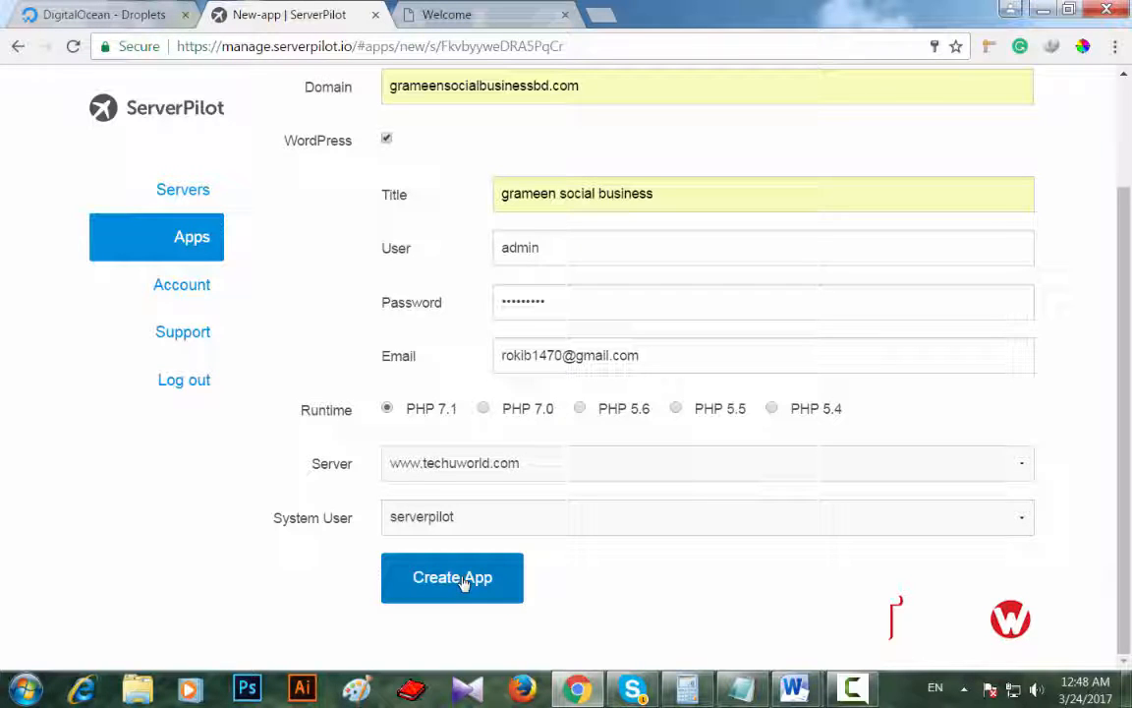
click(452, 577)
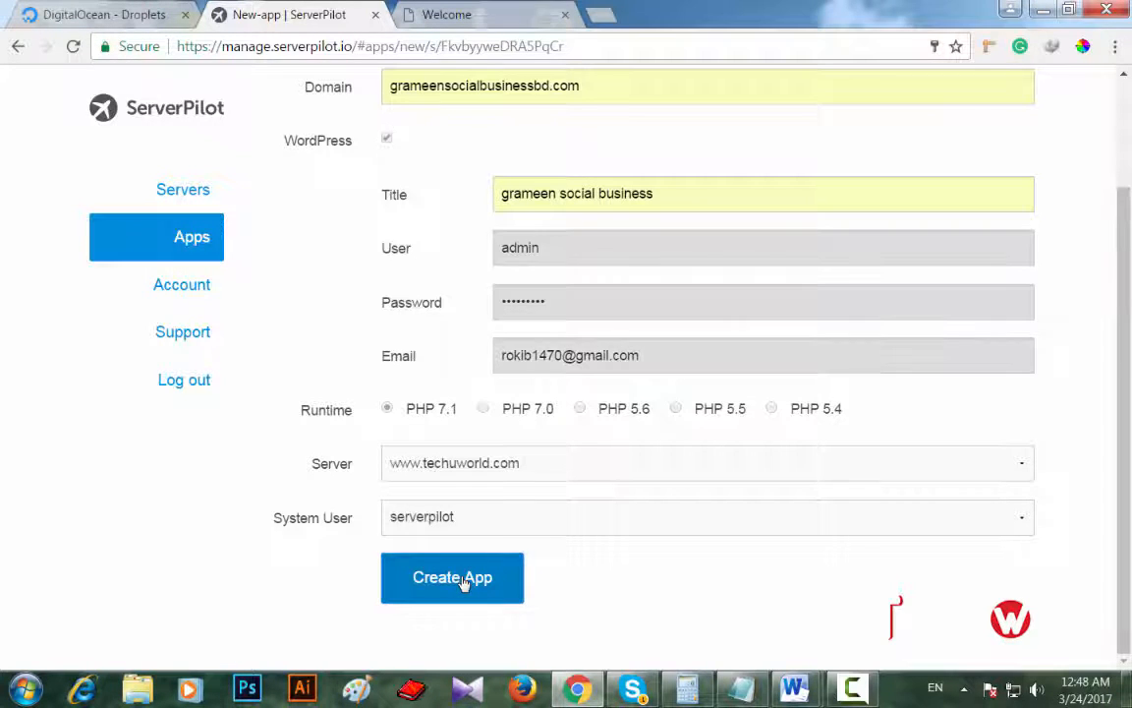
click(452, 577)
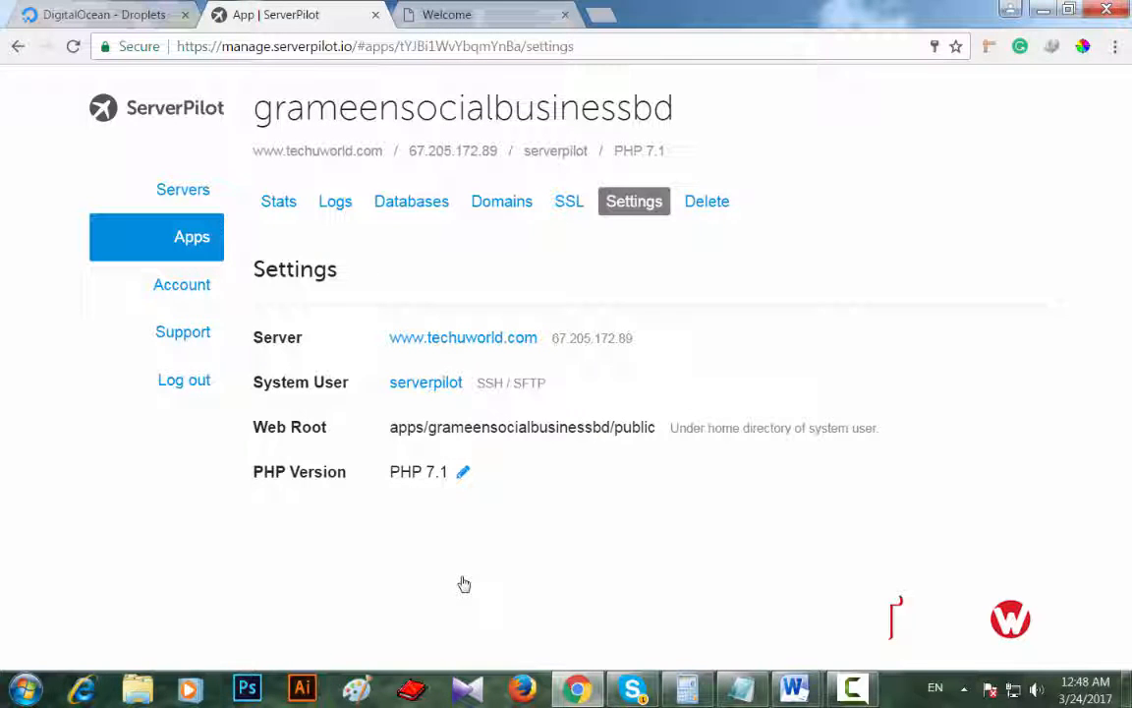
mouse_move(498, 84)
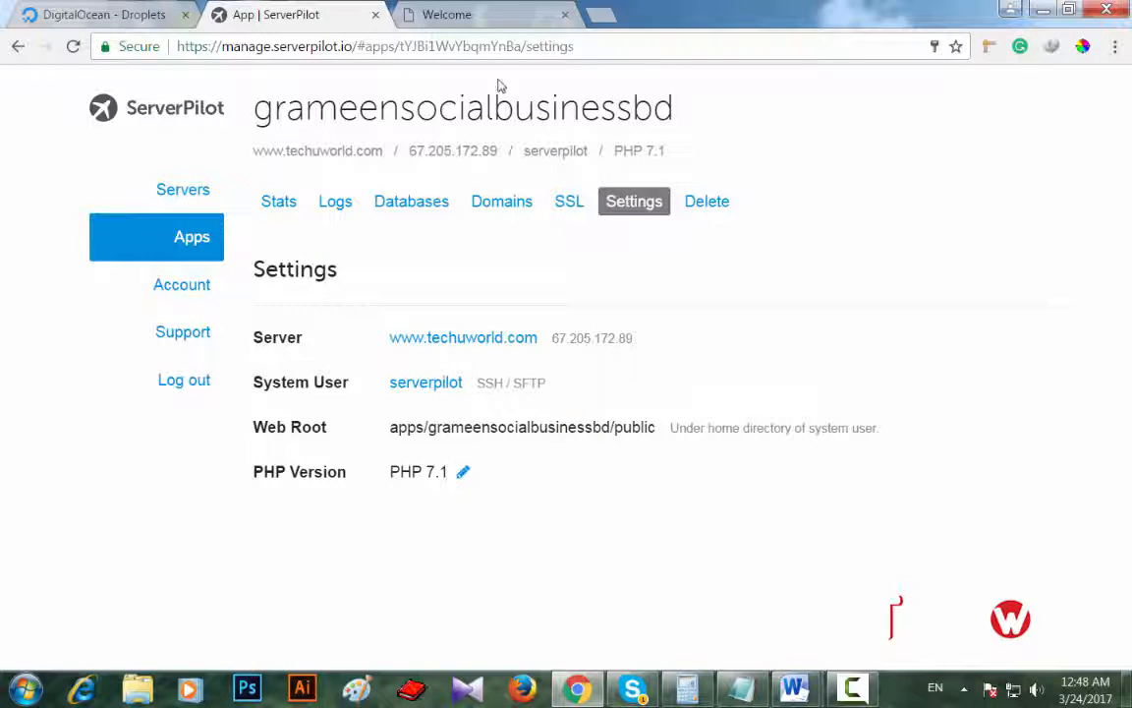
click(672, 13)
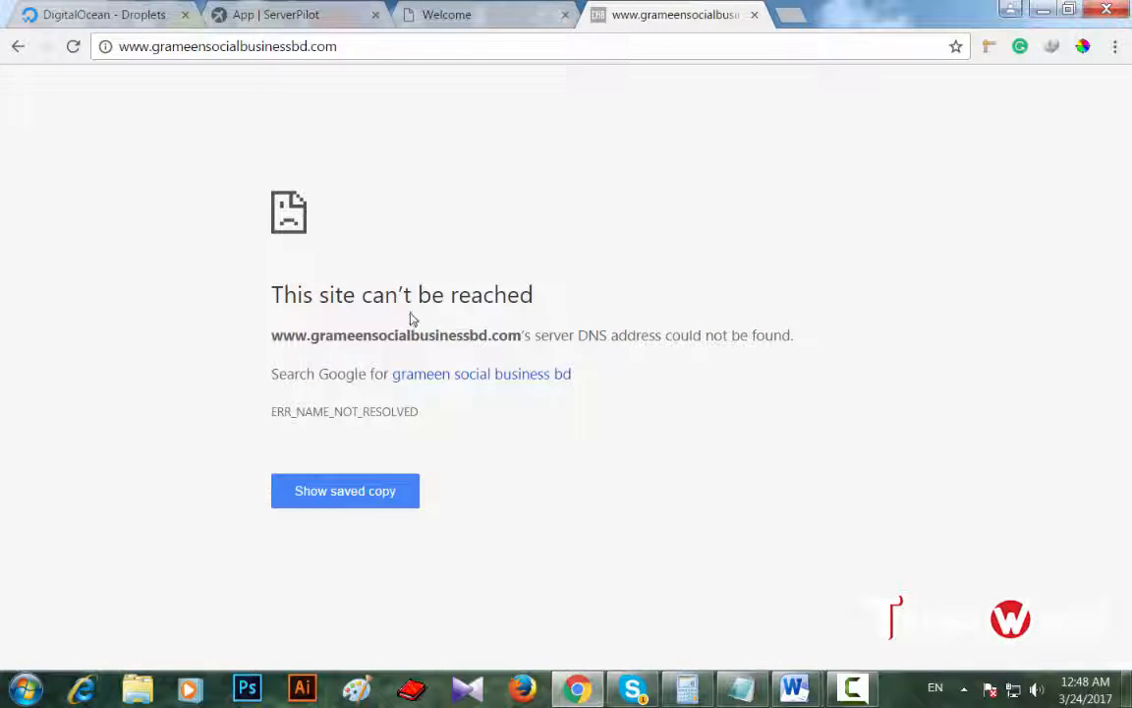
mouse_move(550, 334)
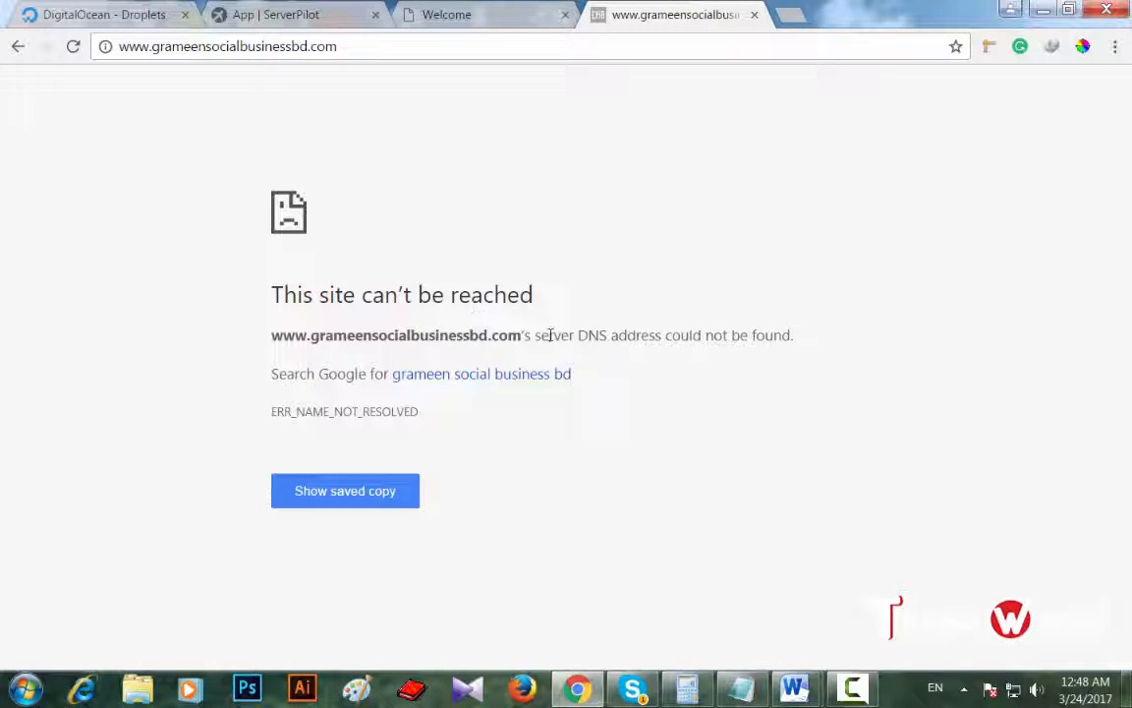
Use Whois Jump to Domain to reach the grameensocialbusinessbd.com management page.
double_click(591, 335)
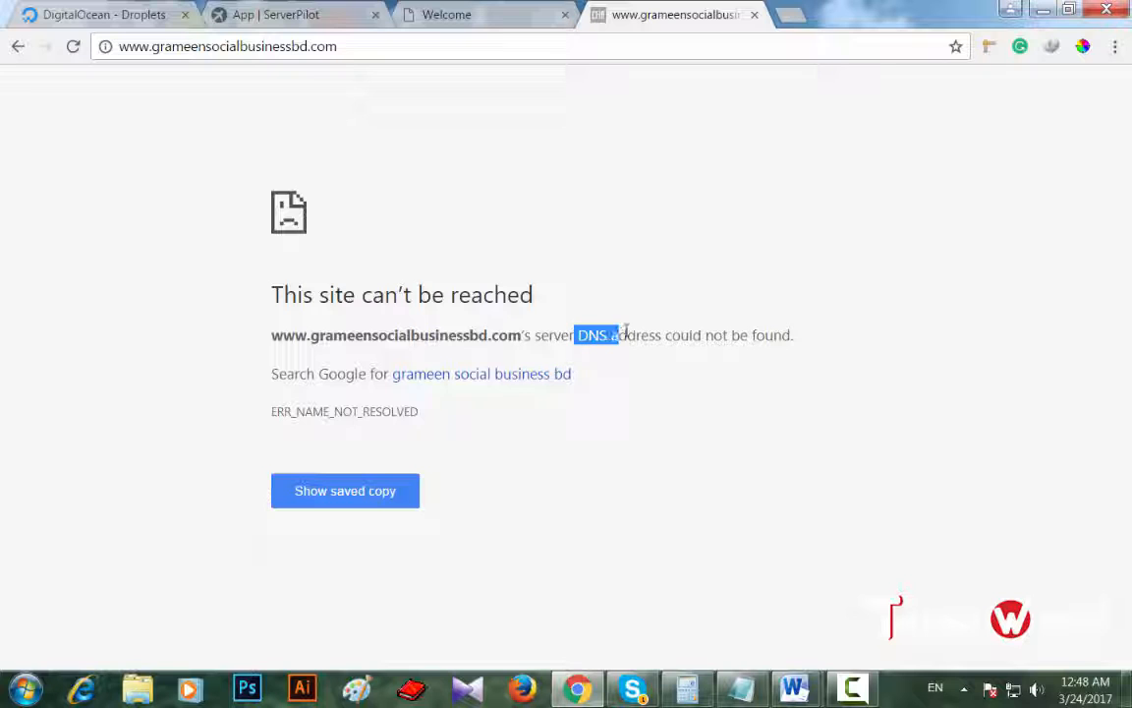
click(446, 14)
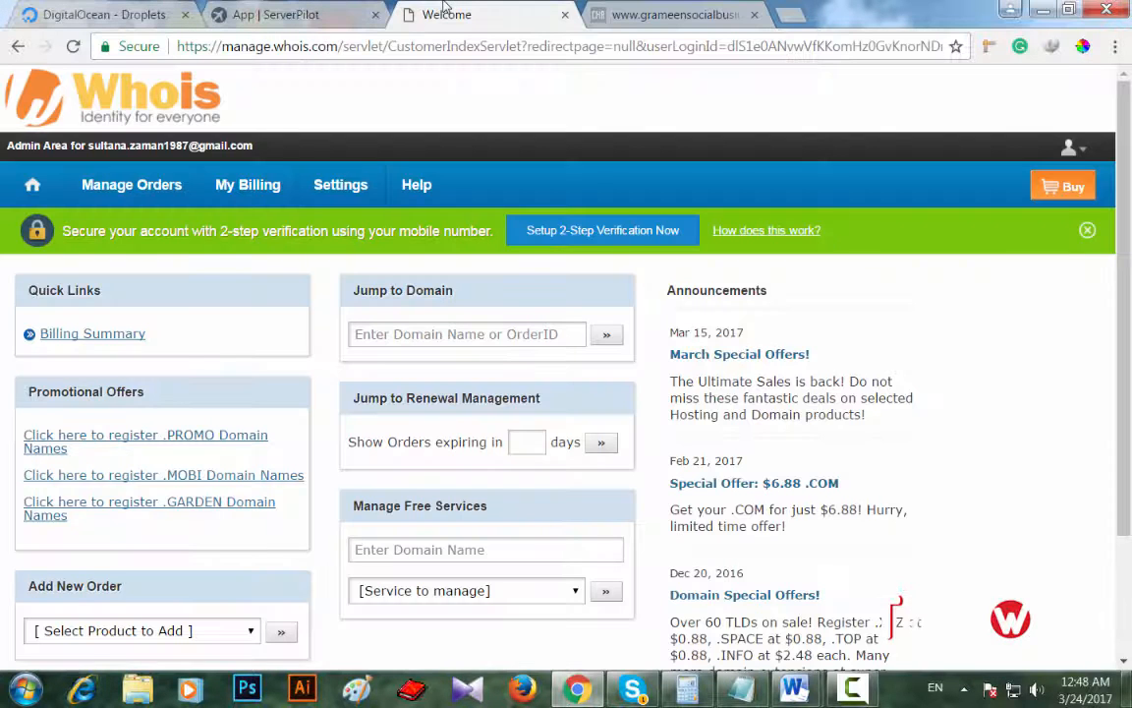
click(467, 334)
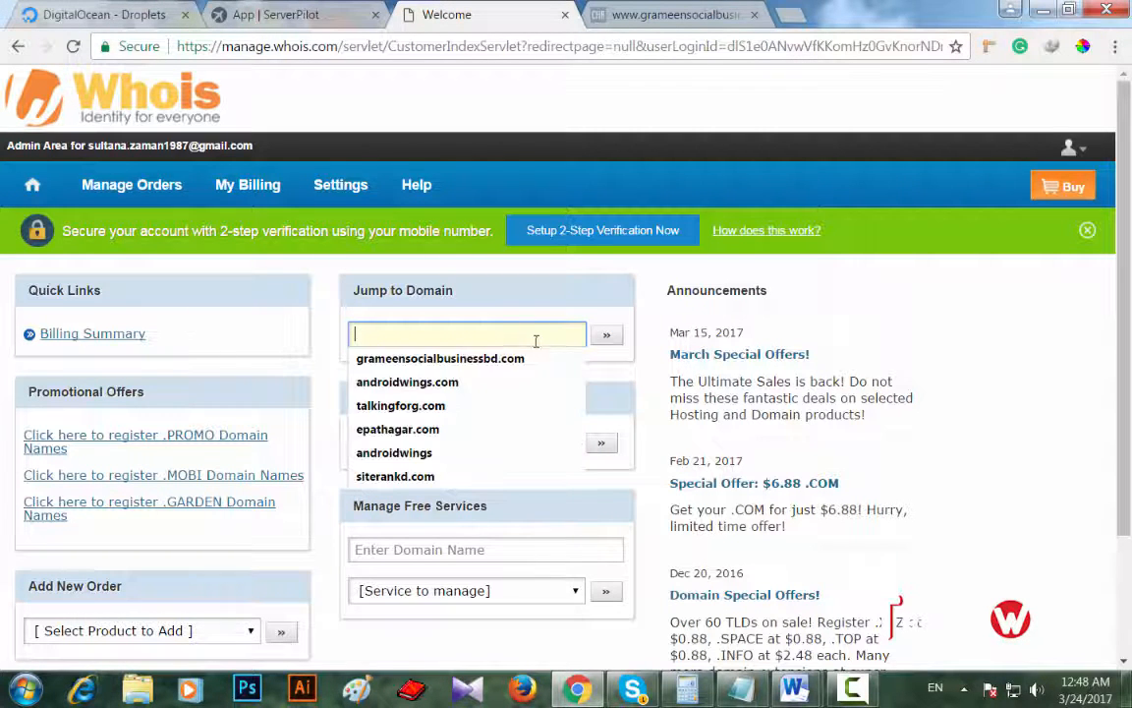
click(440, 358)
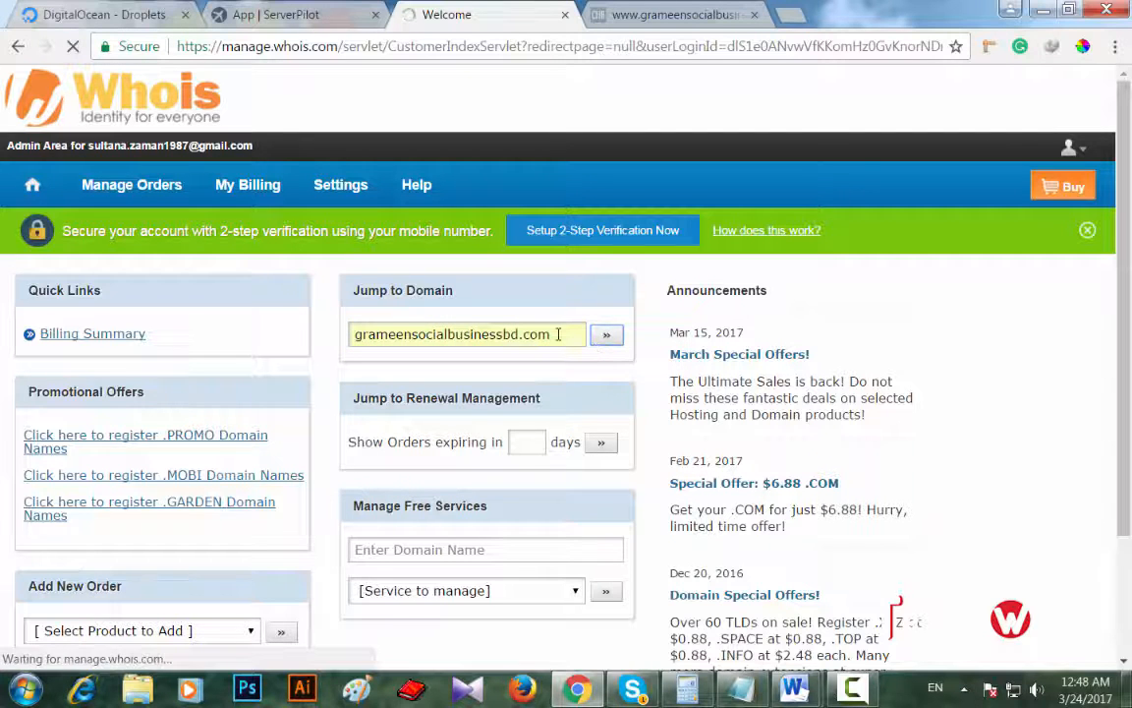
click(607, 334)
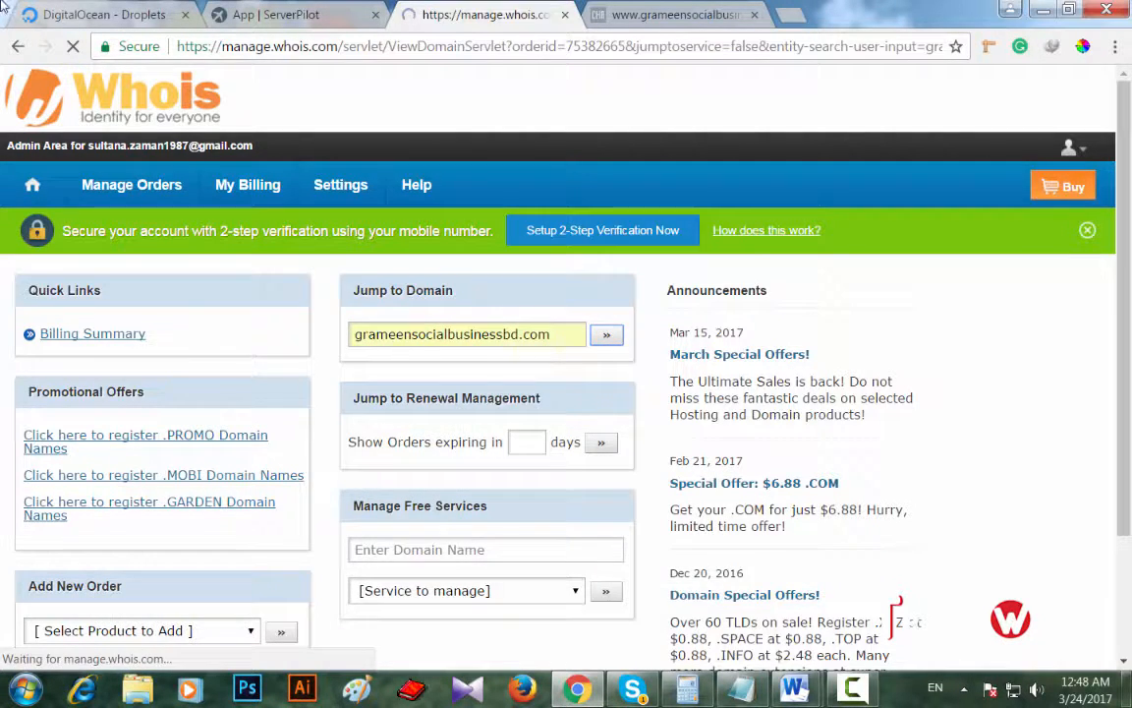
click(99, 13)
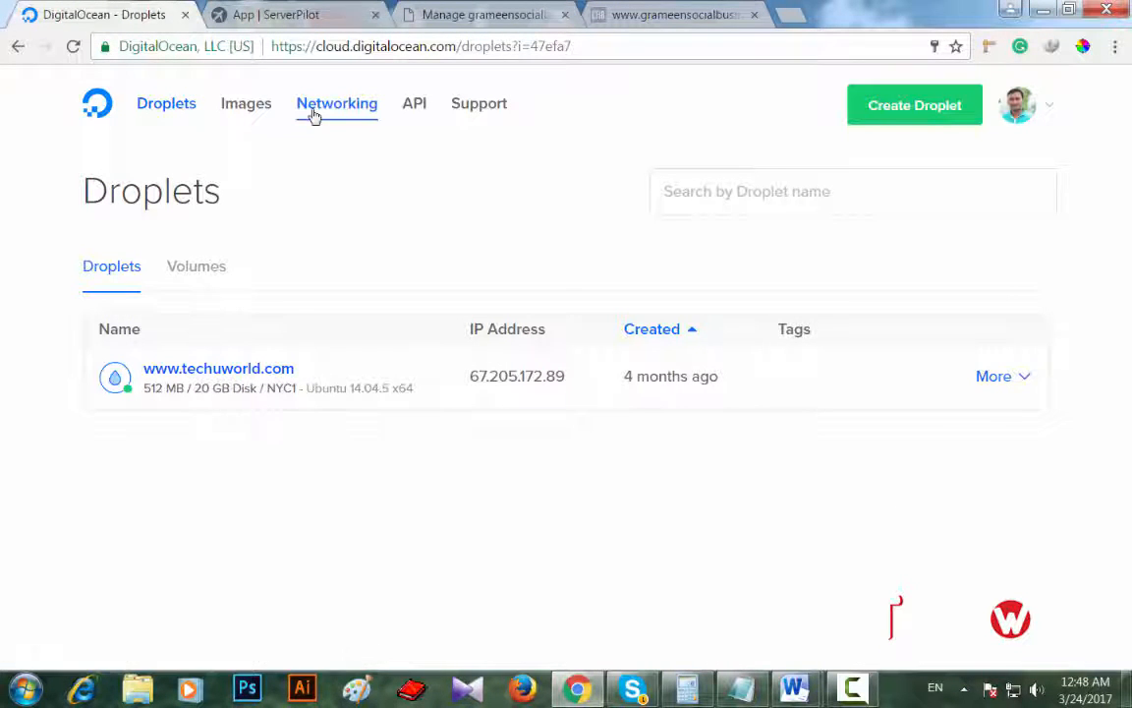
click(336, 103)
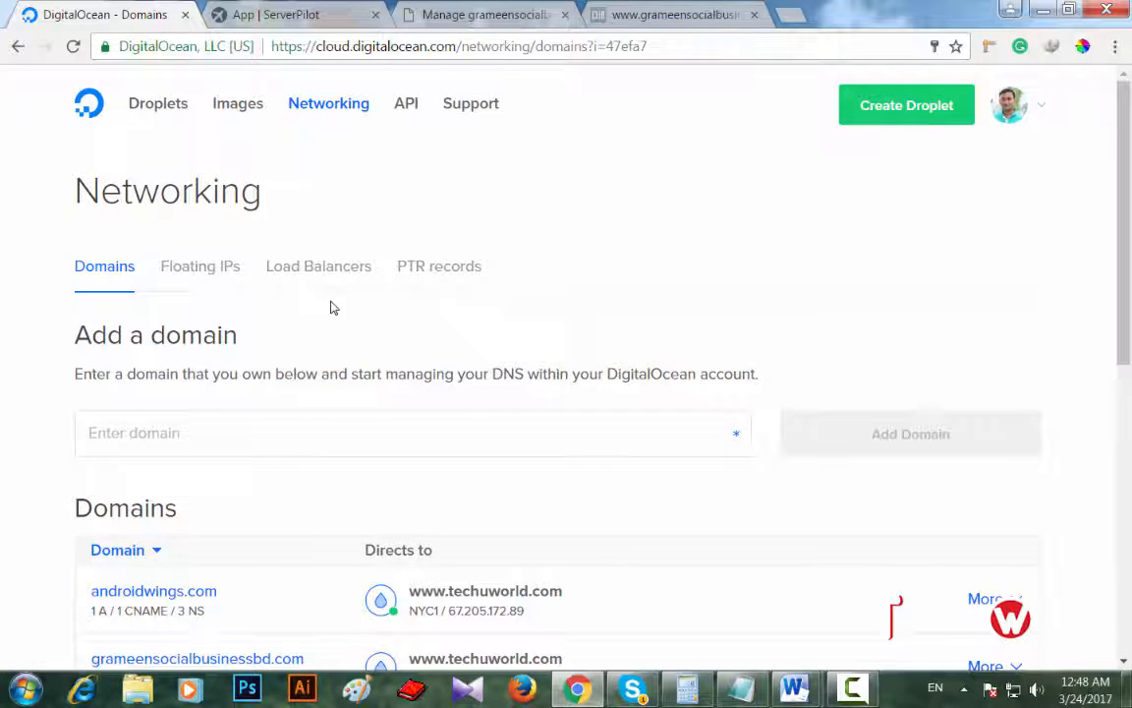
scroll(down, 3)
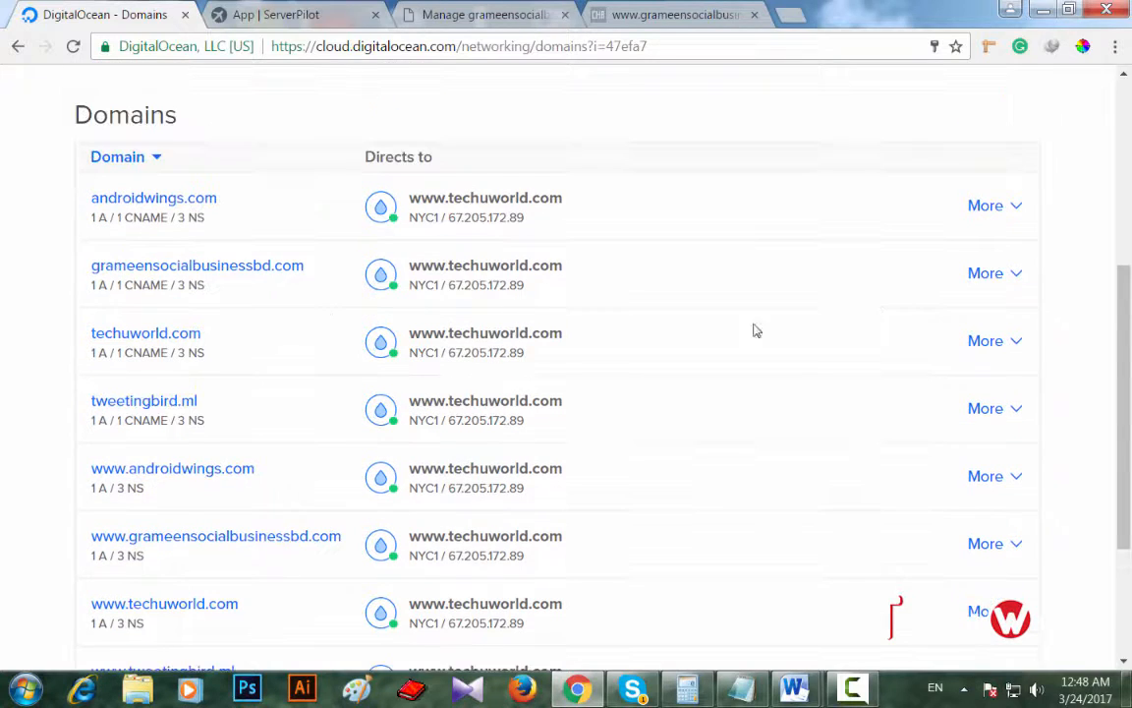
click(985, 272)
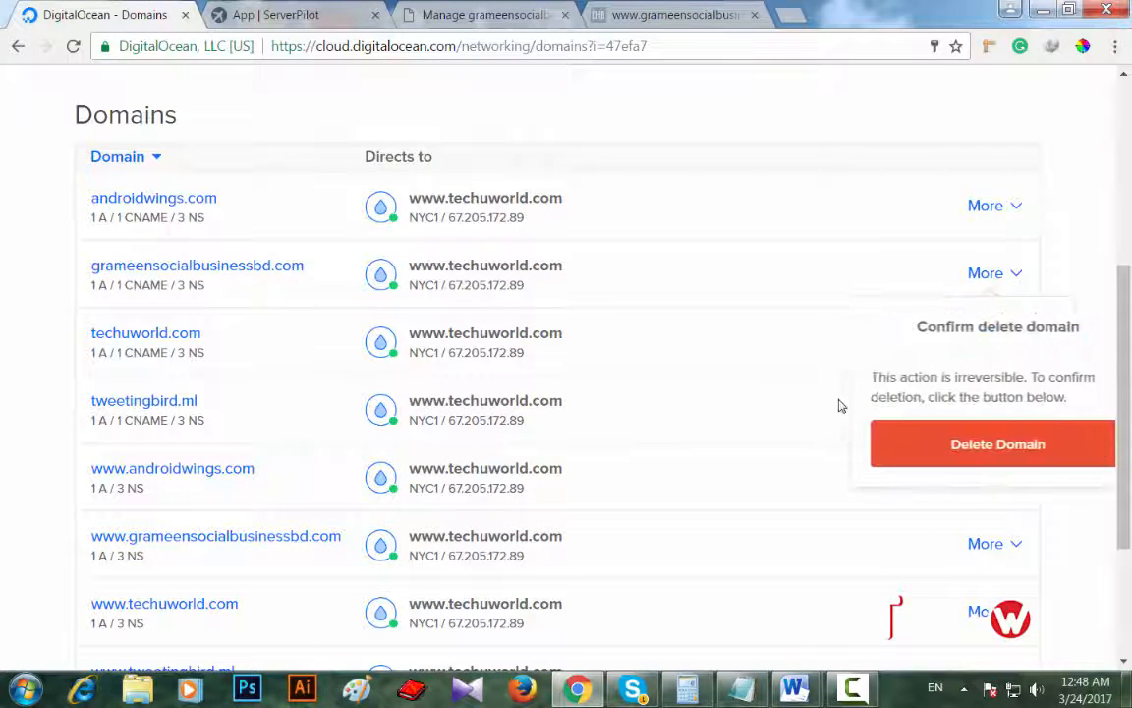
click(998, 443)
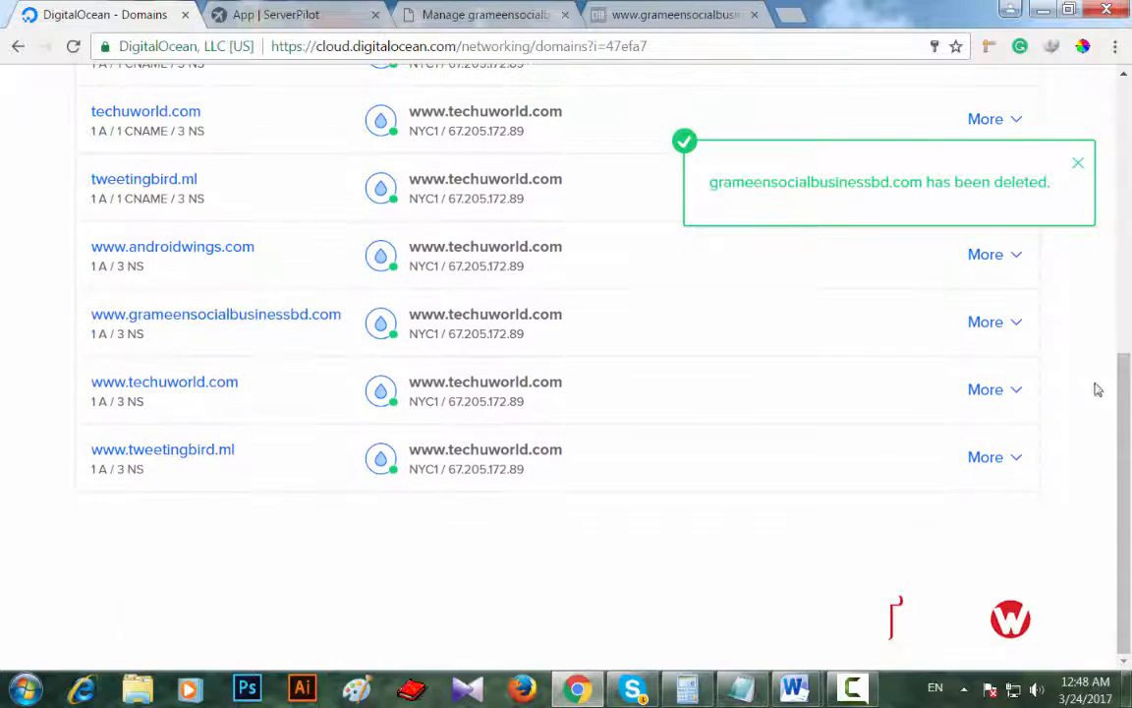
click(985, 321)
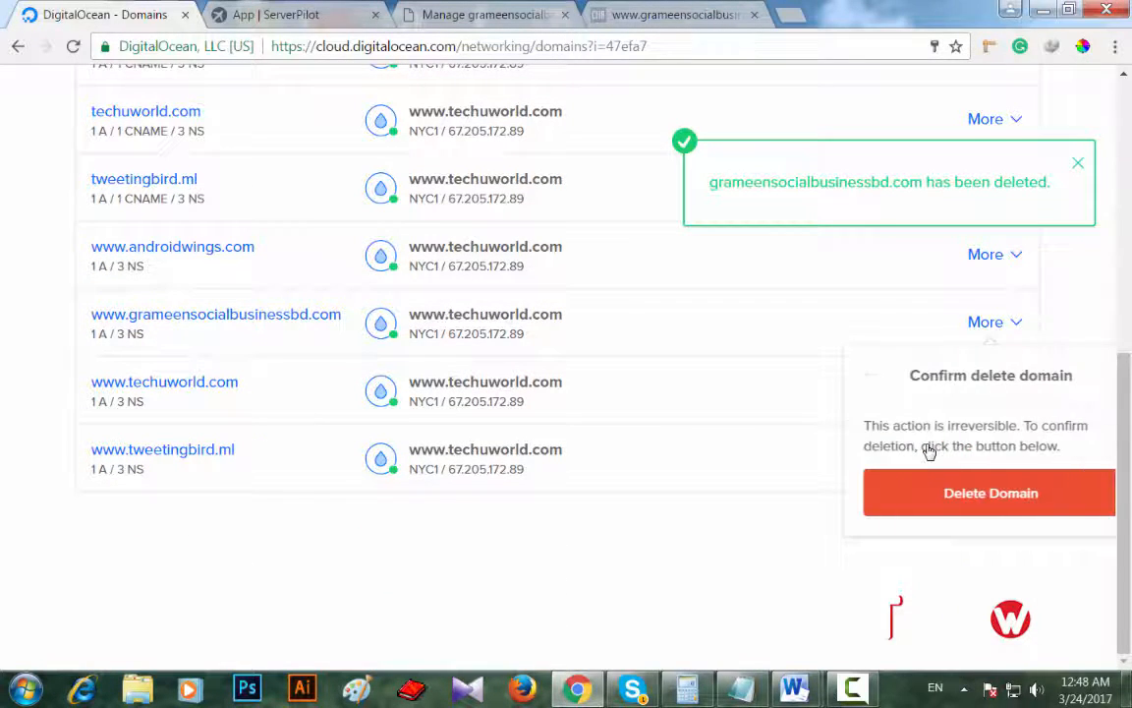
click(989, 492)
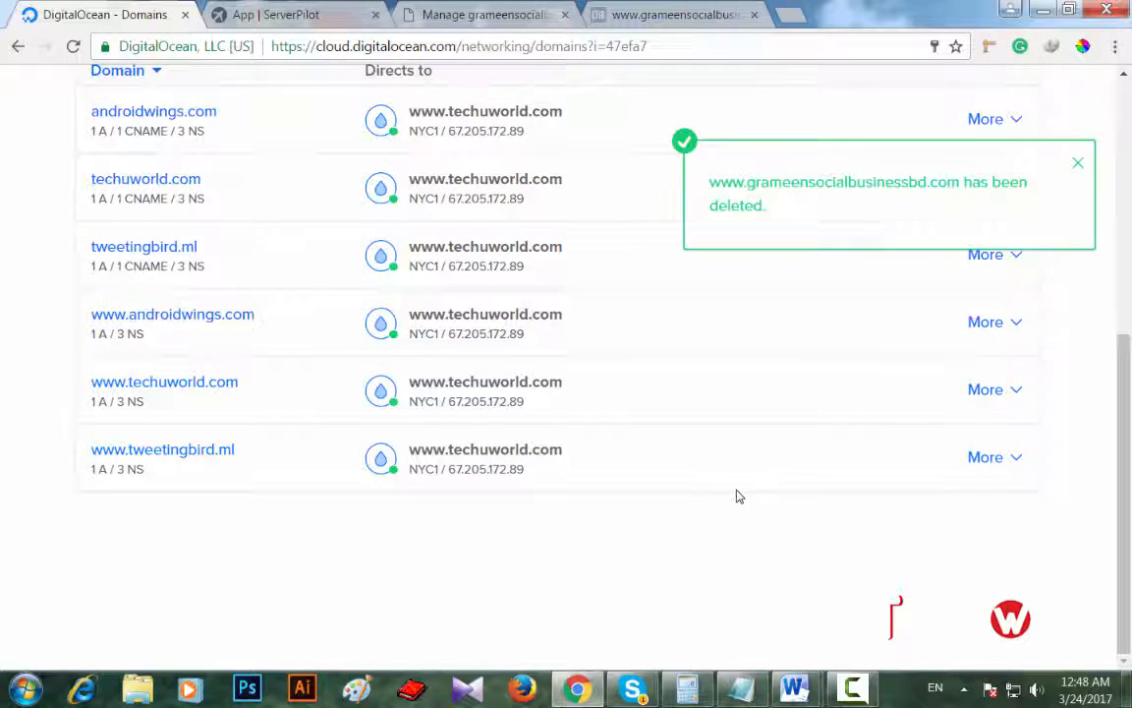
scroll(up, 3)
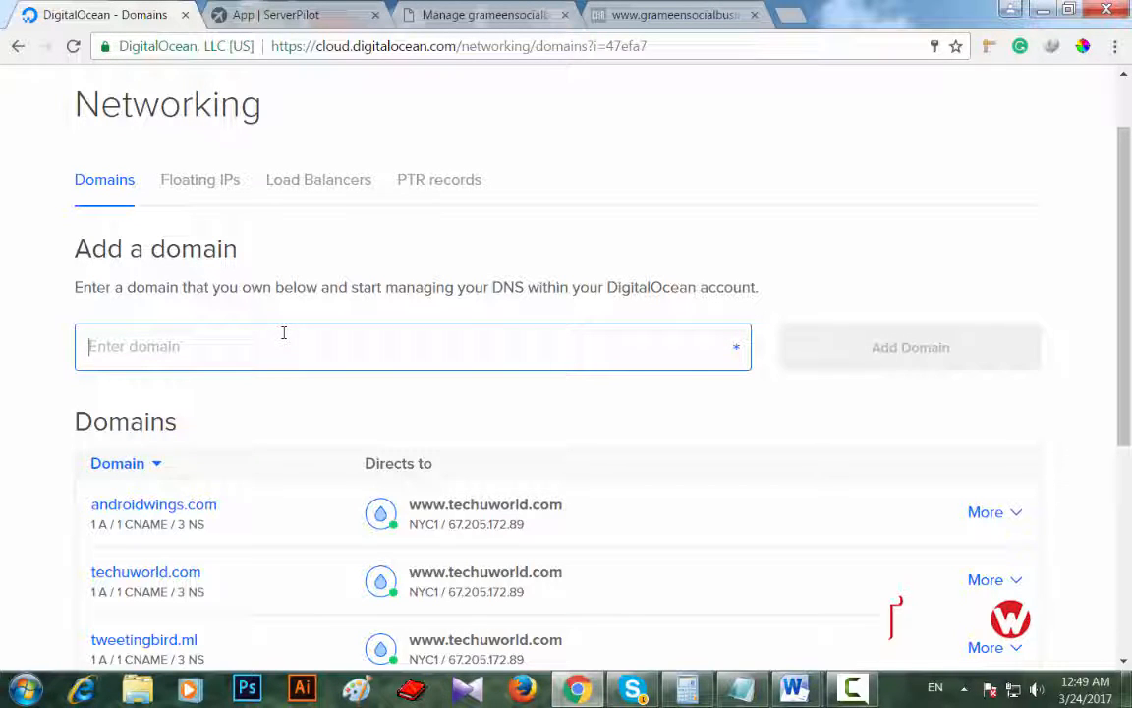
Add grameensocialbusinessbd.com as a domain in DigitalOcean.
text(grameens)
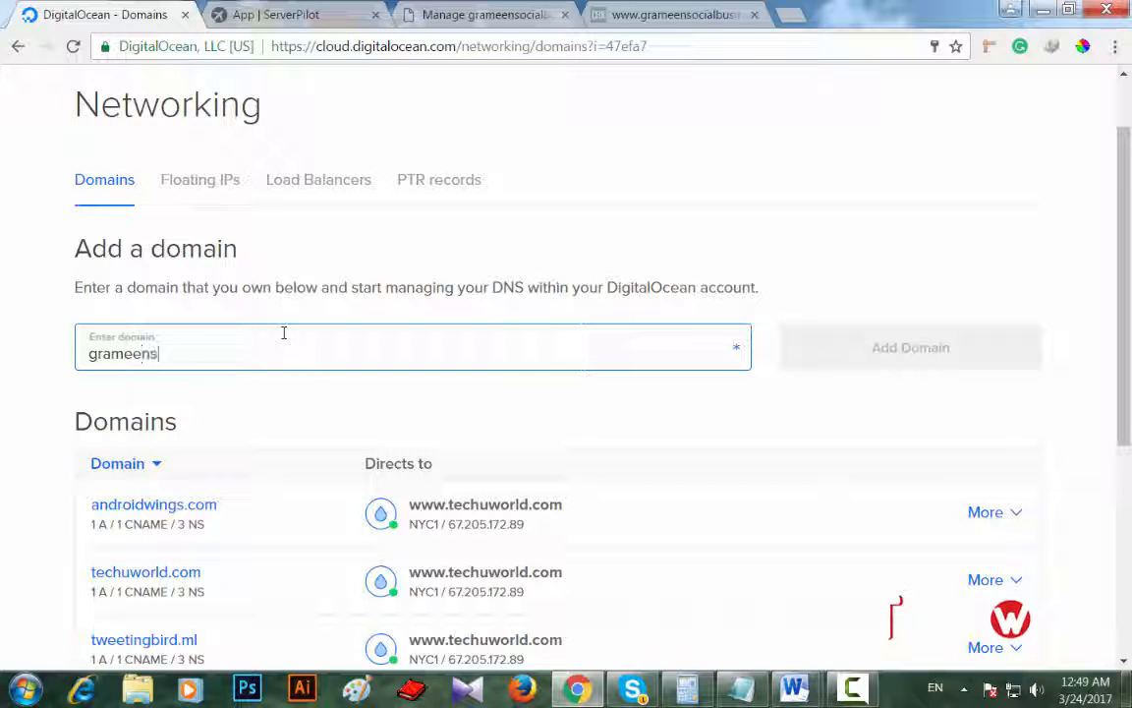
text(ocialbus)
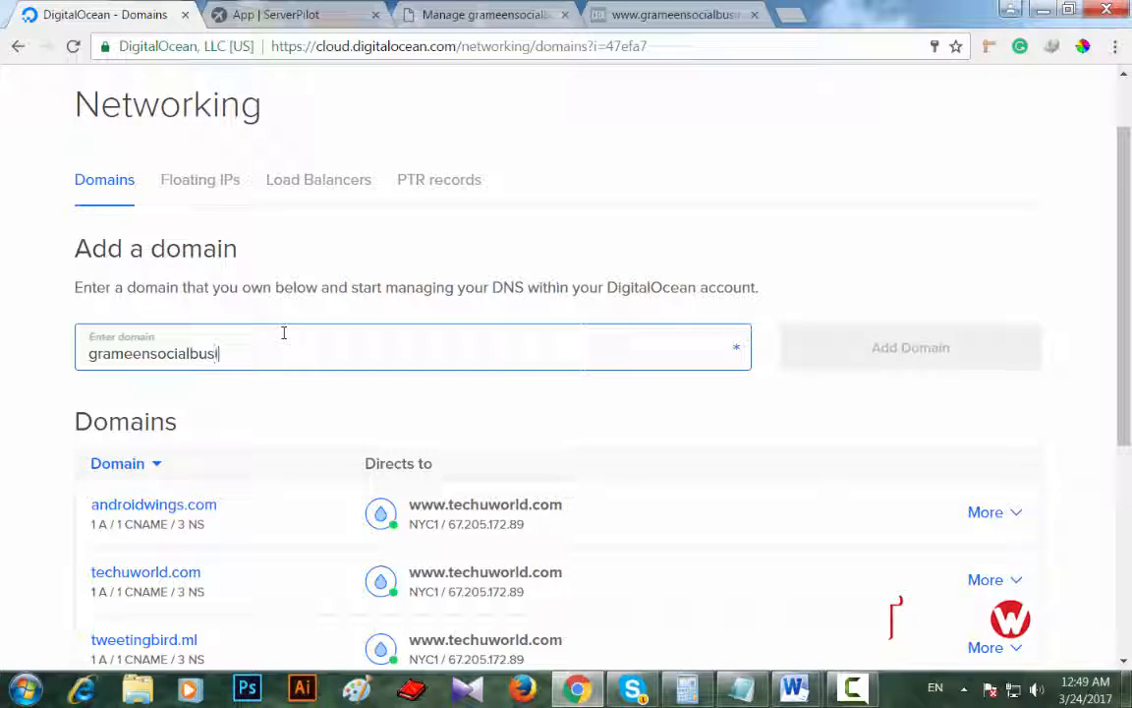
text(inessbd)
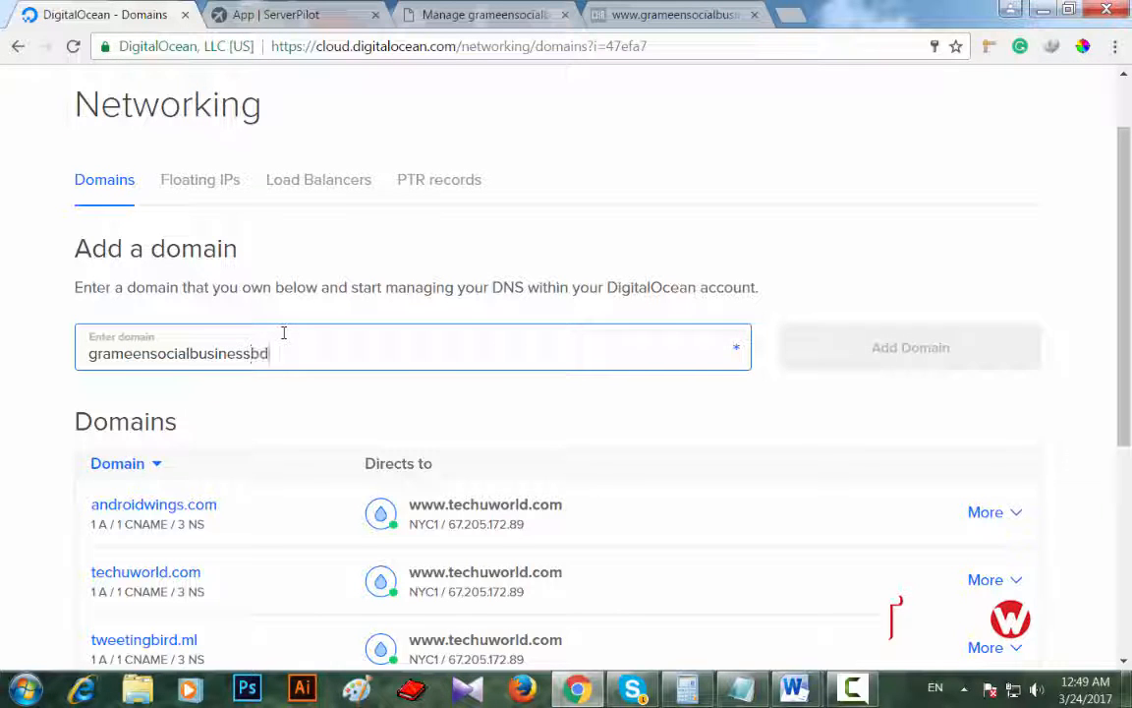
text(.com)
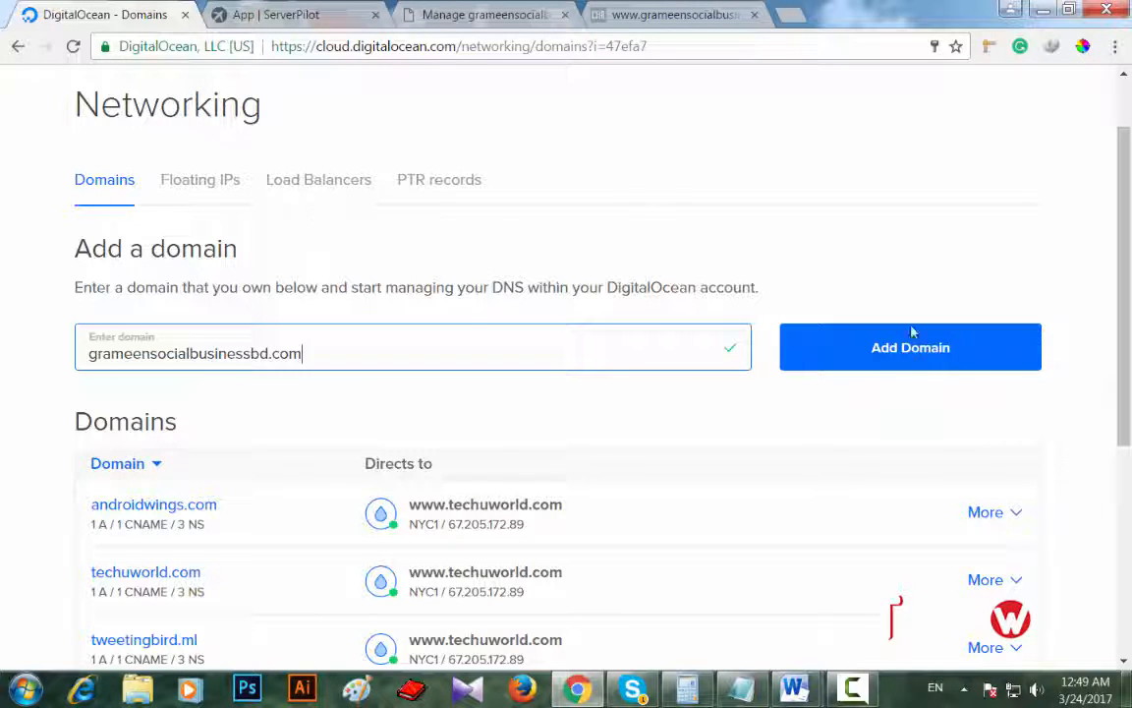
click(909, 347)
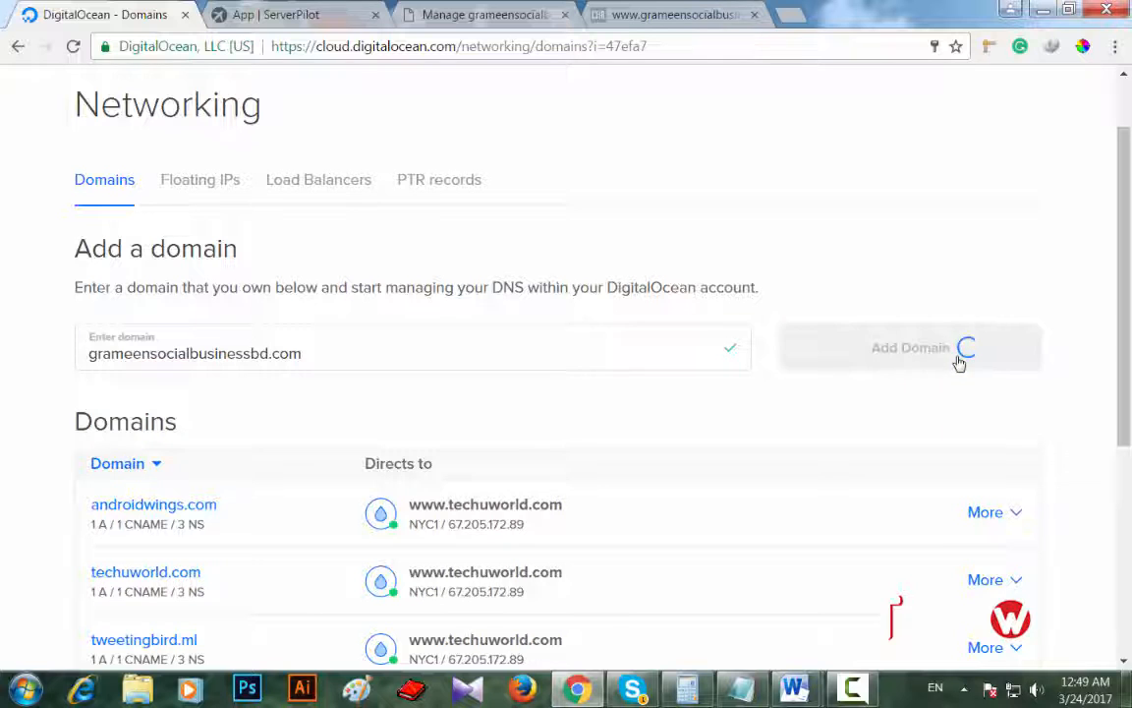
click(910, 348)
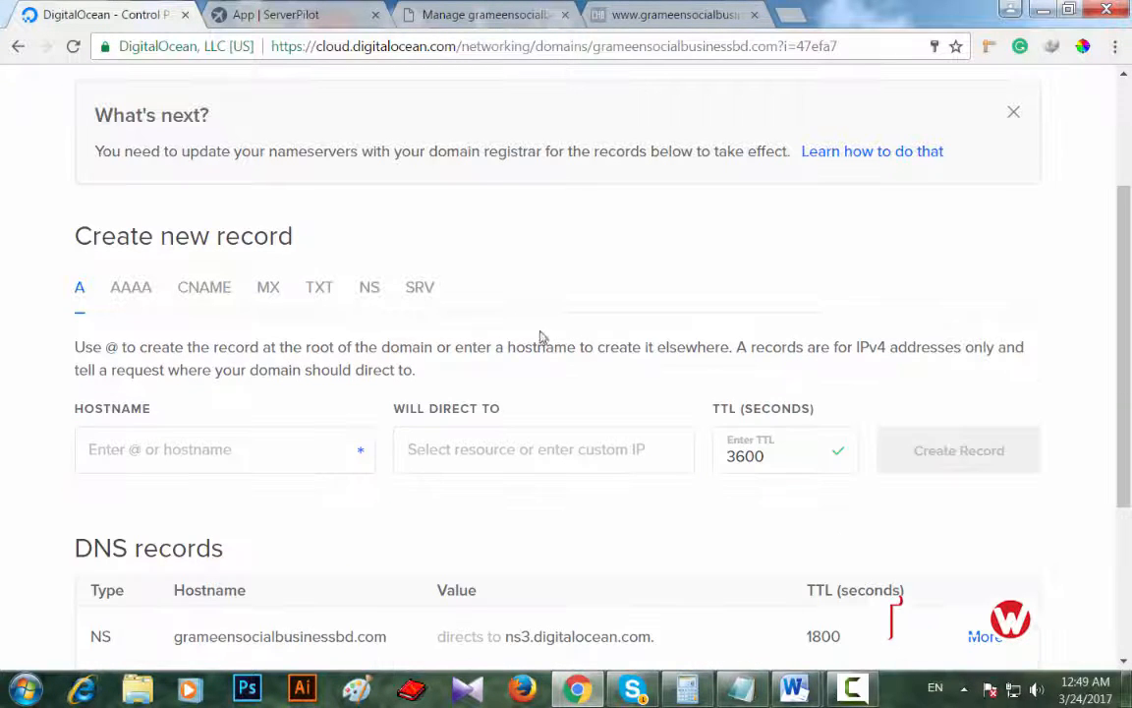
mouse_move(79, 287)
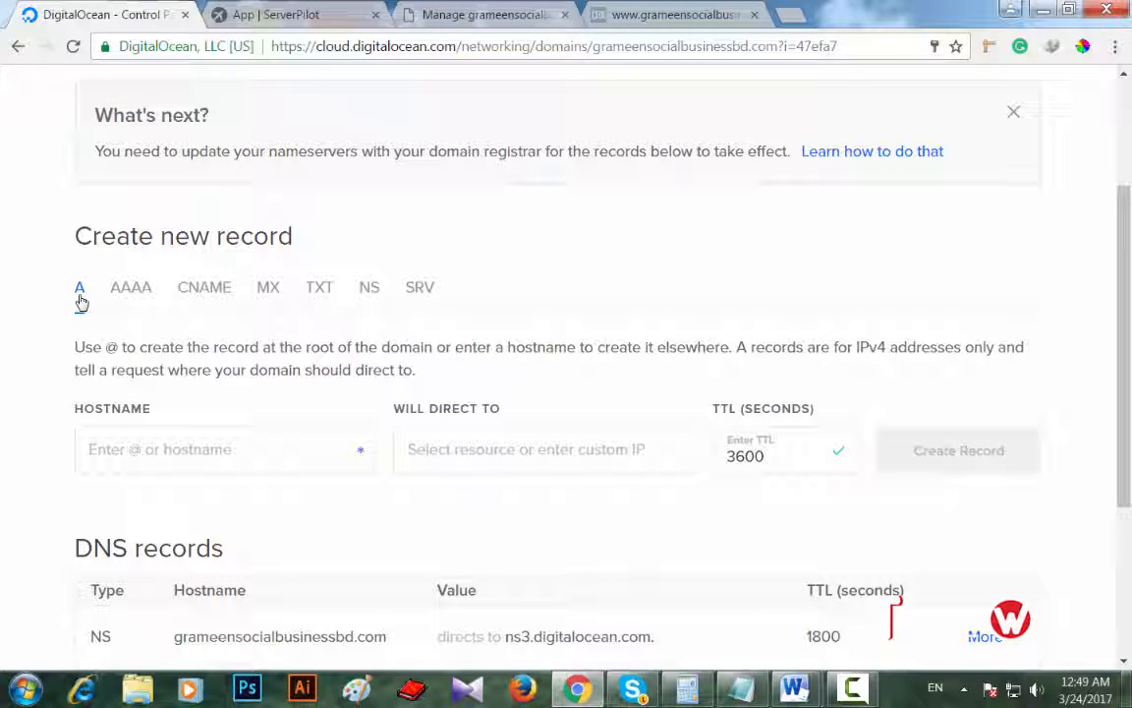
Create an A record for @ pointing to the 67.205.172.89 droplet.
click(167, 449)
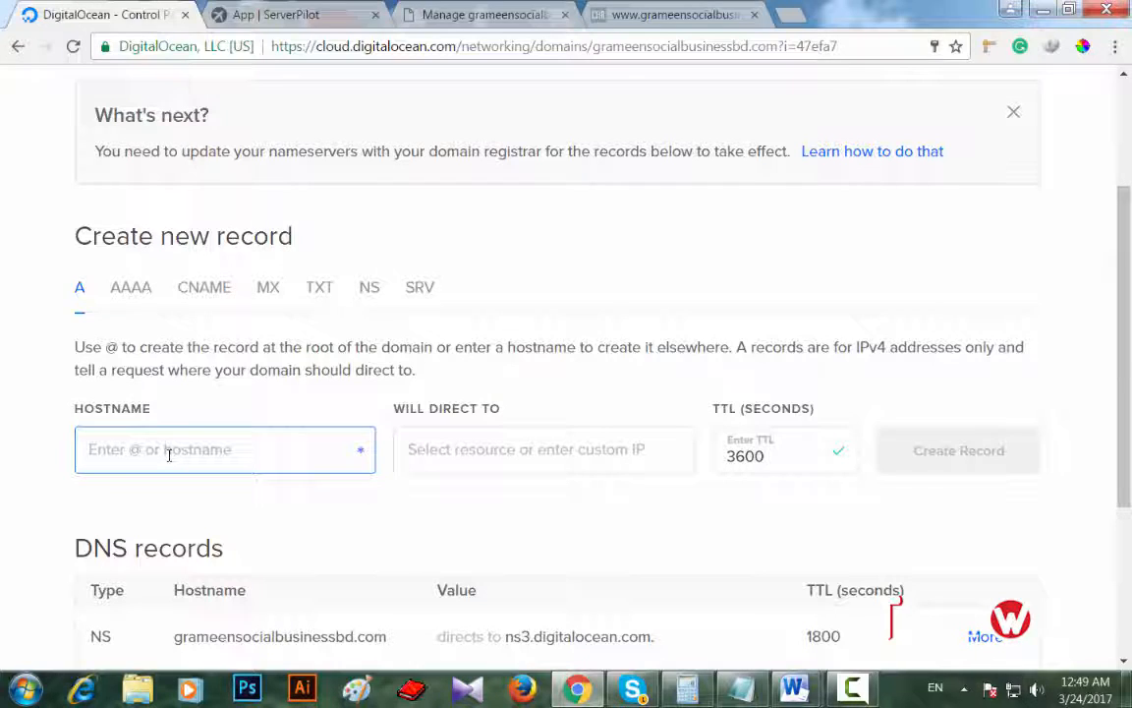
text(@)
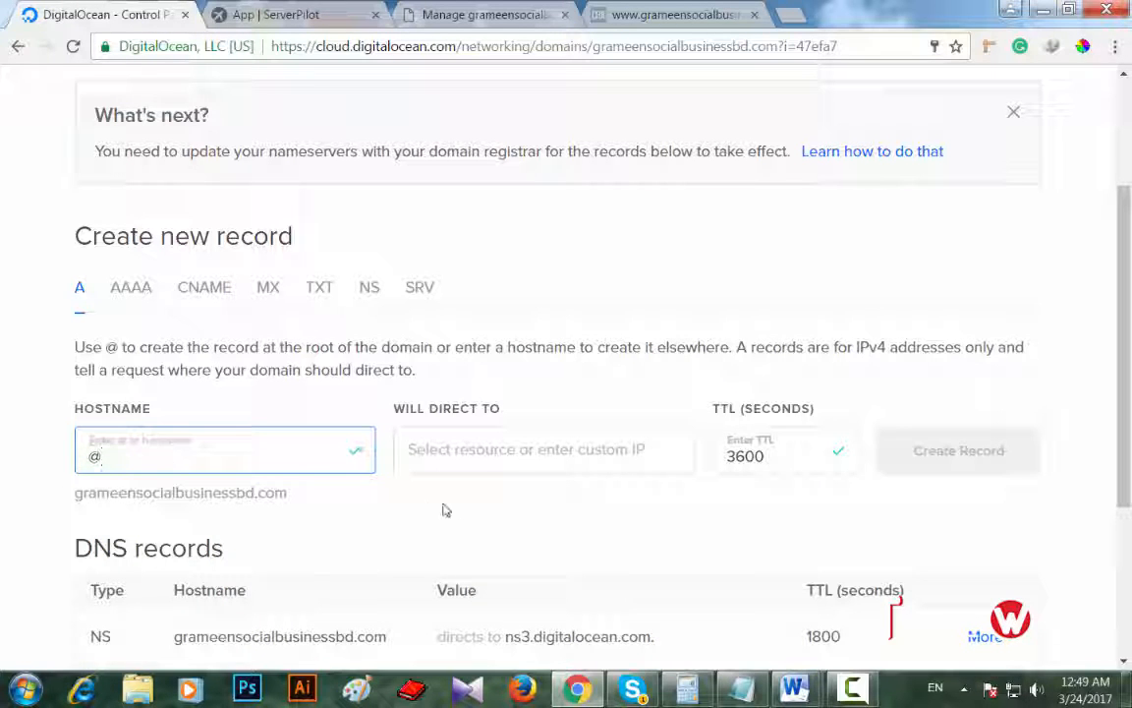
click(546, 448)
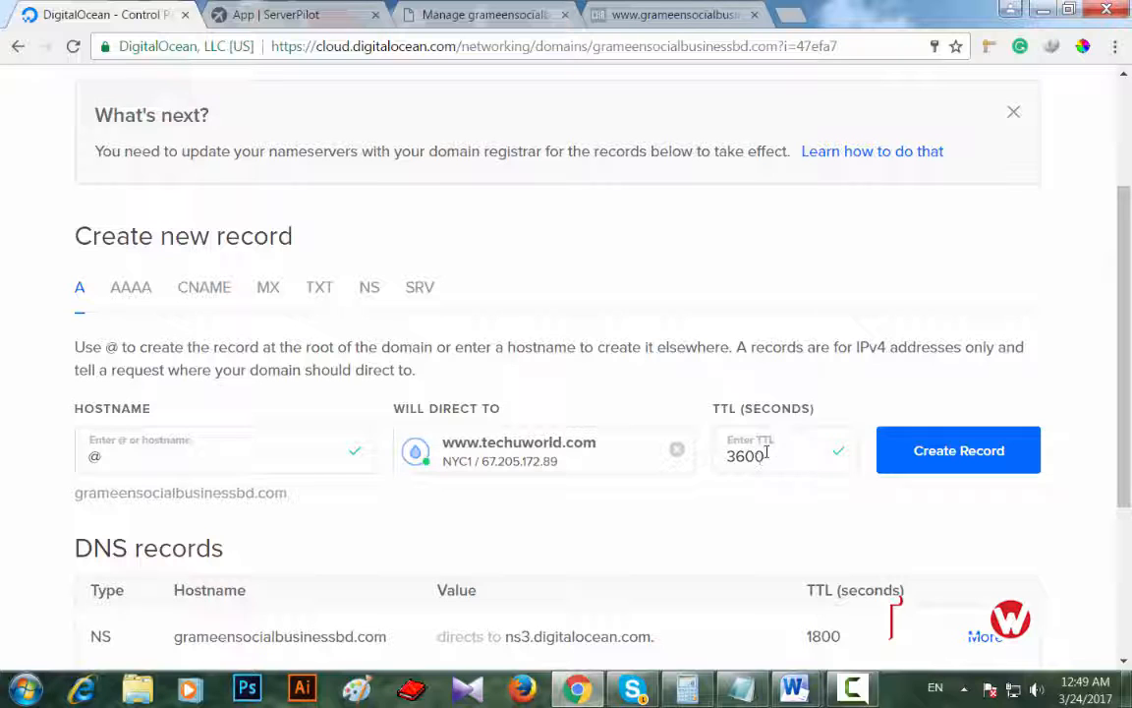
mouse_move(959, 450)
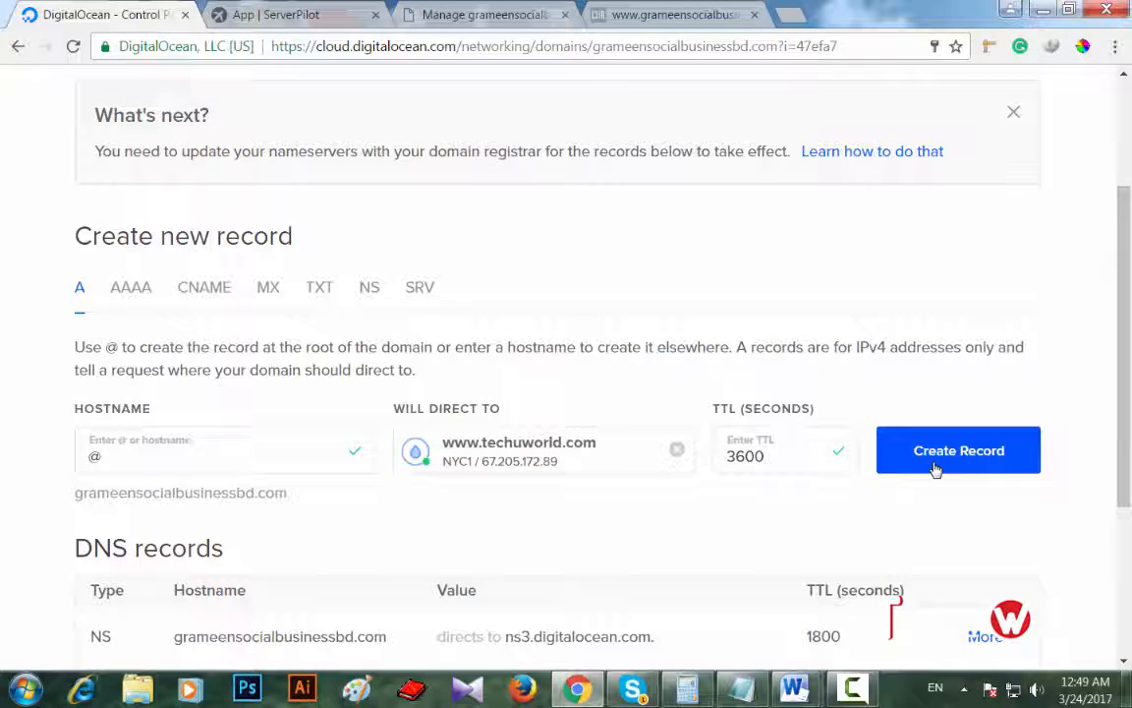
click(958, 450)
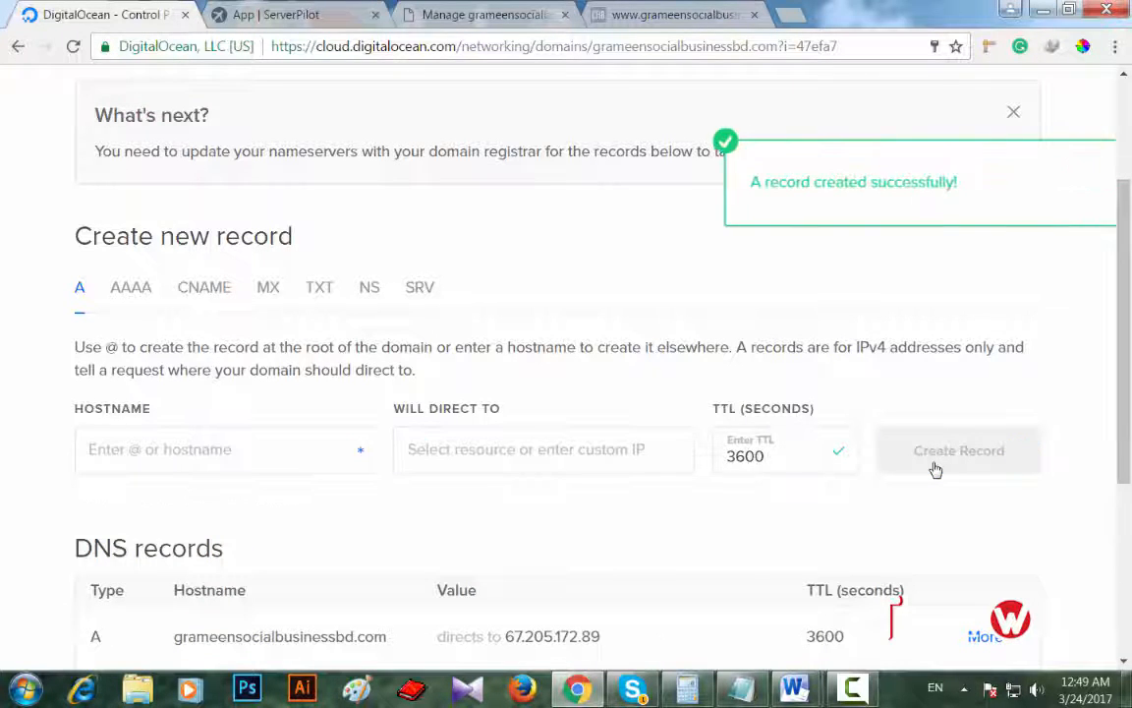
Create a CNAME record with hostname www aliasing @, then dismiss the success notice.
click(203, 287)
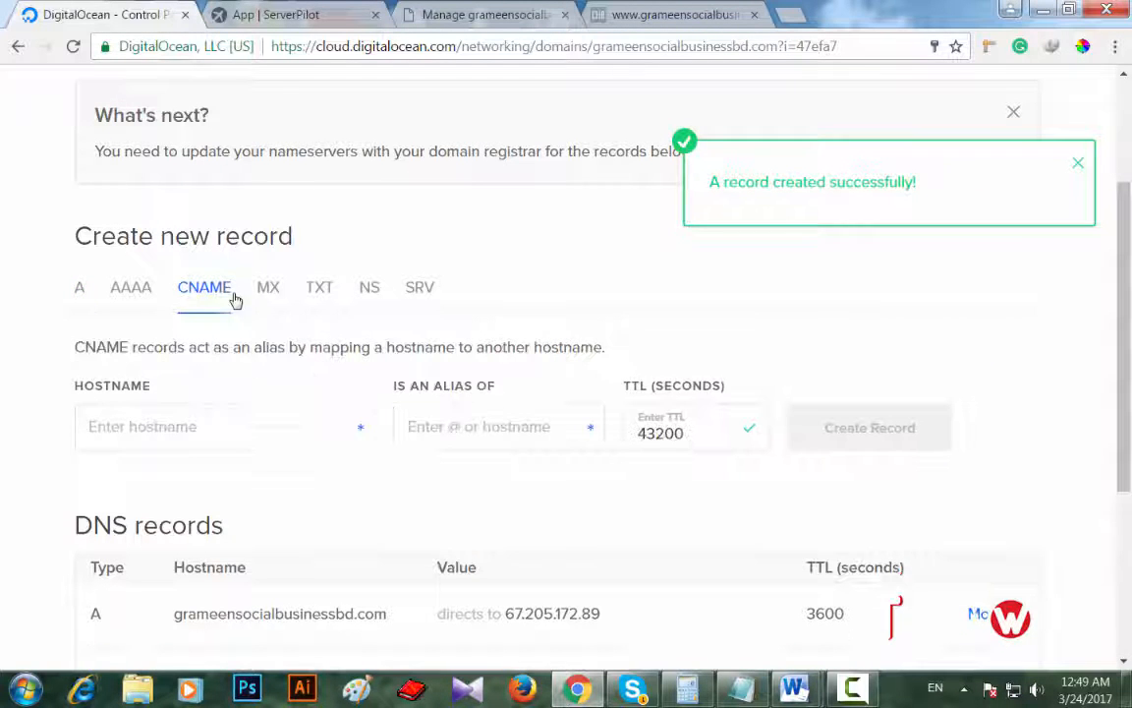
click(225, 426)
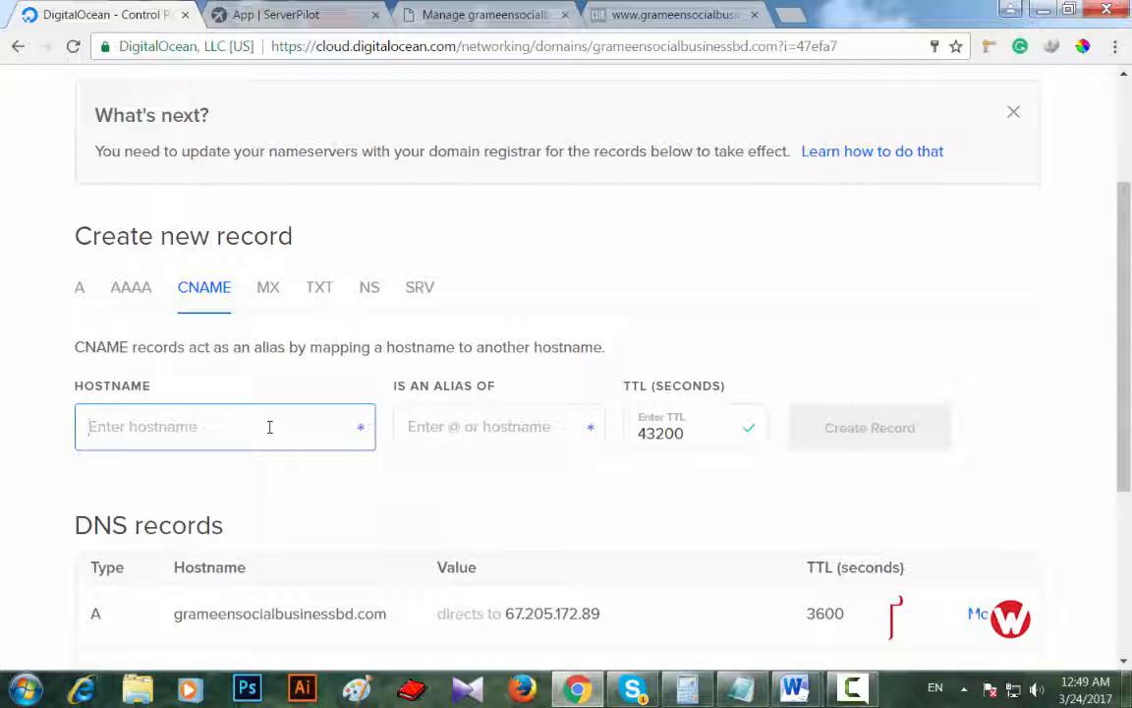
text(www)
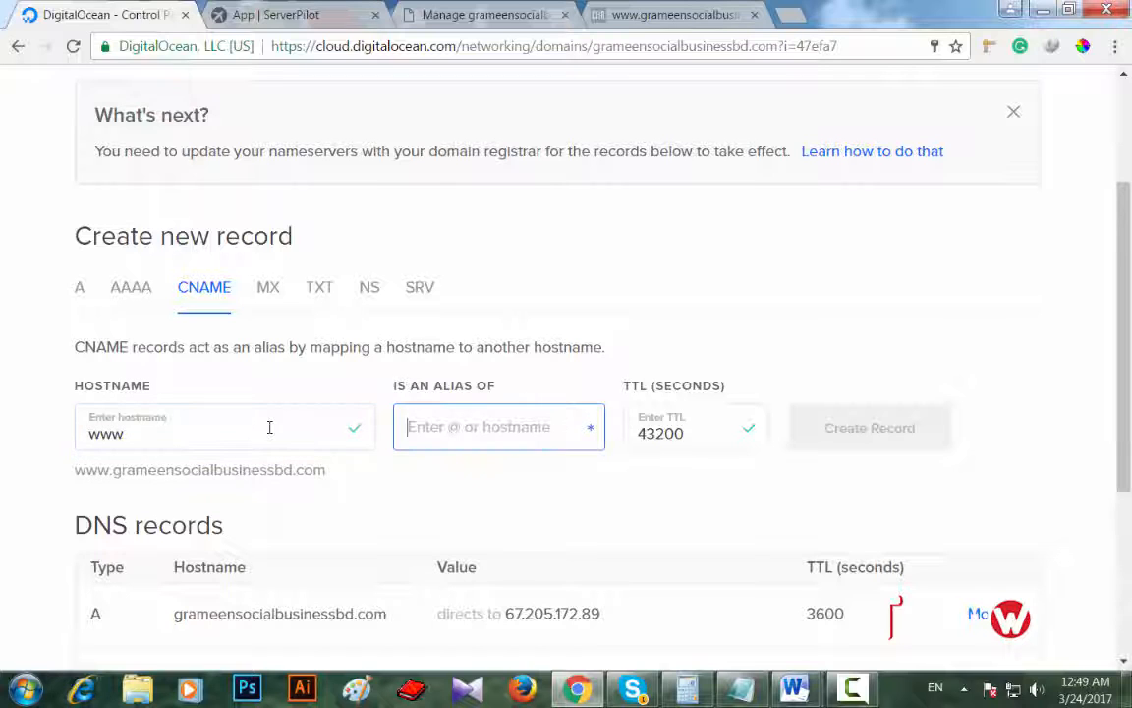
text(@)
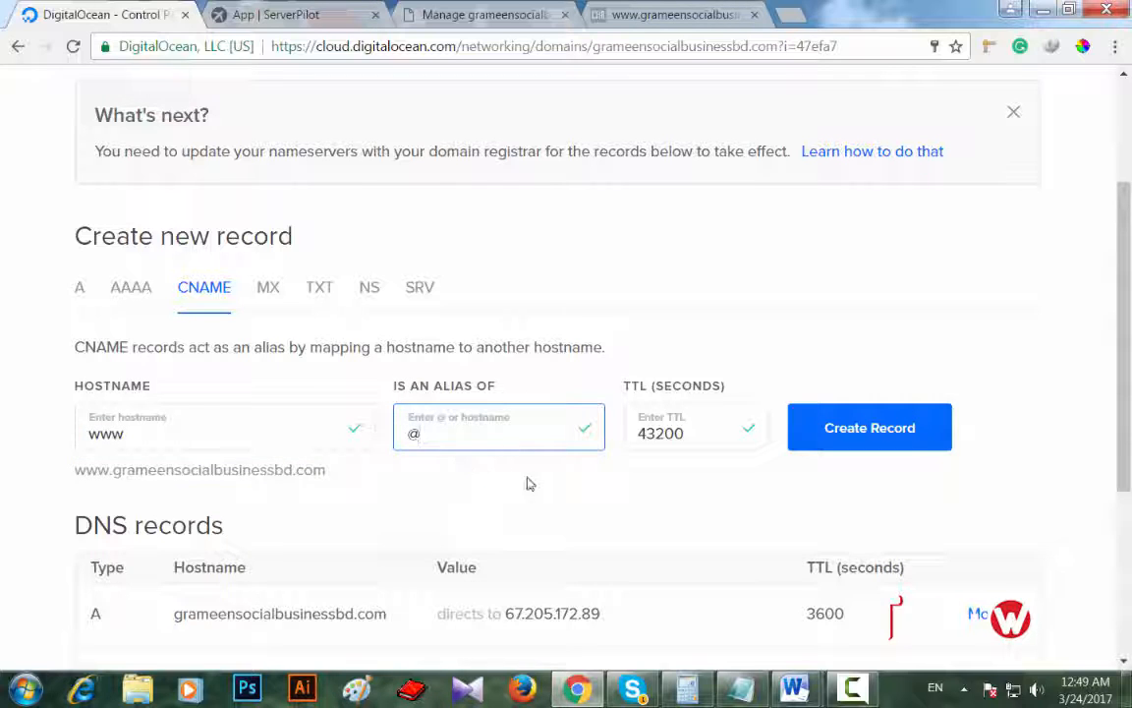
mouse_move(869, 428)
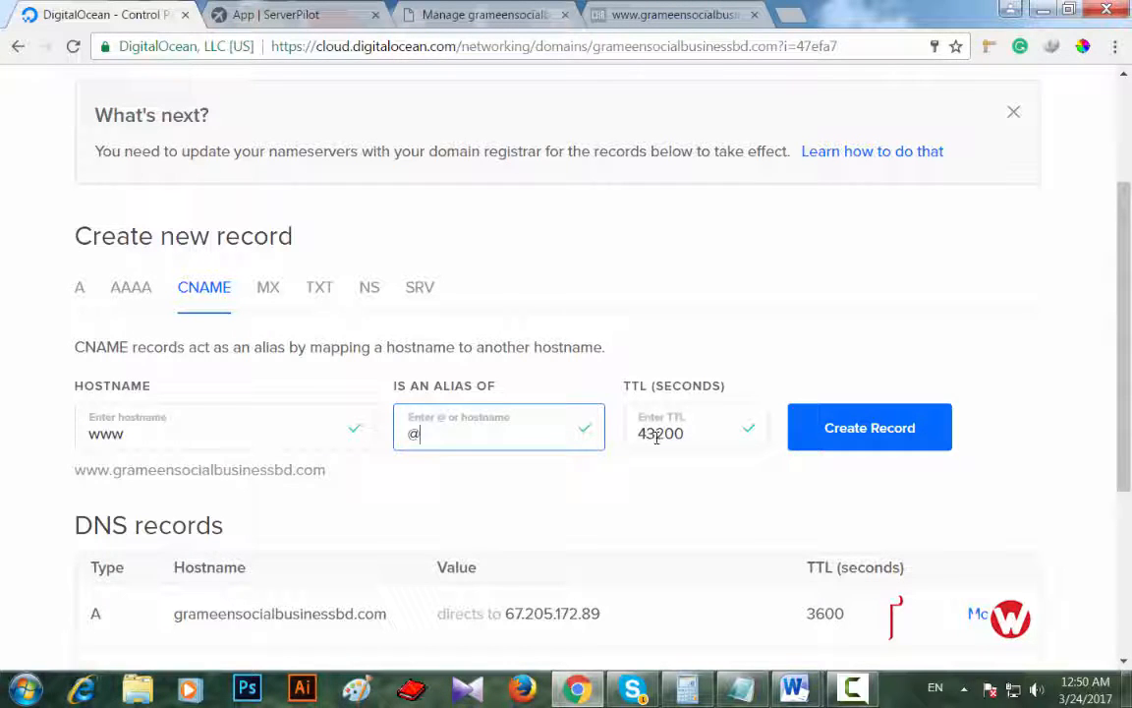
mouse_move(869, 428)
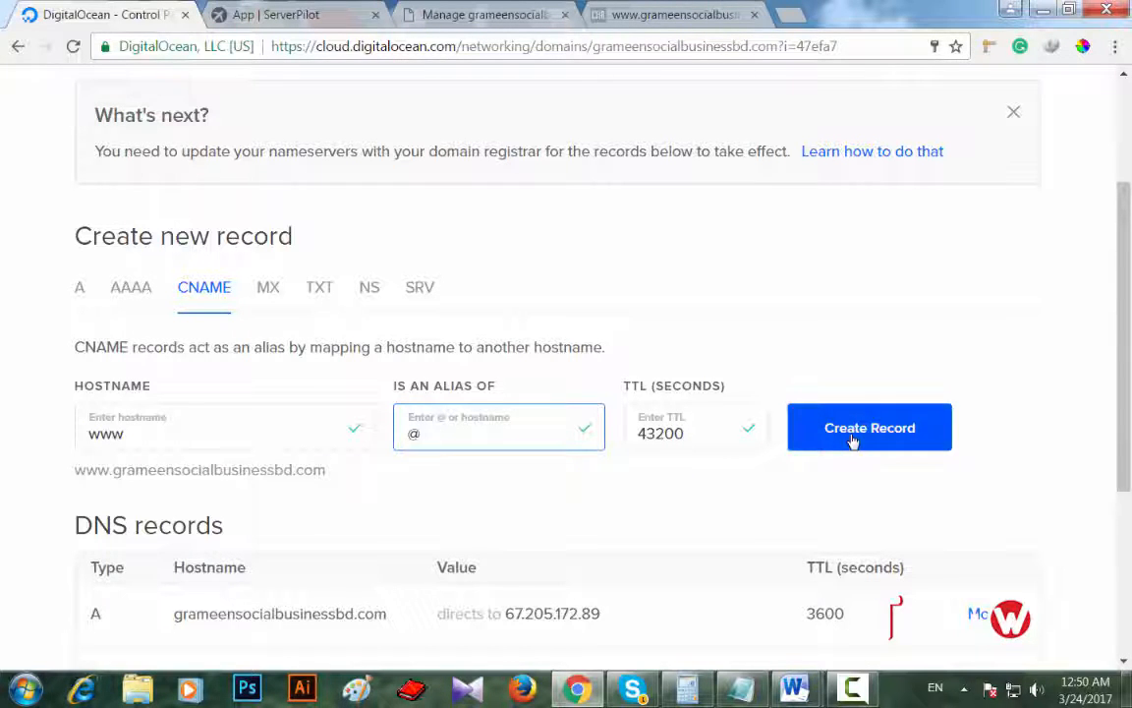
click(869, 426)
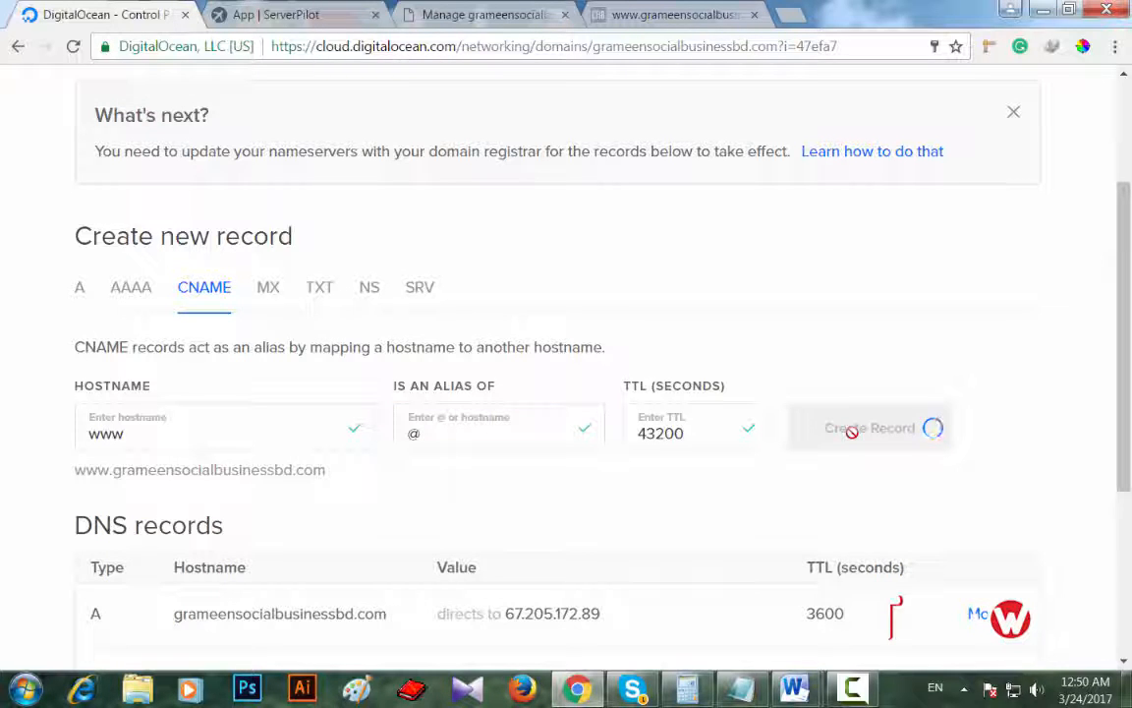
click(868, 428)
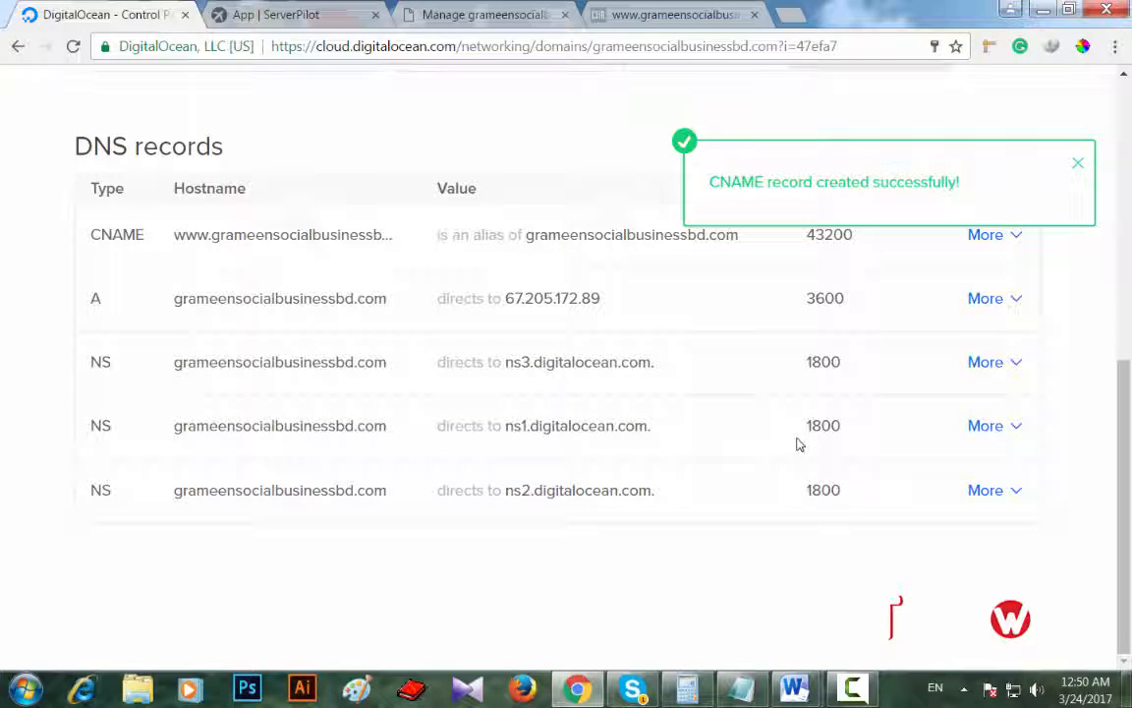
click(1077, 162)
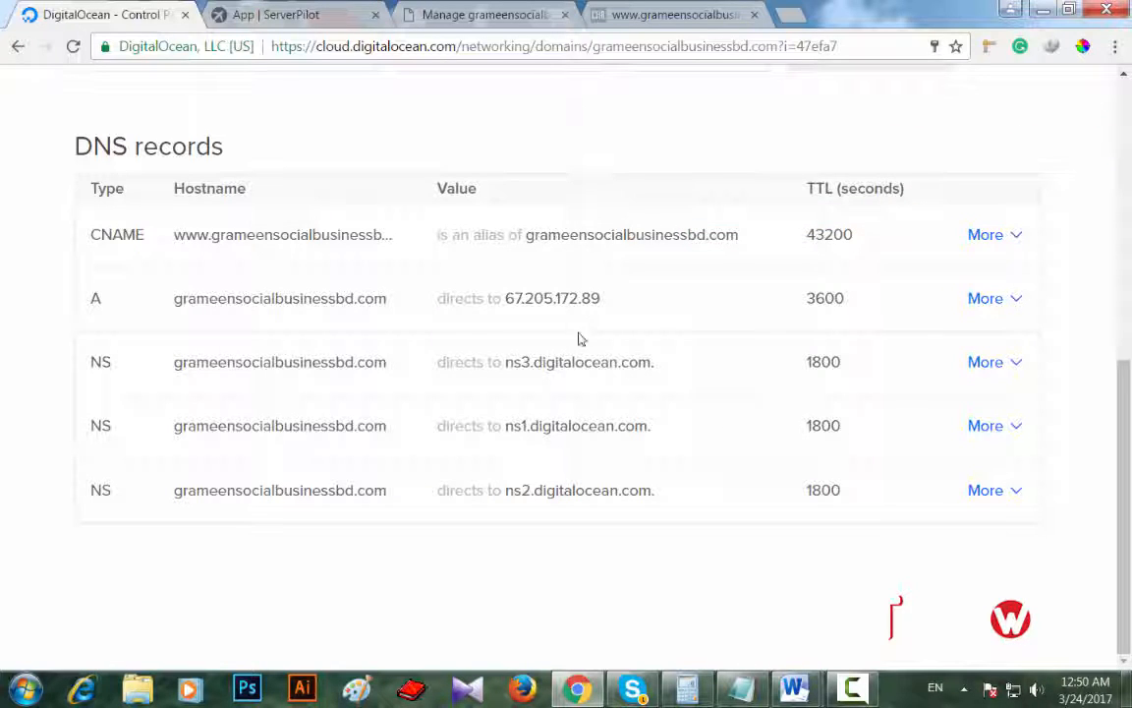
mouse_move(669, 373)
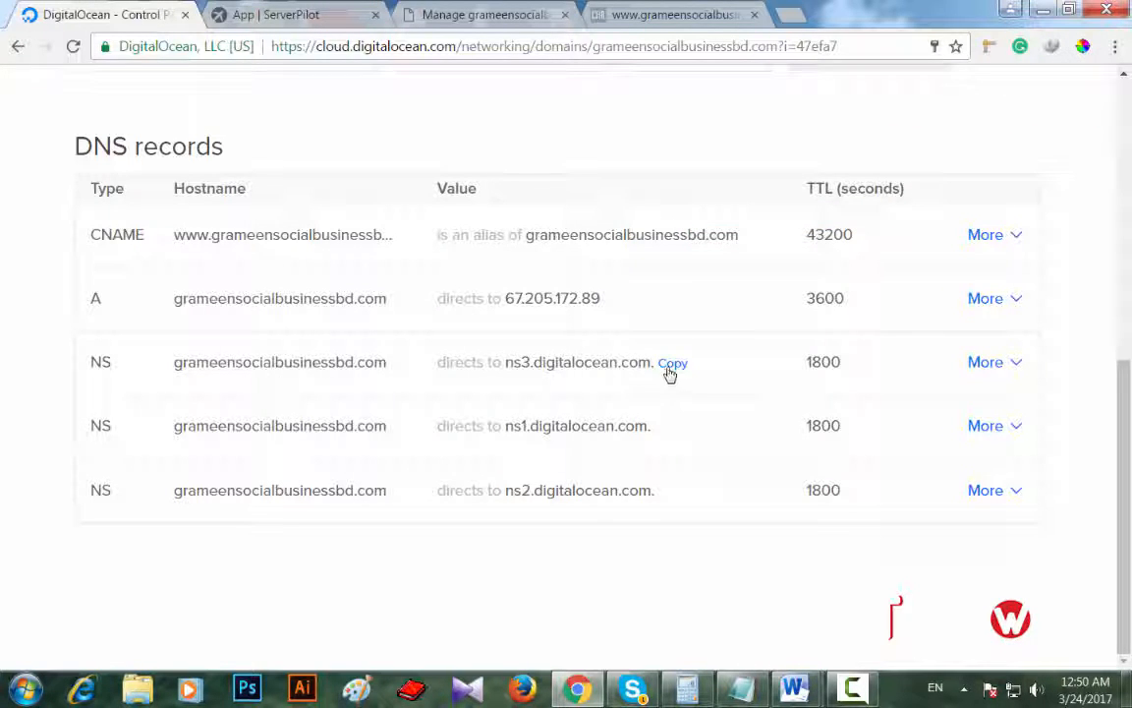
mouse_move(249, 392)
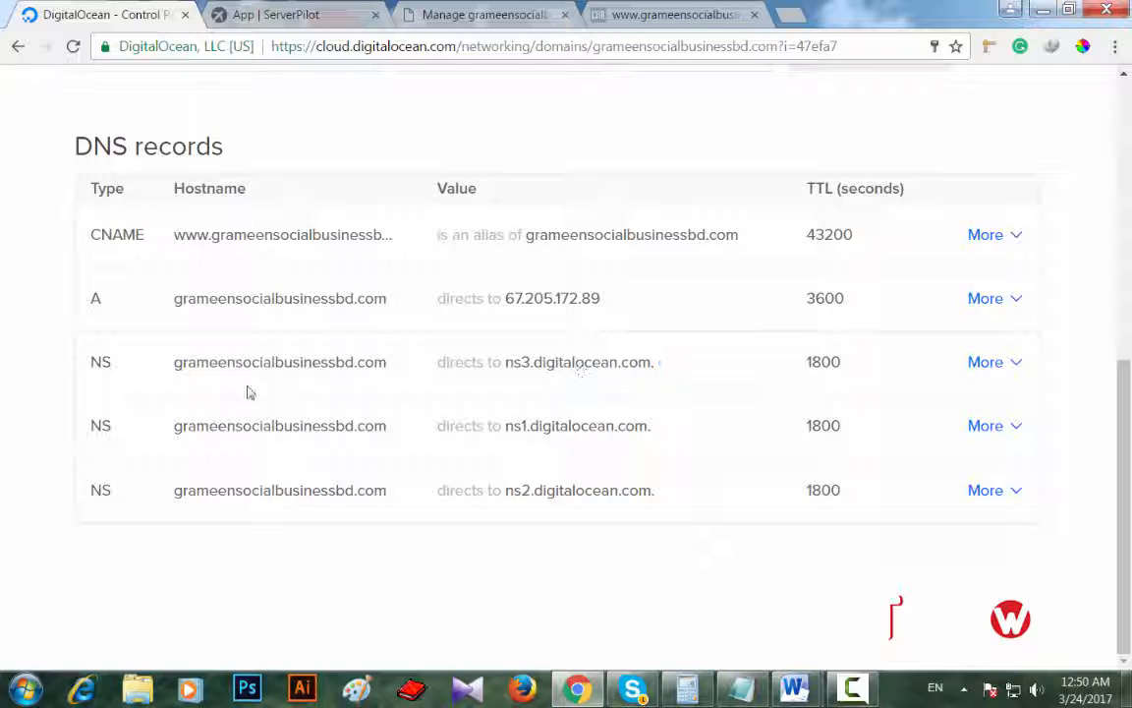
mouse_move(820, 392)
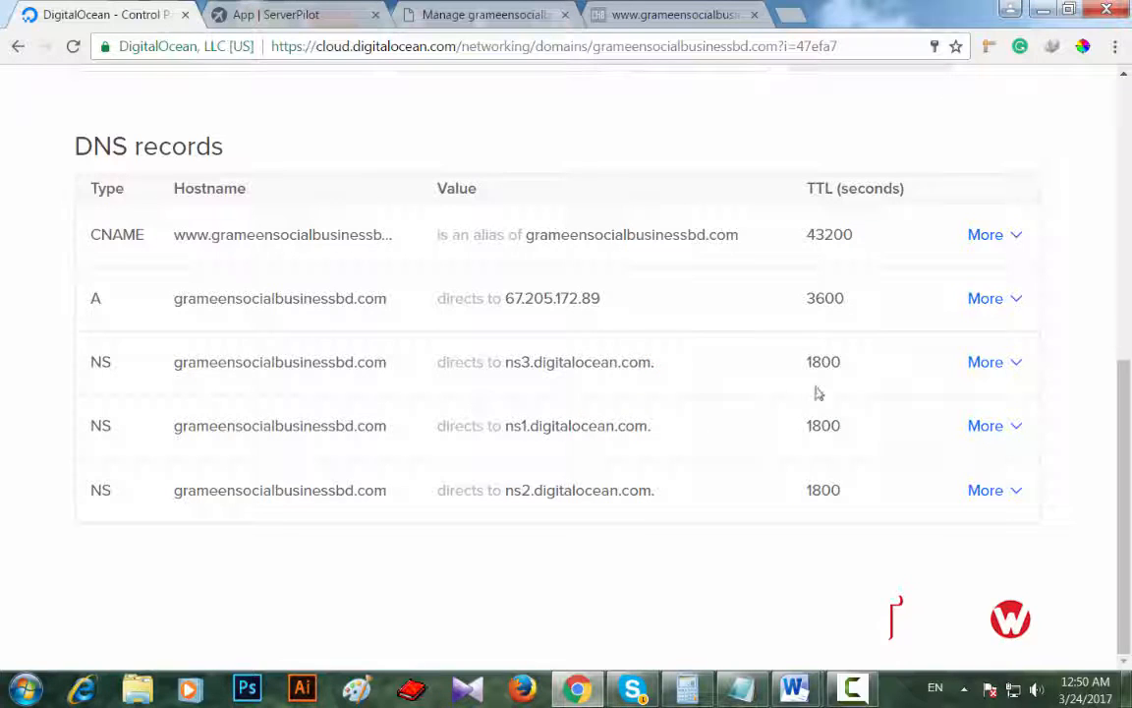
mouse_move(481, 14)
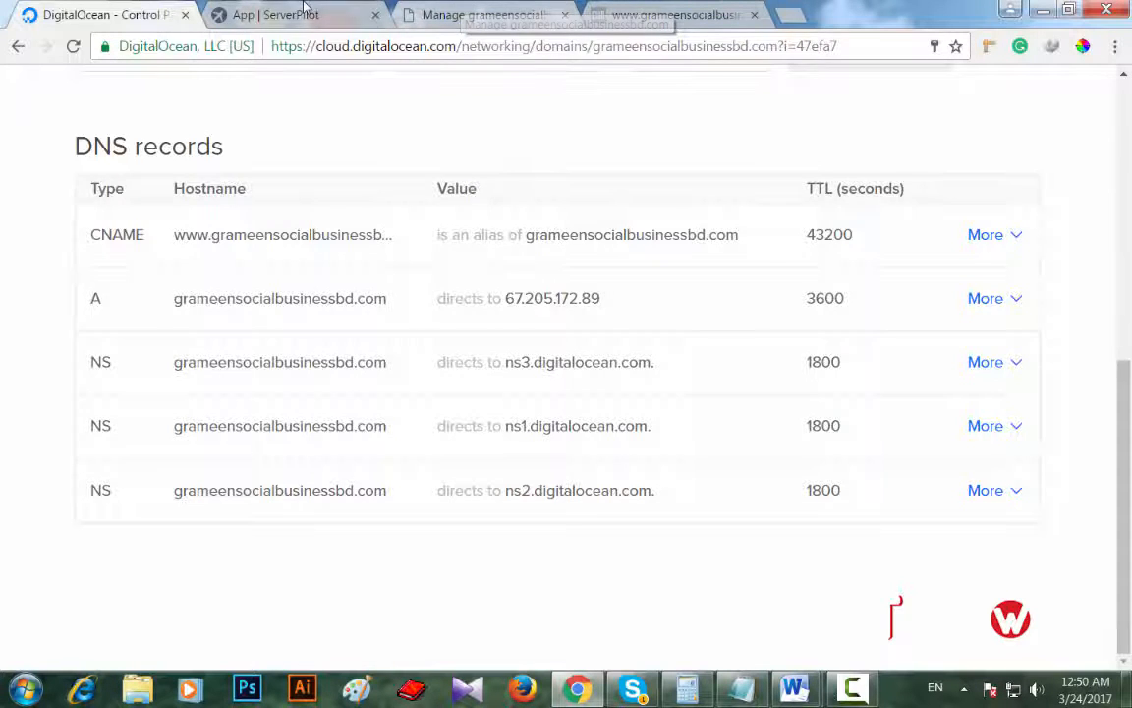
Enter ns1, ns2 and ns3.digitalocean.com as the domain's name servers and save the update.
click(482, 13)
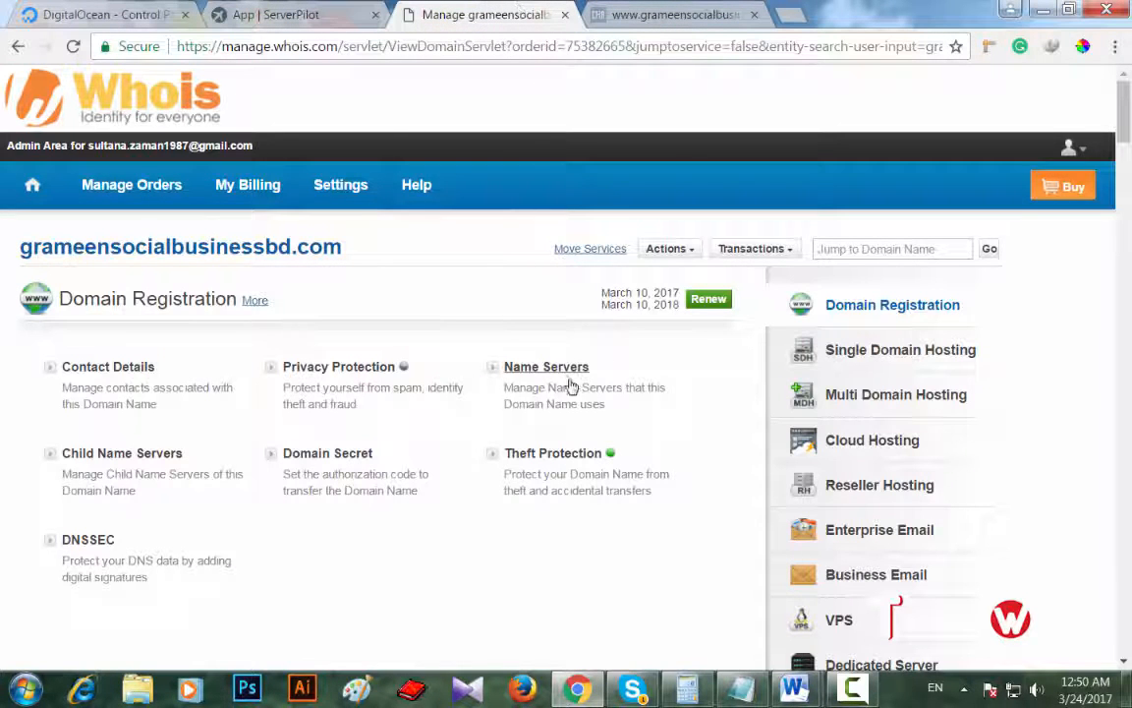
click(545, 367)
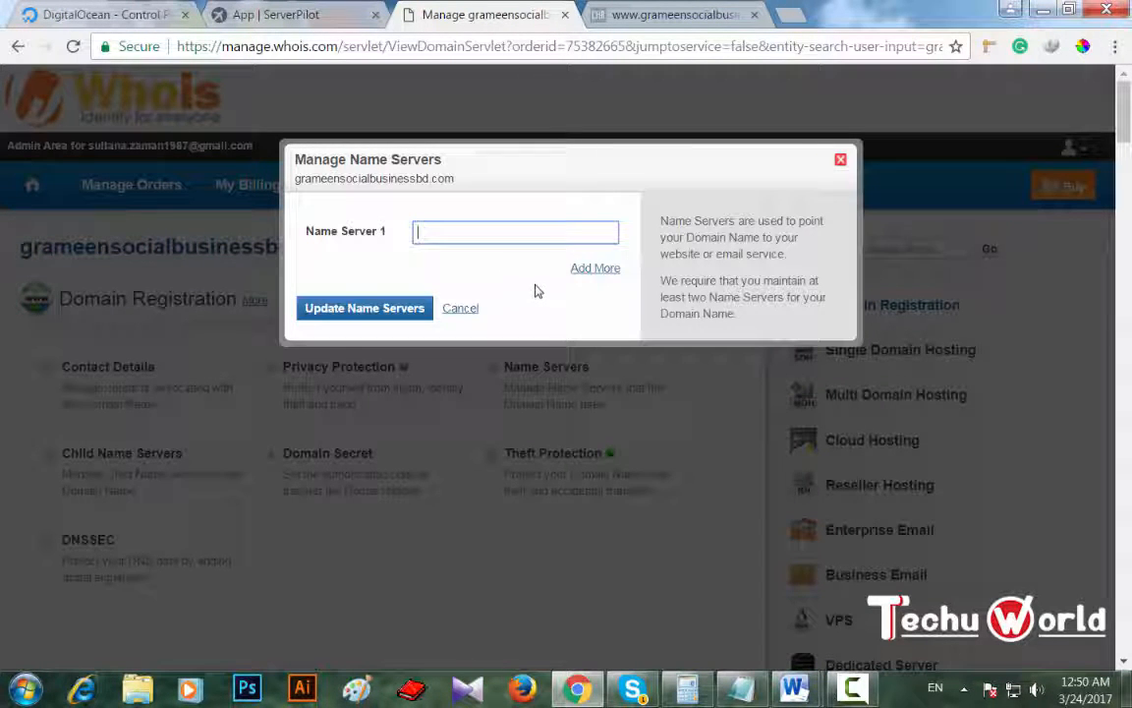
text(ns1.digitalocean.com.)
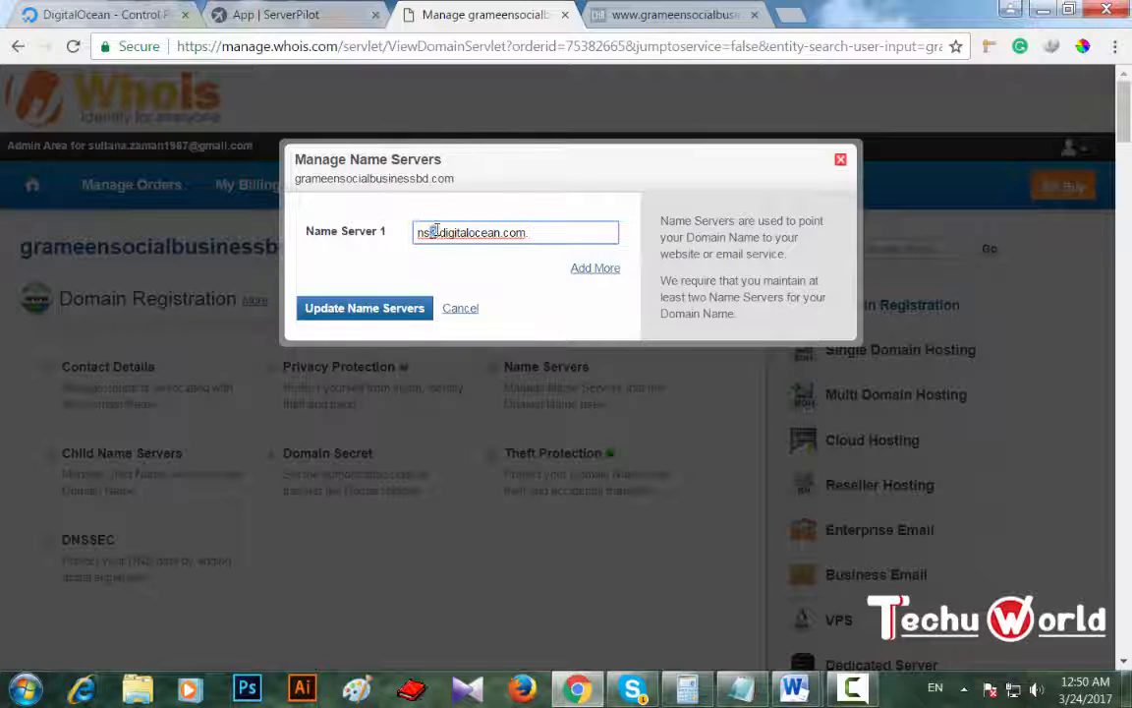
click(596, 267)
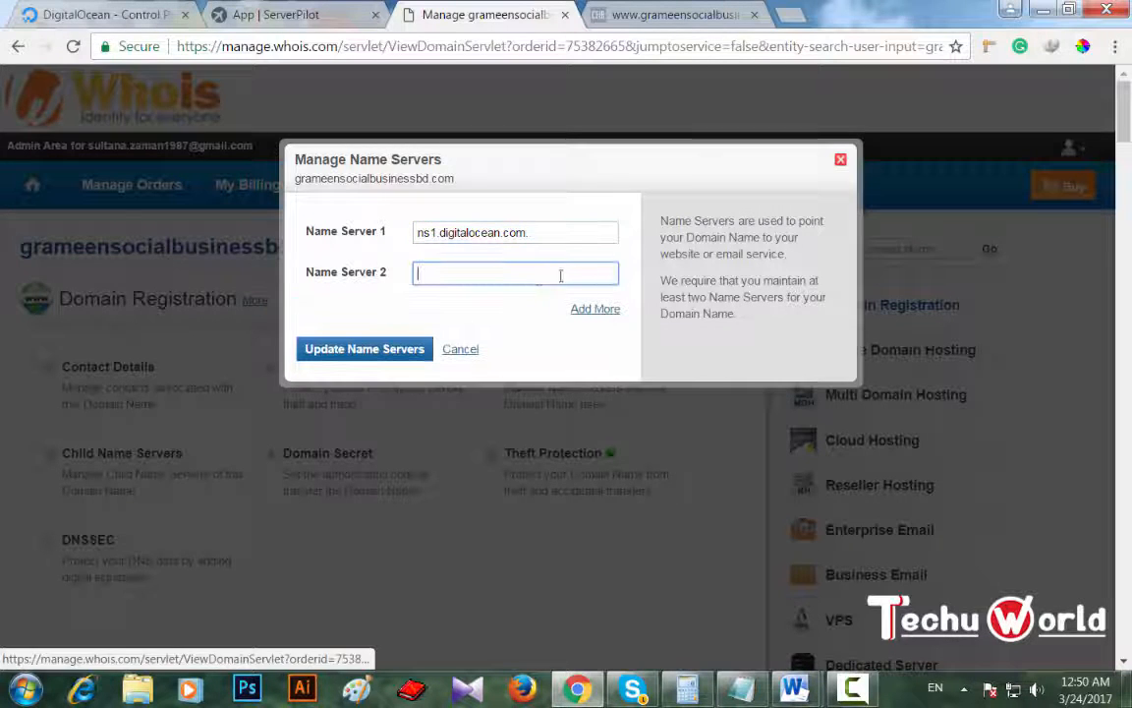
text(ns3.digitalocean.com.)
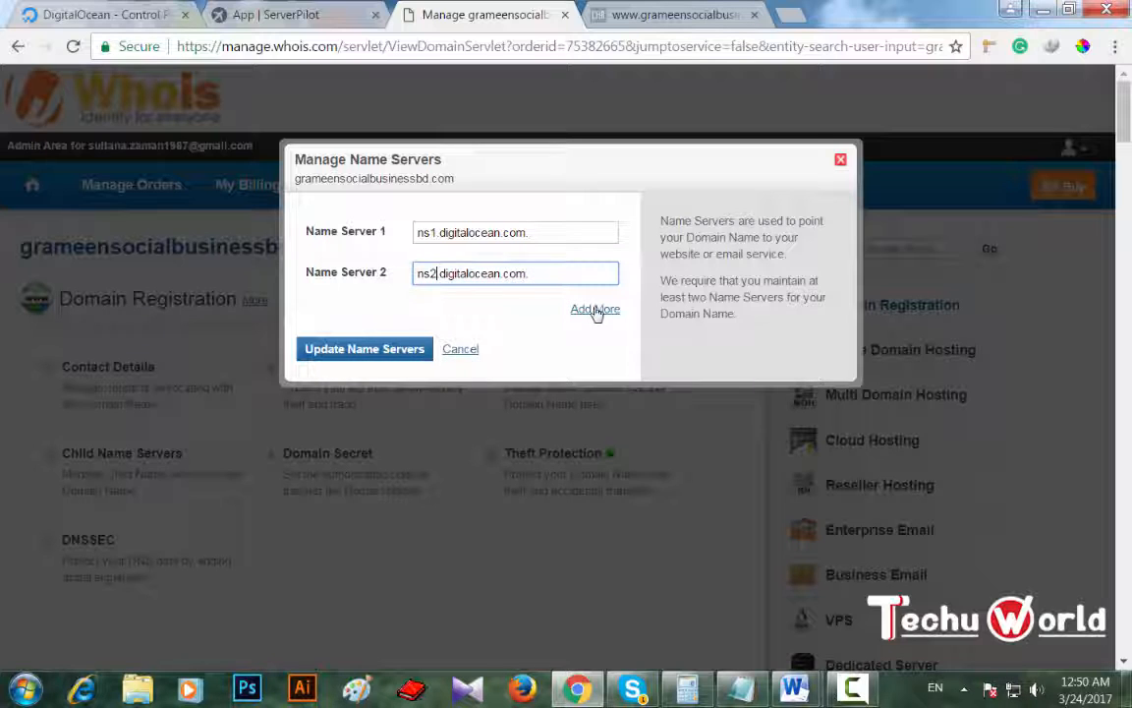
click(595, 309)
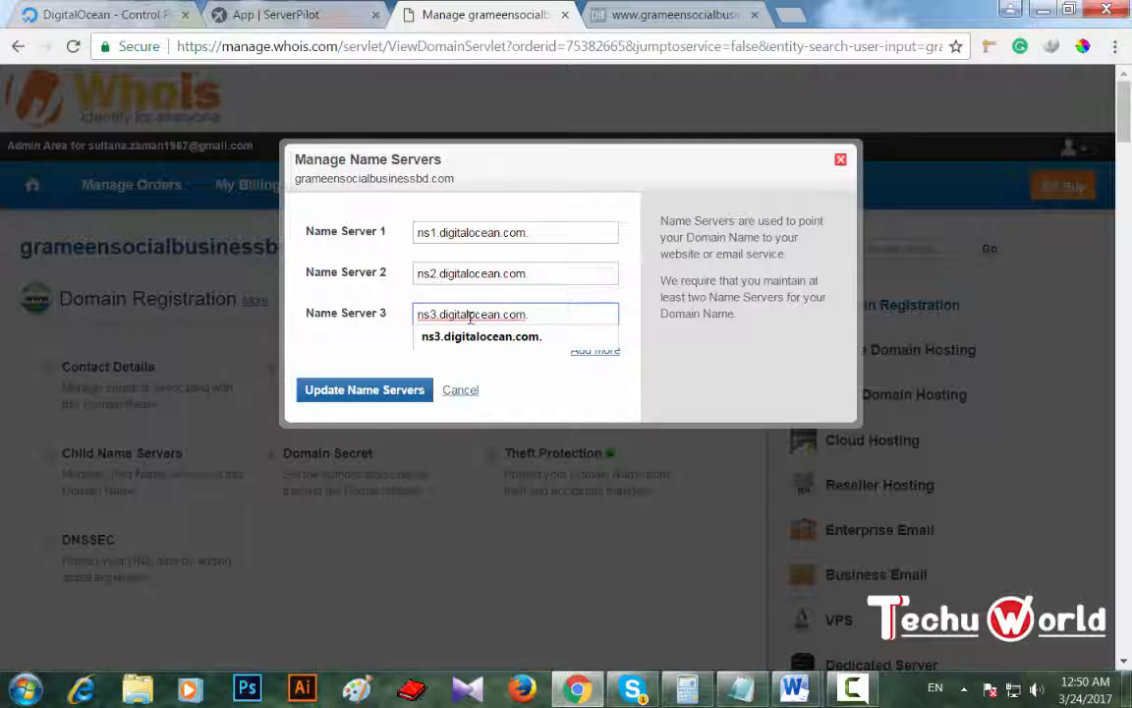
click(515, 273)
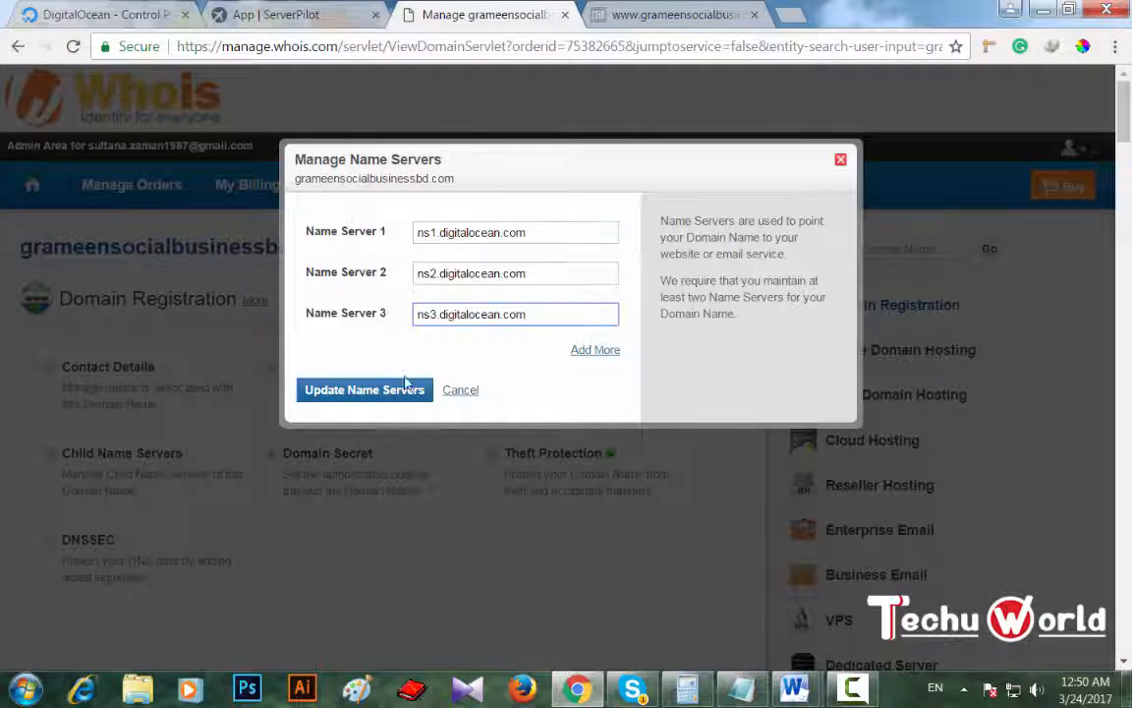
click(364, 389)
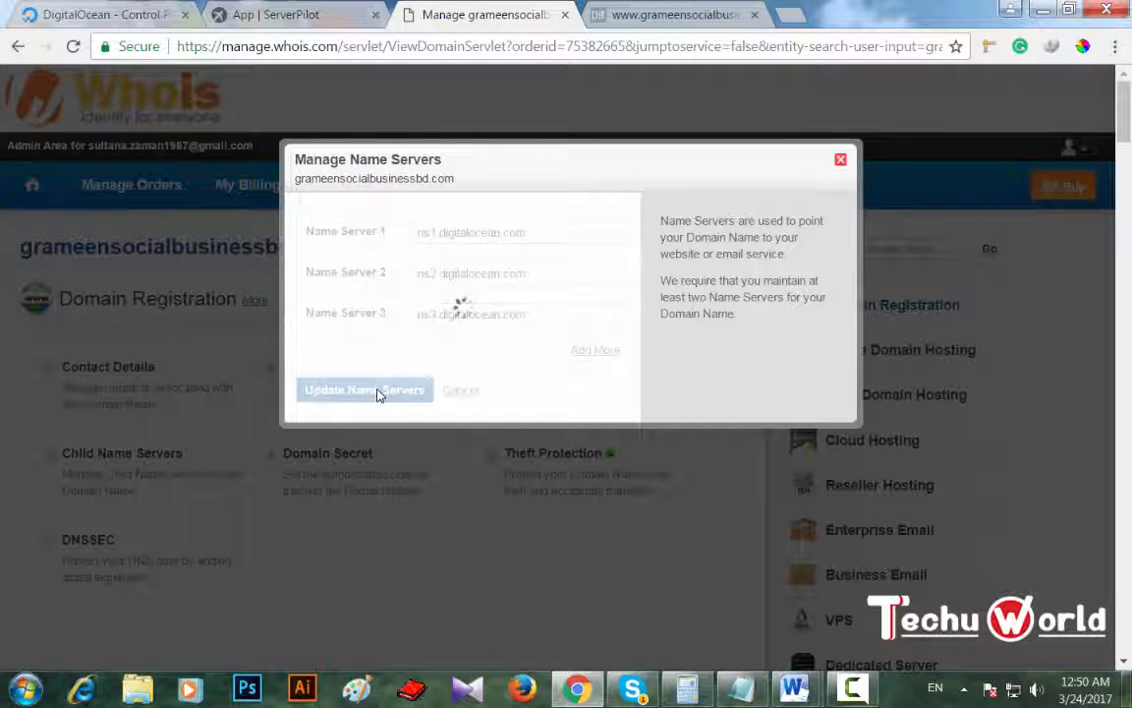
click(364, 390)
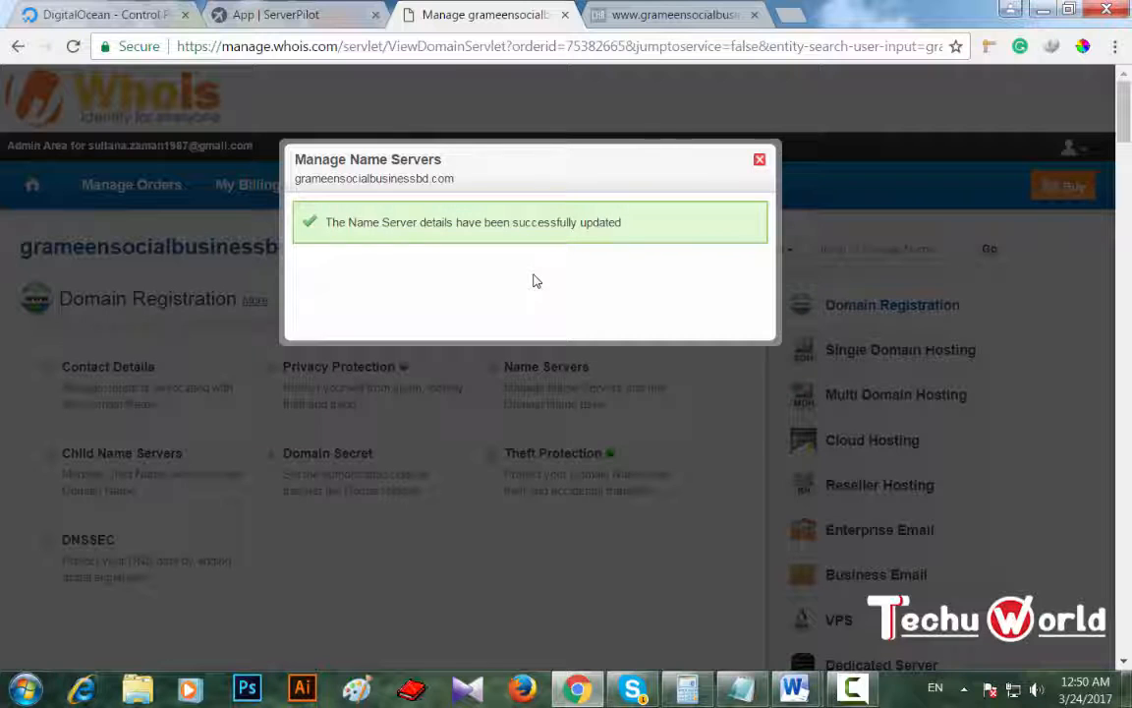
click(674, 14)
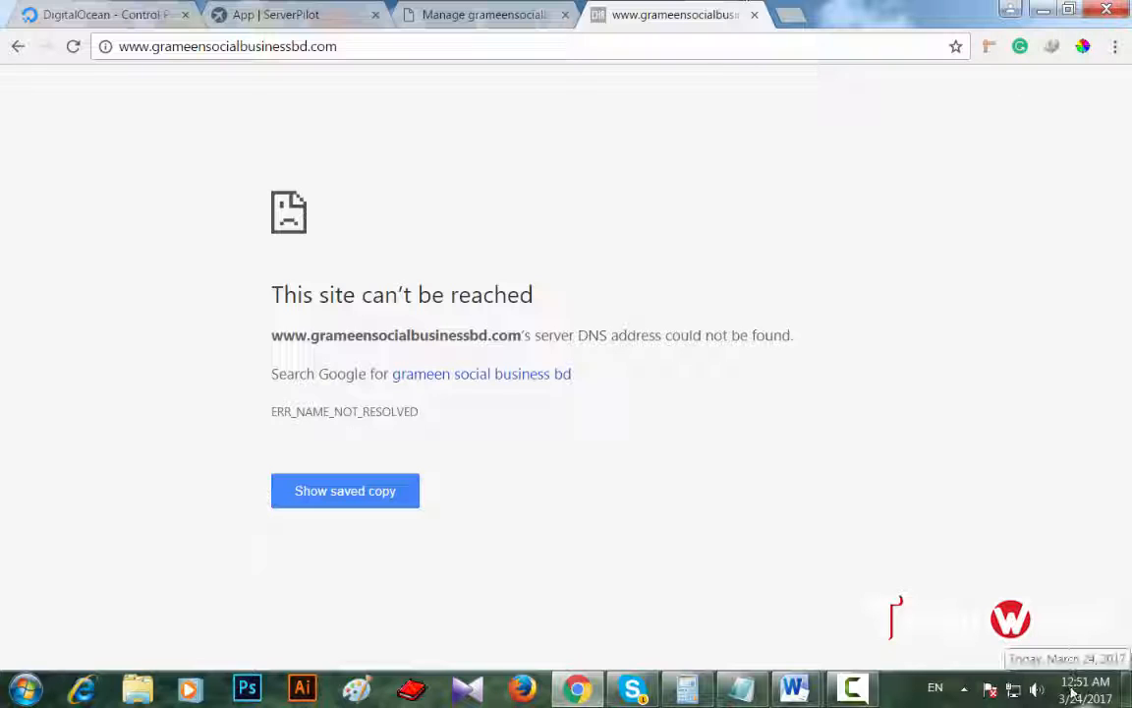
mouse_move(1086, 691)
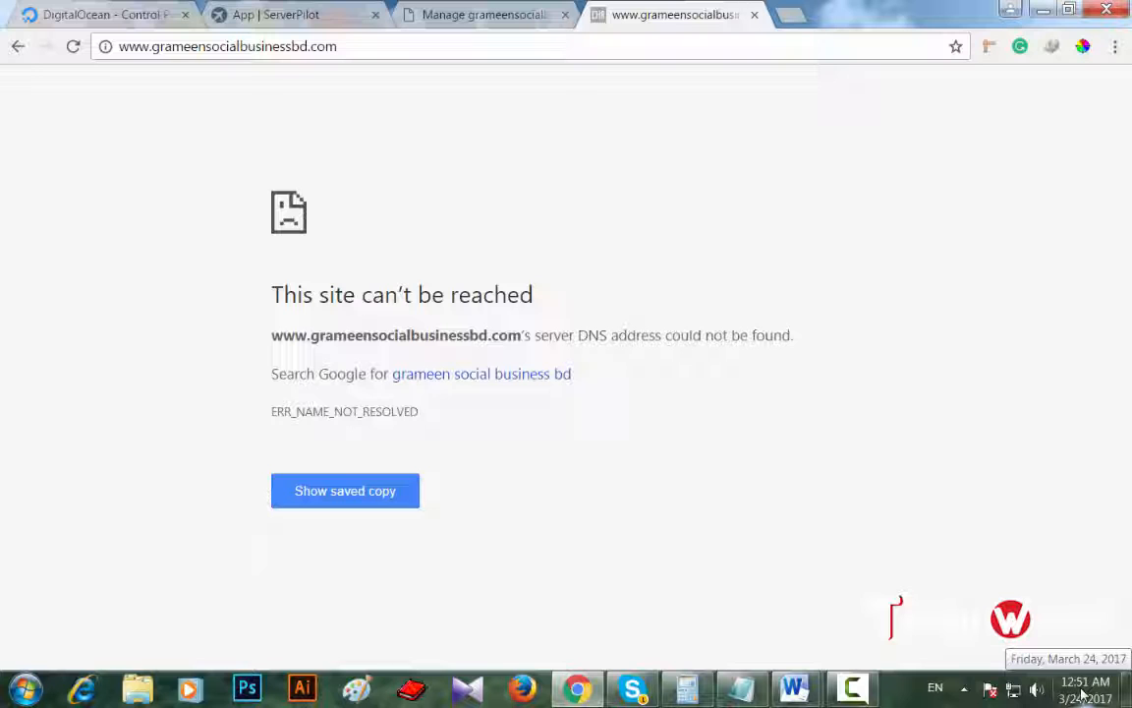
mouse_move(870, 681)
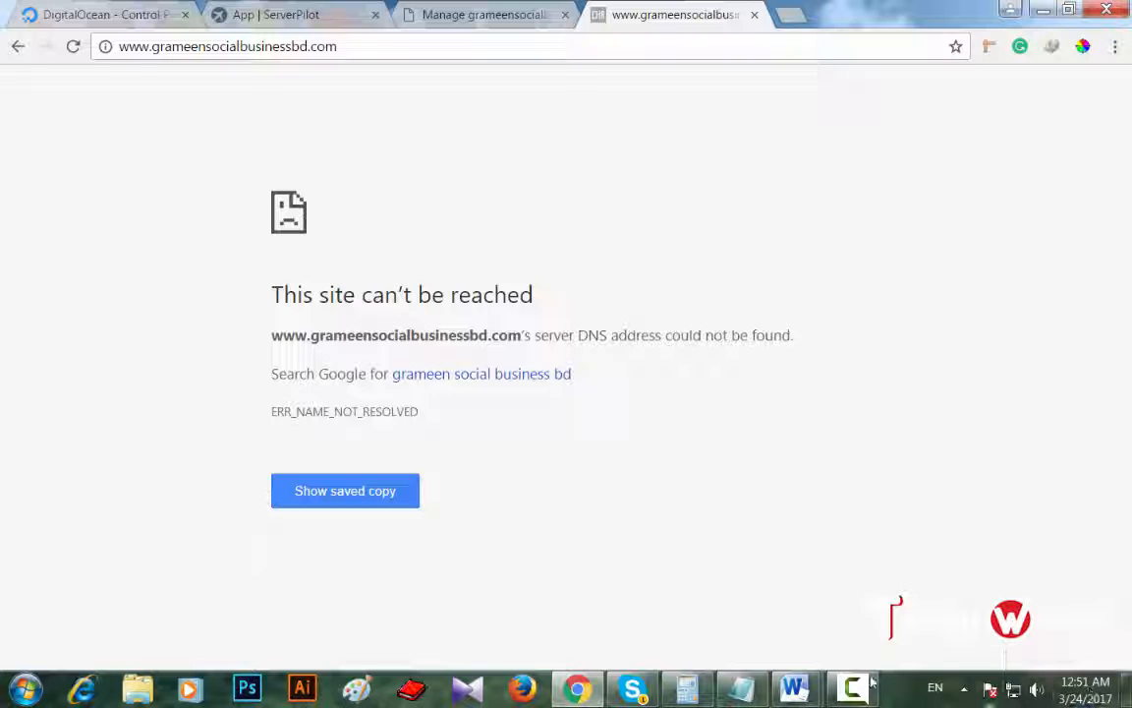
Reload grameensocialbusinessbd.com until the Grameen Social Business homepage replaces the DNS error.
click(851, 688)
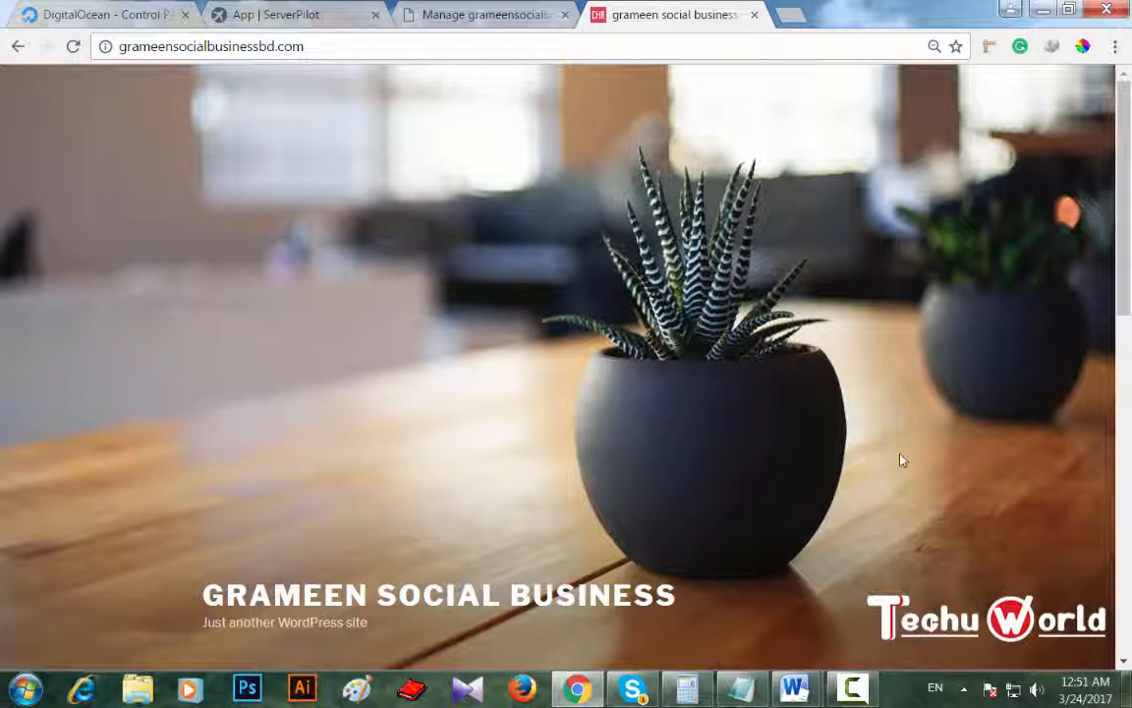
mouse_move(644, 113)
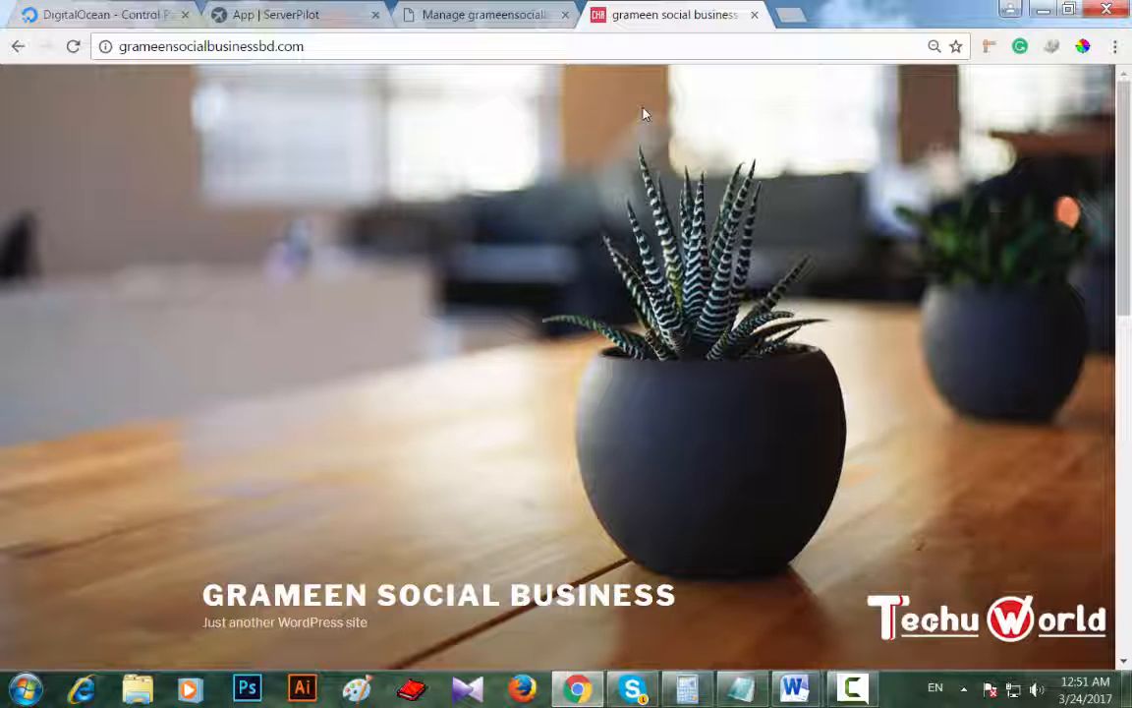
Go to /wp-login.php, log in as admin, and scroll the WordPress dashboard.
click(212, 46)
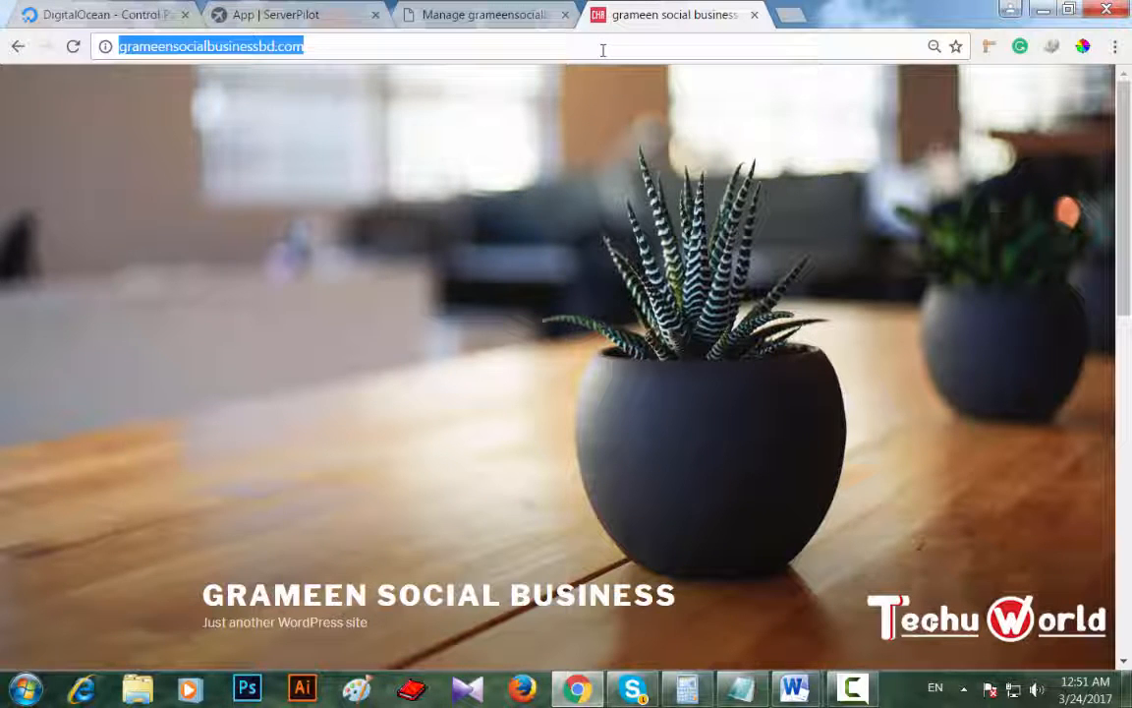
key(Return)
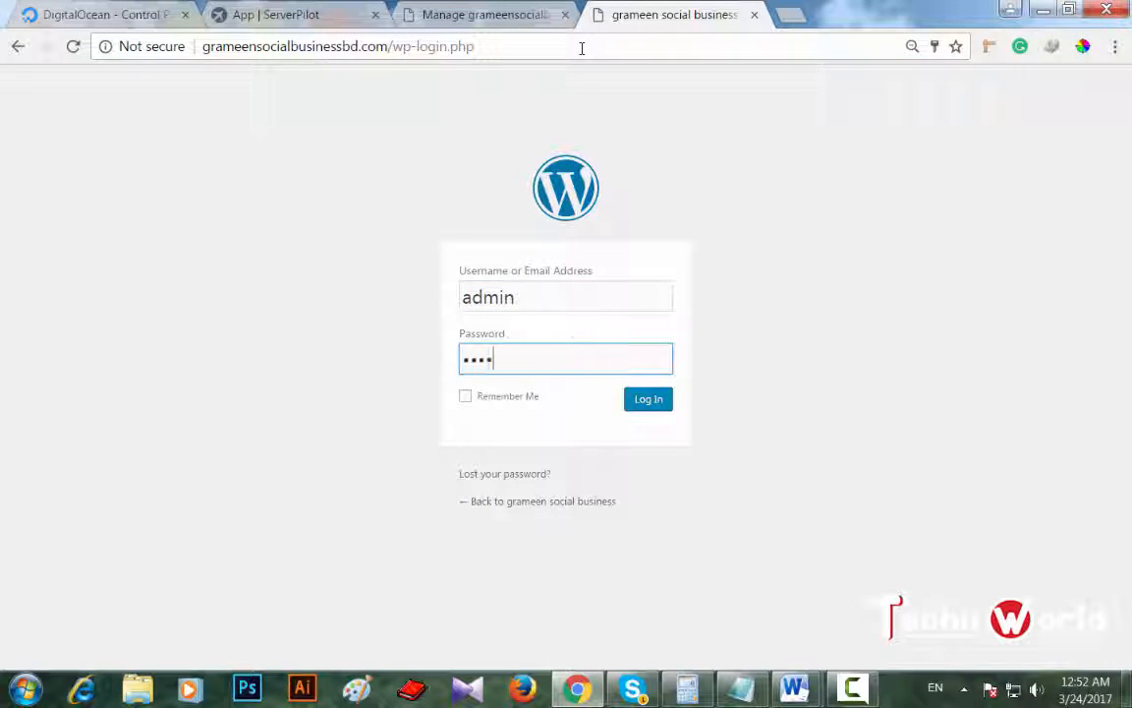
click(648, 398)
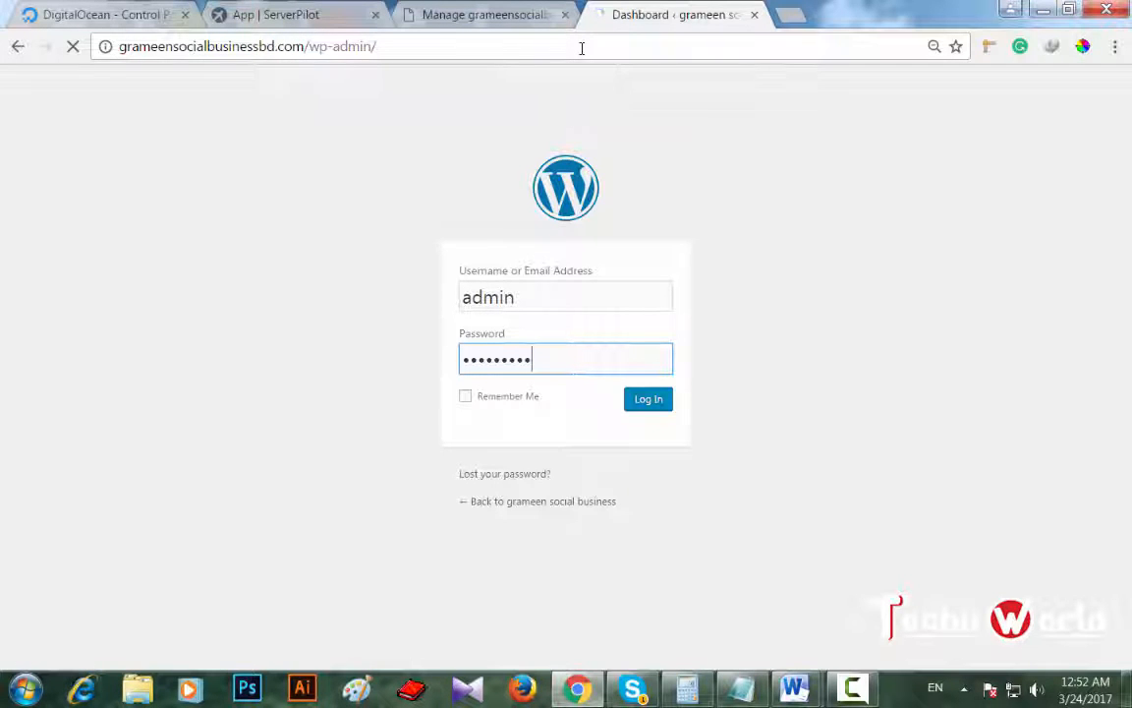
click(648, 398)
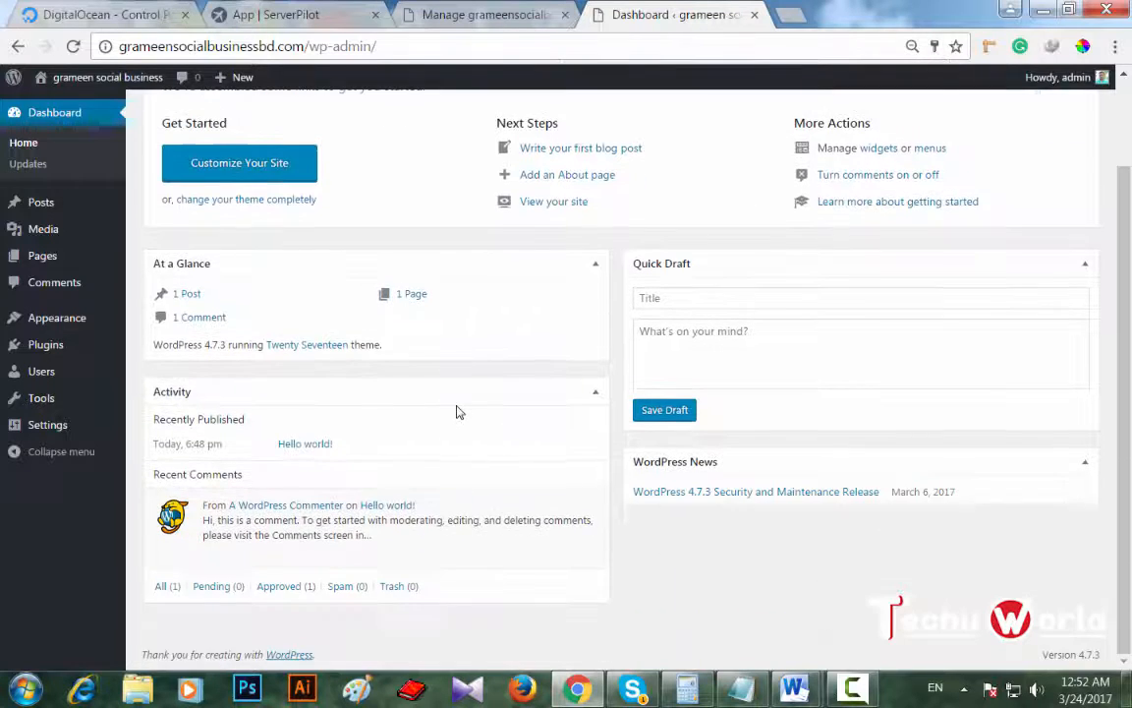
scroll(down, 3)
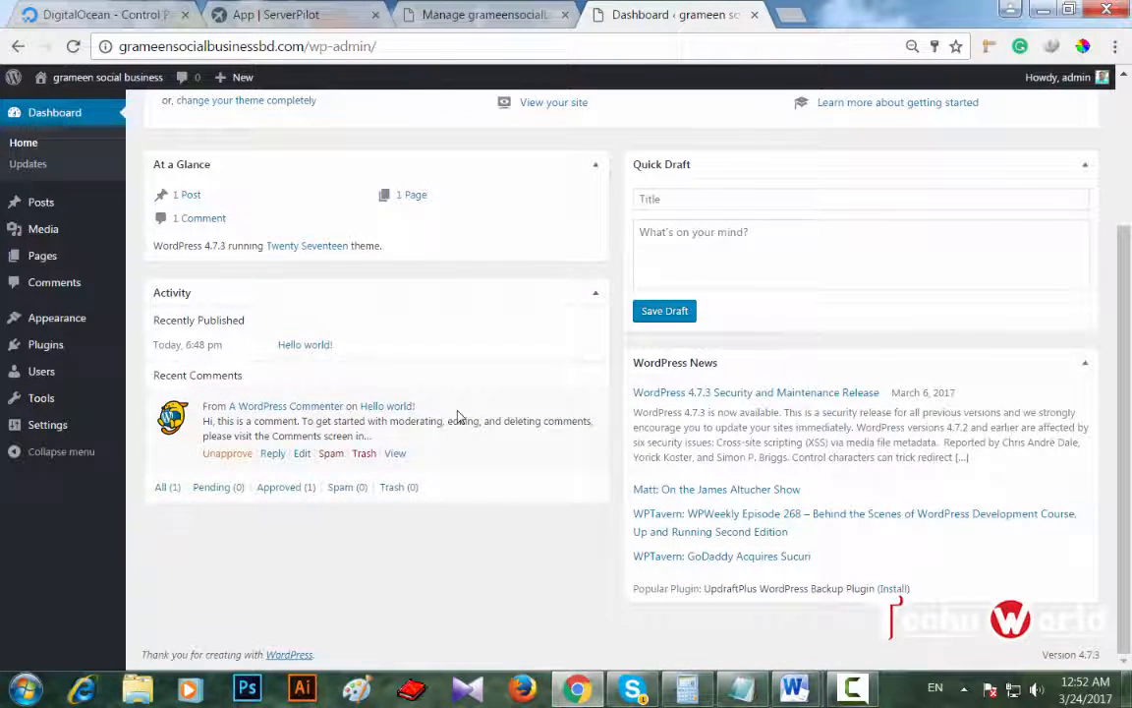